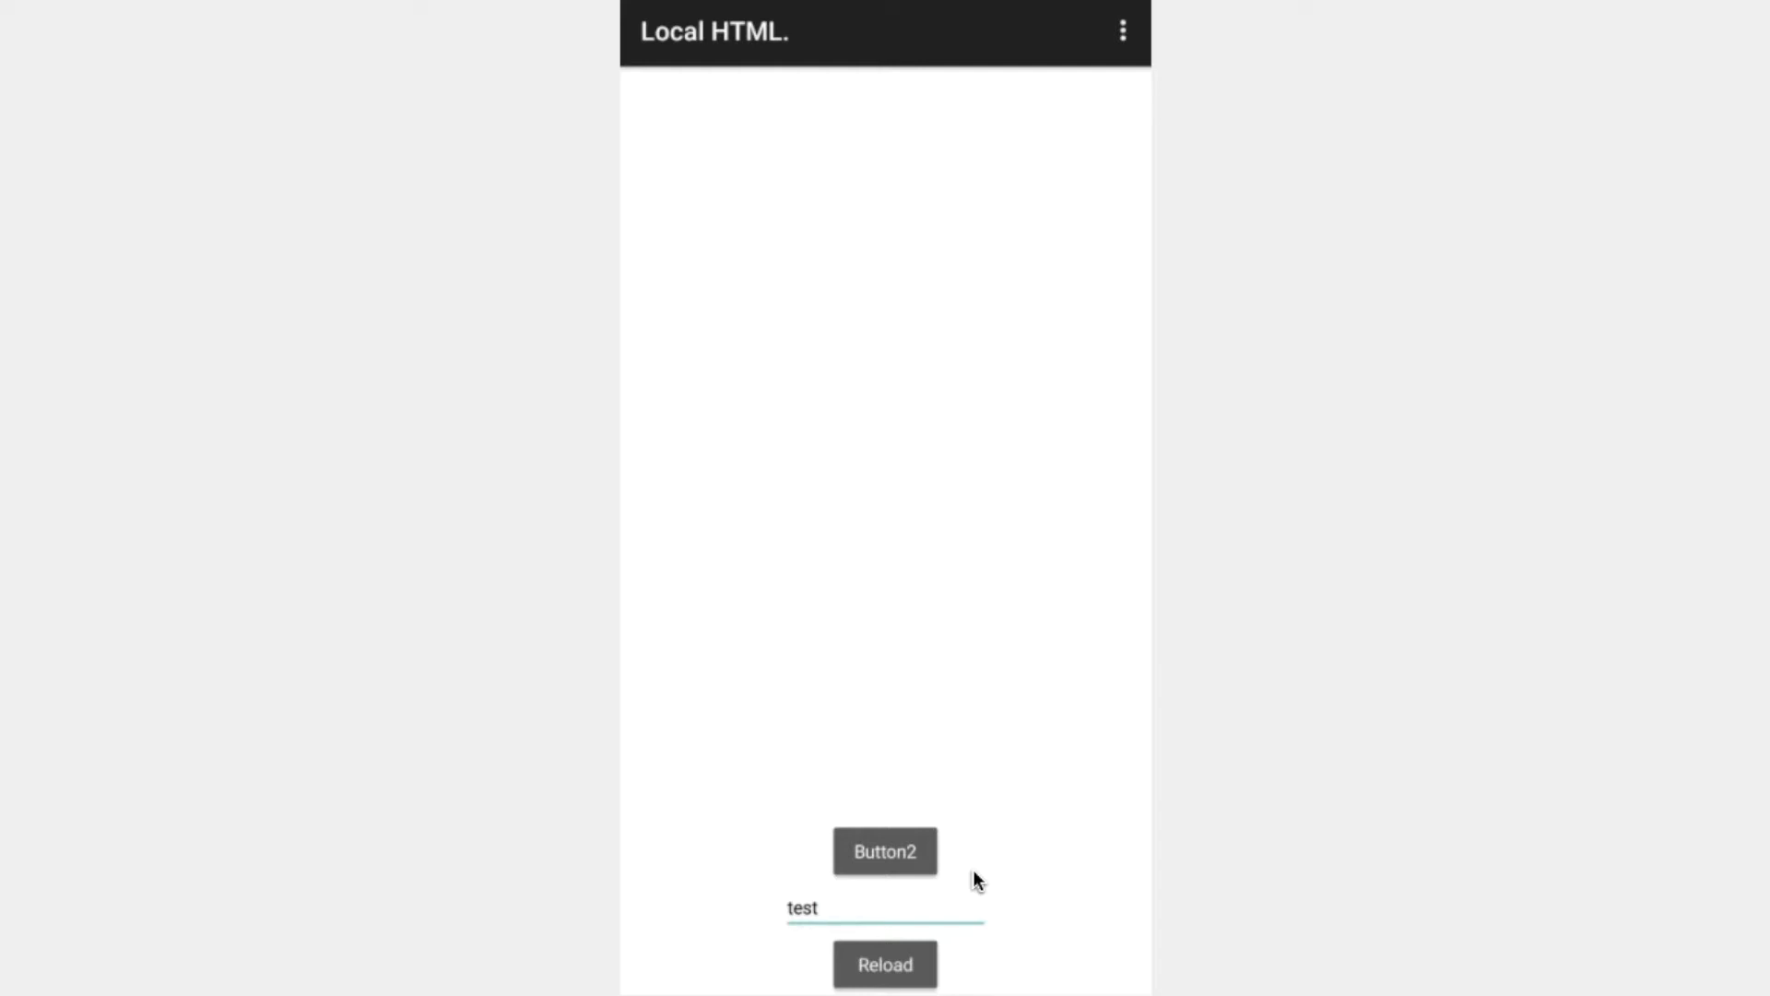
Step: Send text to the web viewer alert, dismiss it, then view Screen1's layout in Designer
{"action": "left_click", "coordinate": [884, 851]}
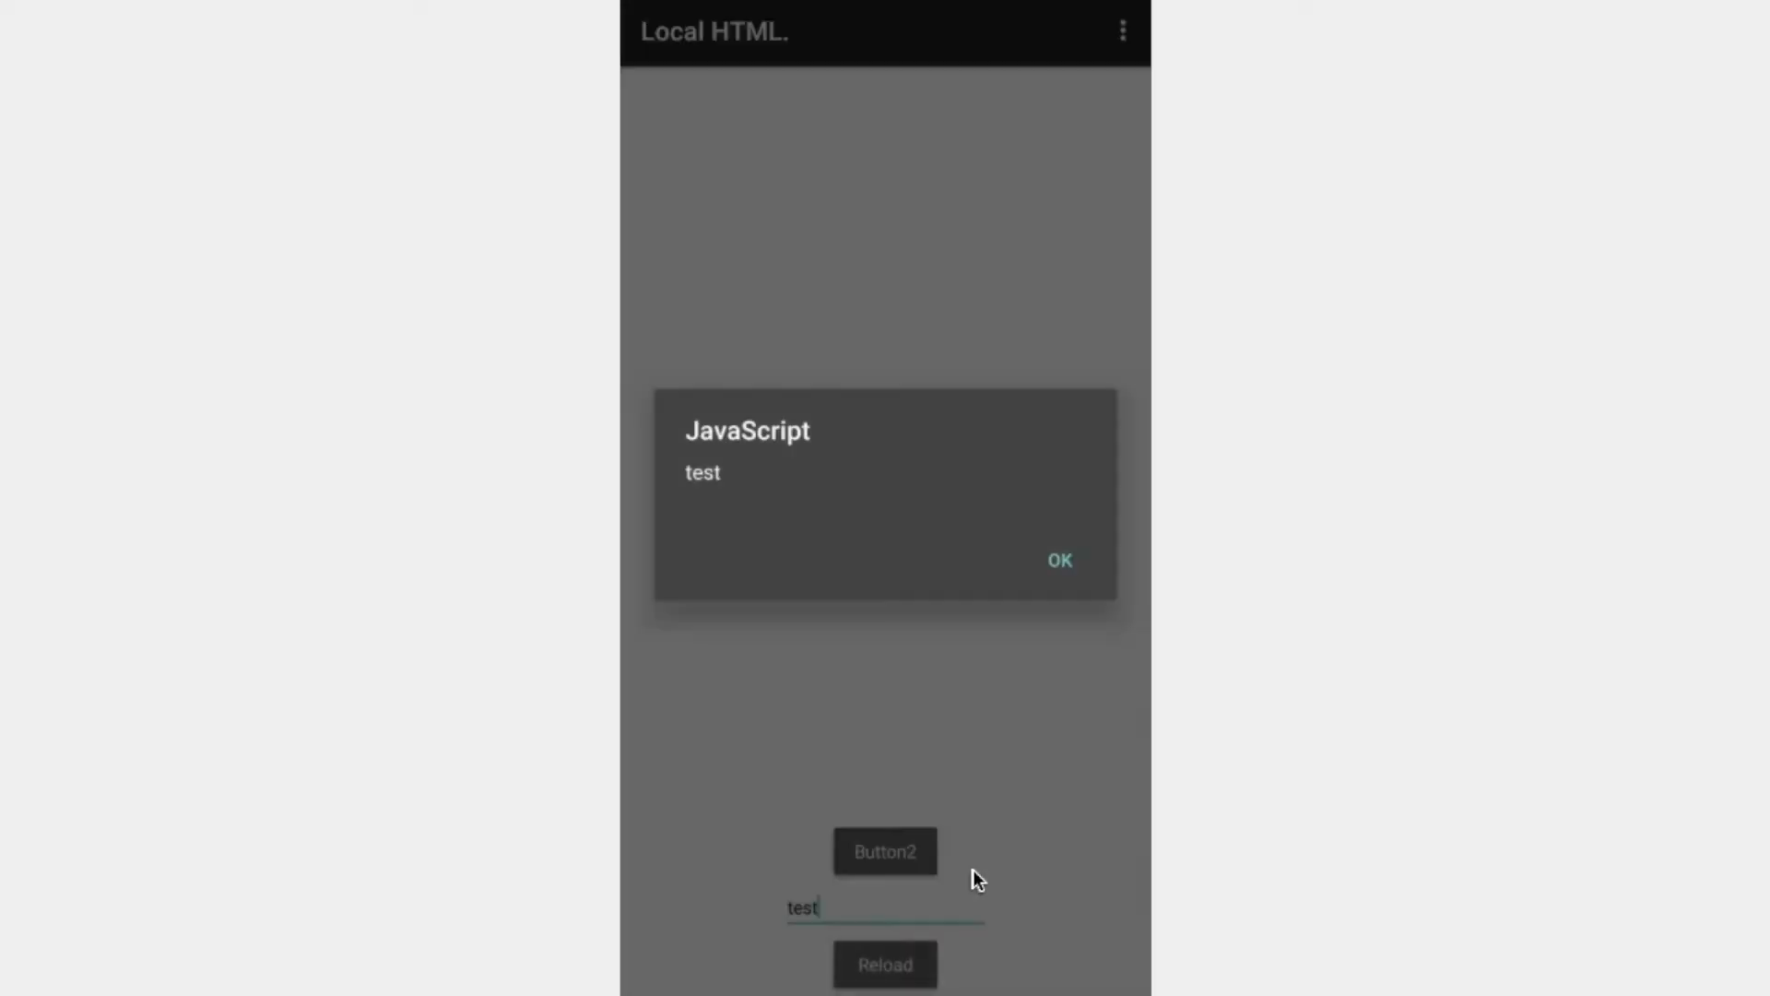
{"action": "left_click", "coordinate": [1059, 560]}
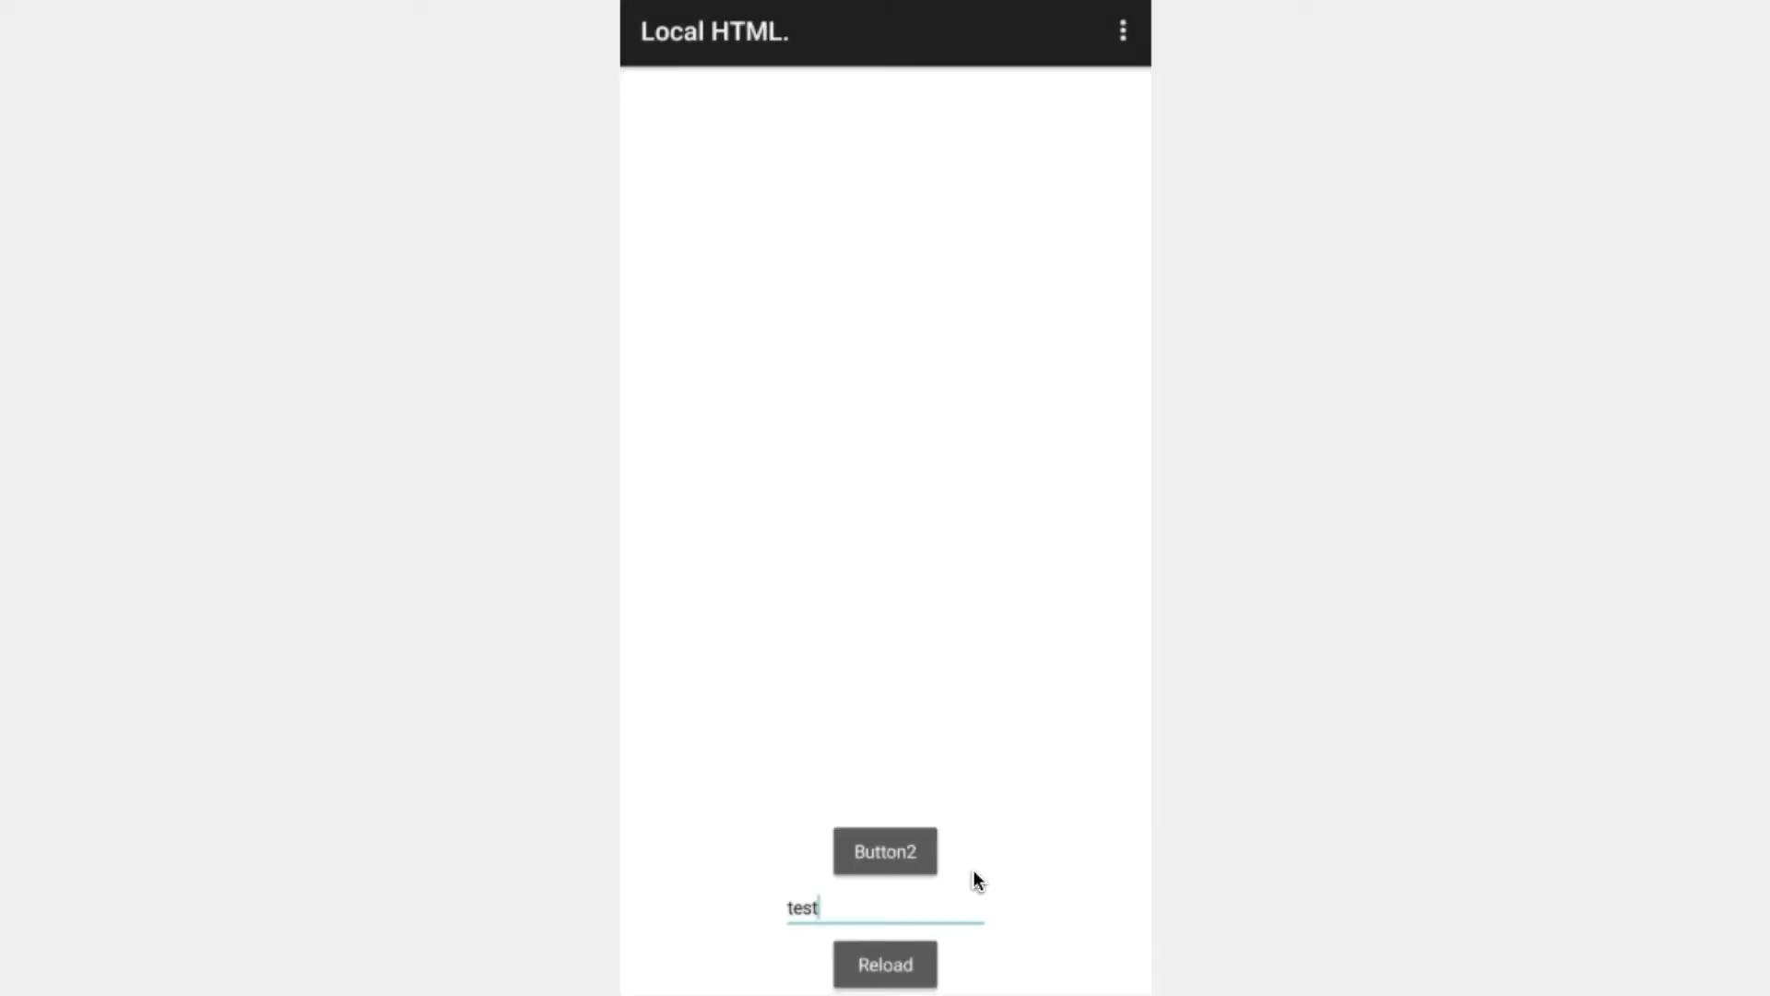
{"action": "left_click", "coordinate": [886, 851]}
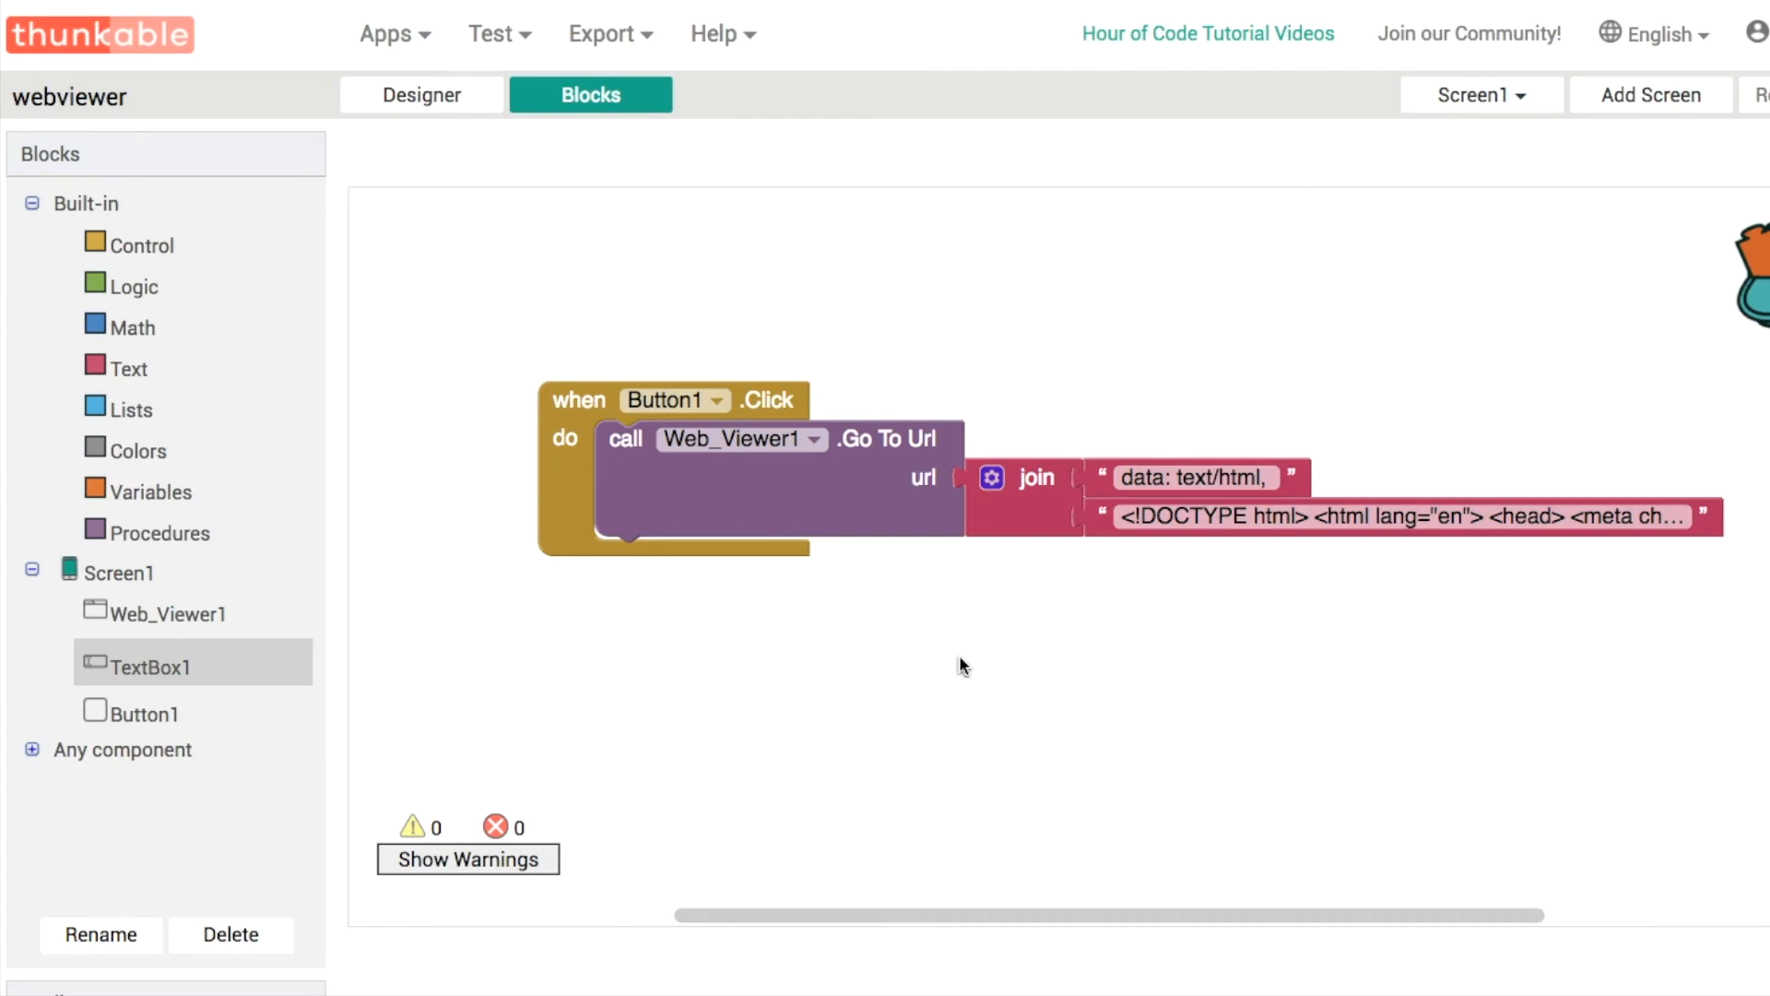
{"action": "mouse_move", "coordinate": [436, 75]}
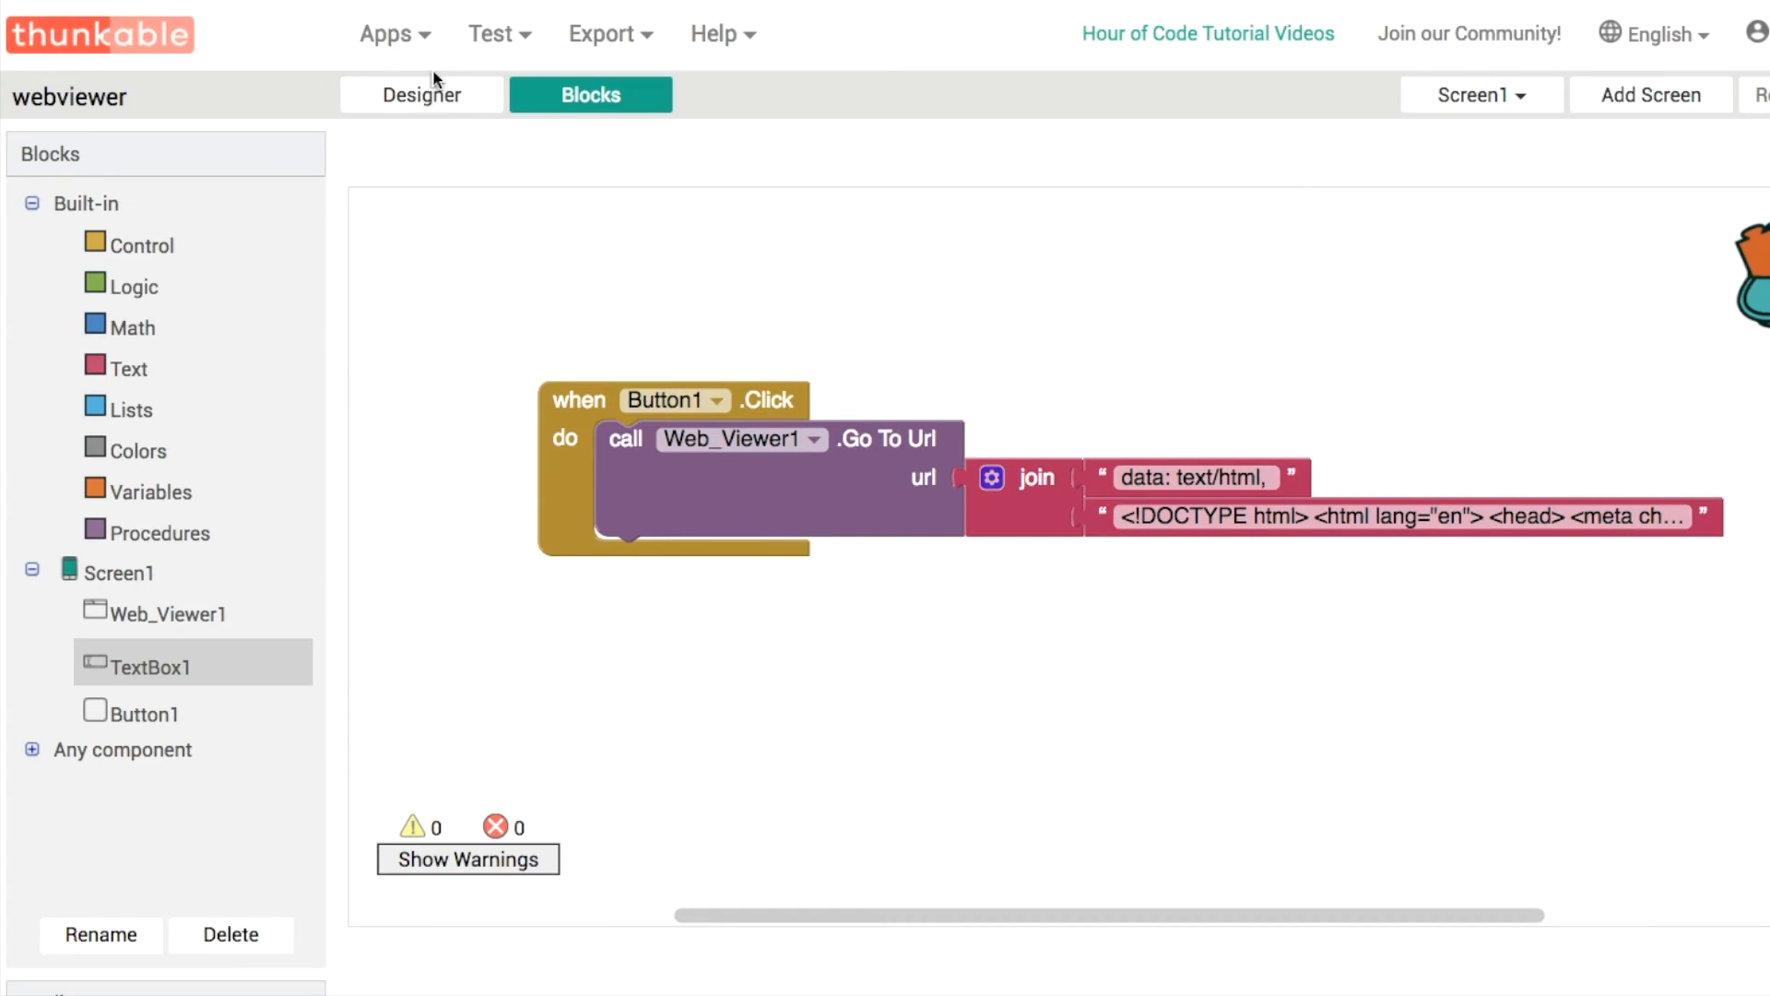
{"action": "left_click", "coordinate": [421, 94]}
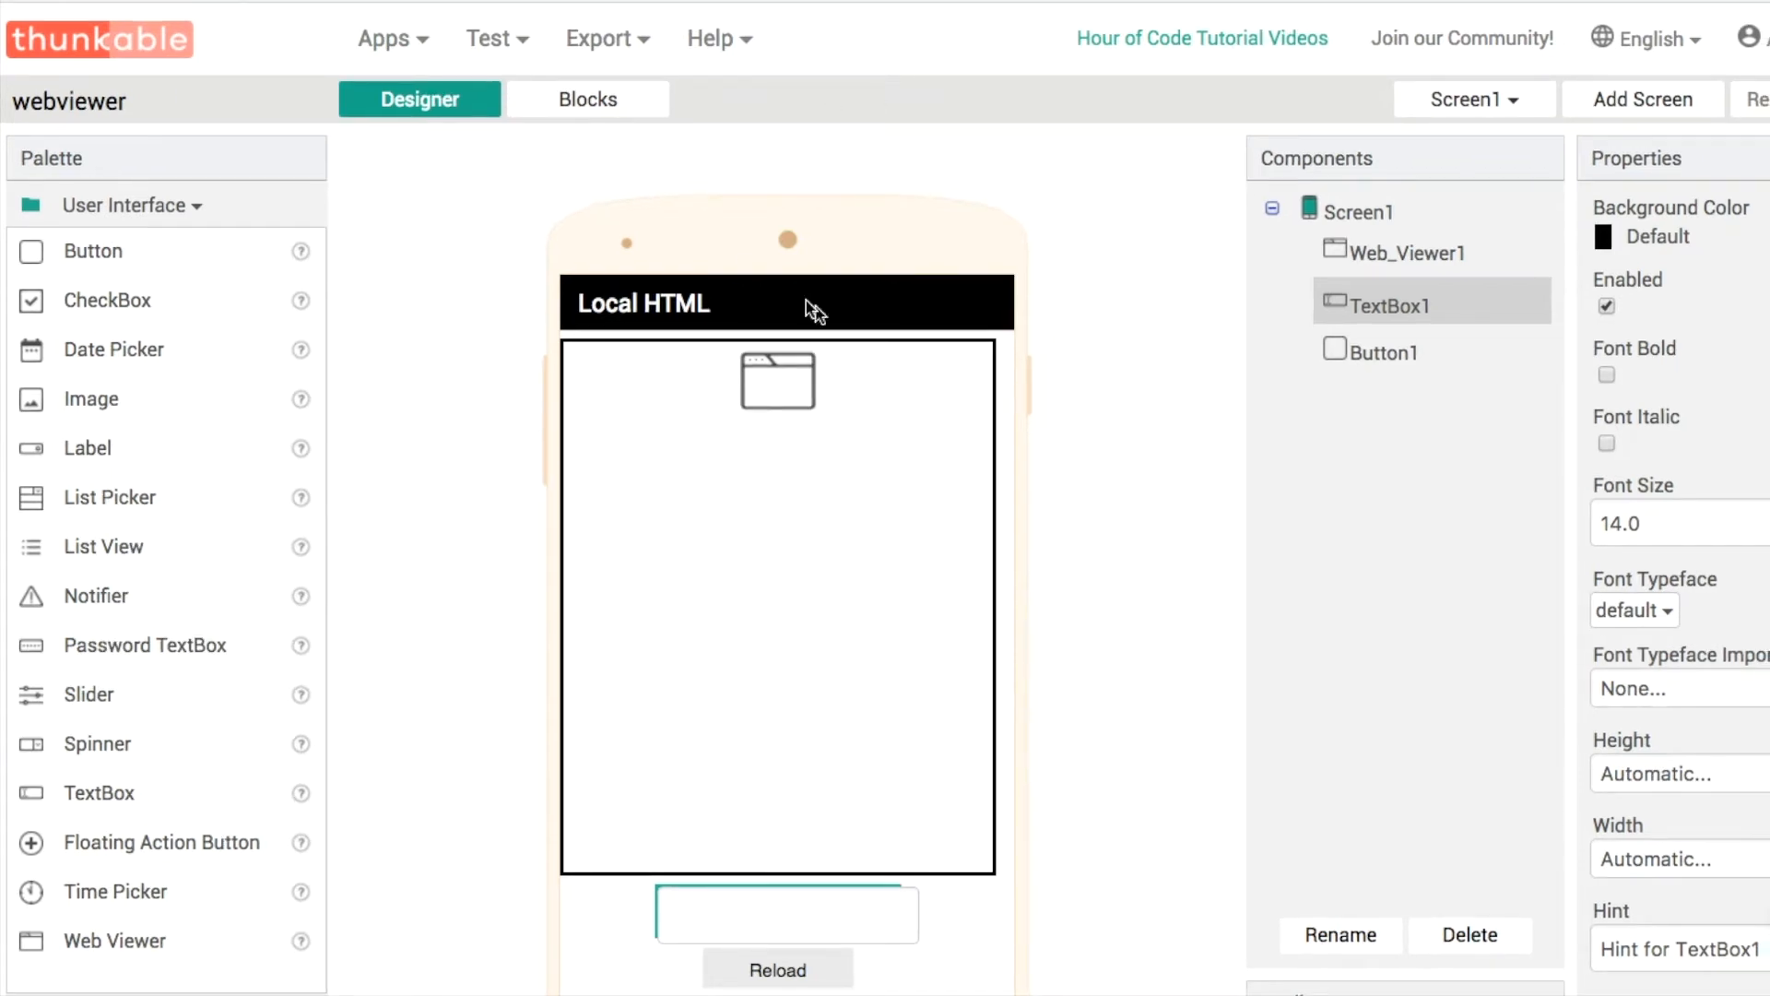
{"action": "mouse_move", "coordinate": [743, 834]}
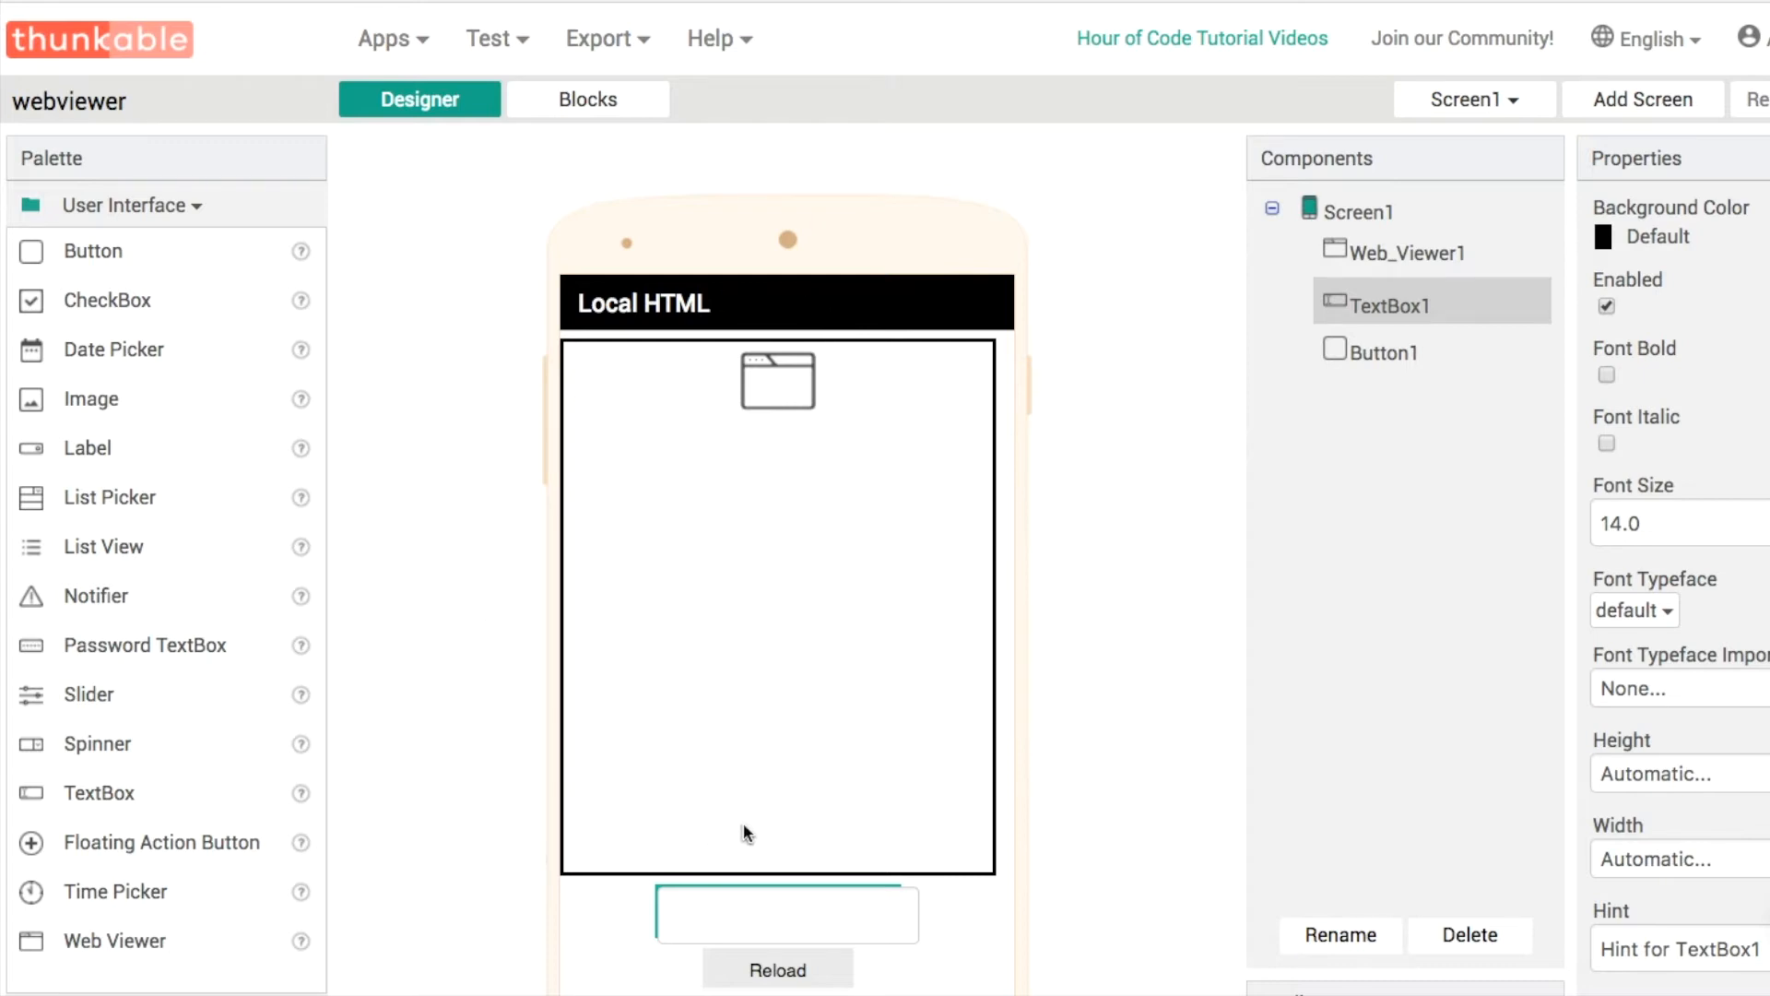
{"action": "scroll", "scroll_direction": "down", "scroll_amount": 3}
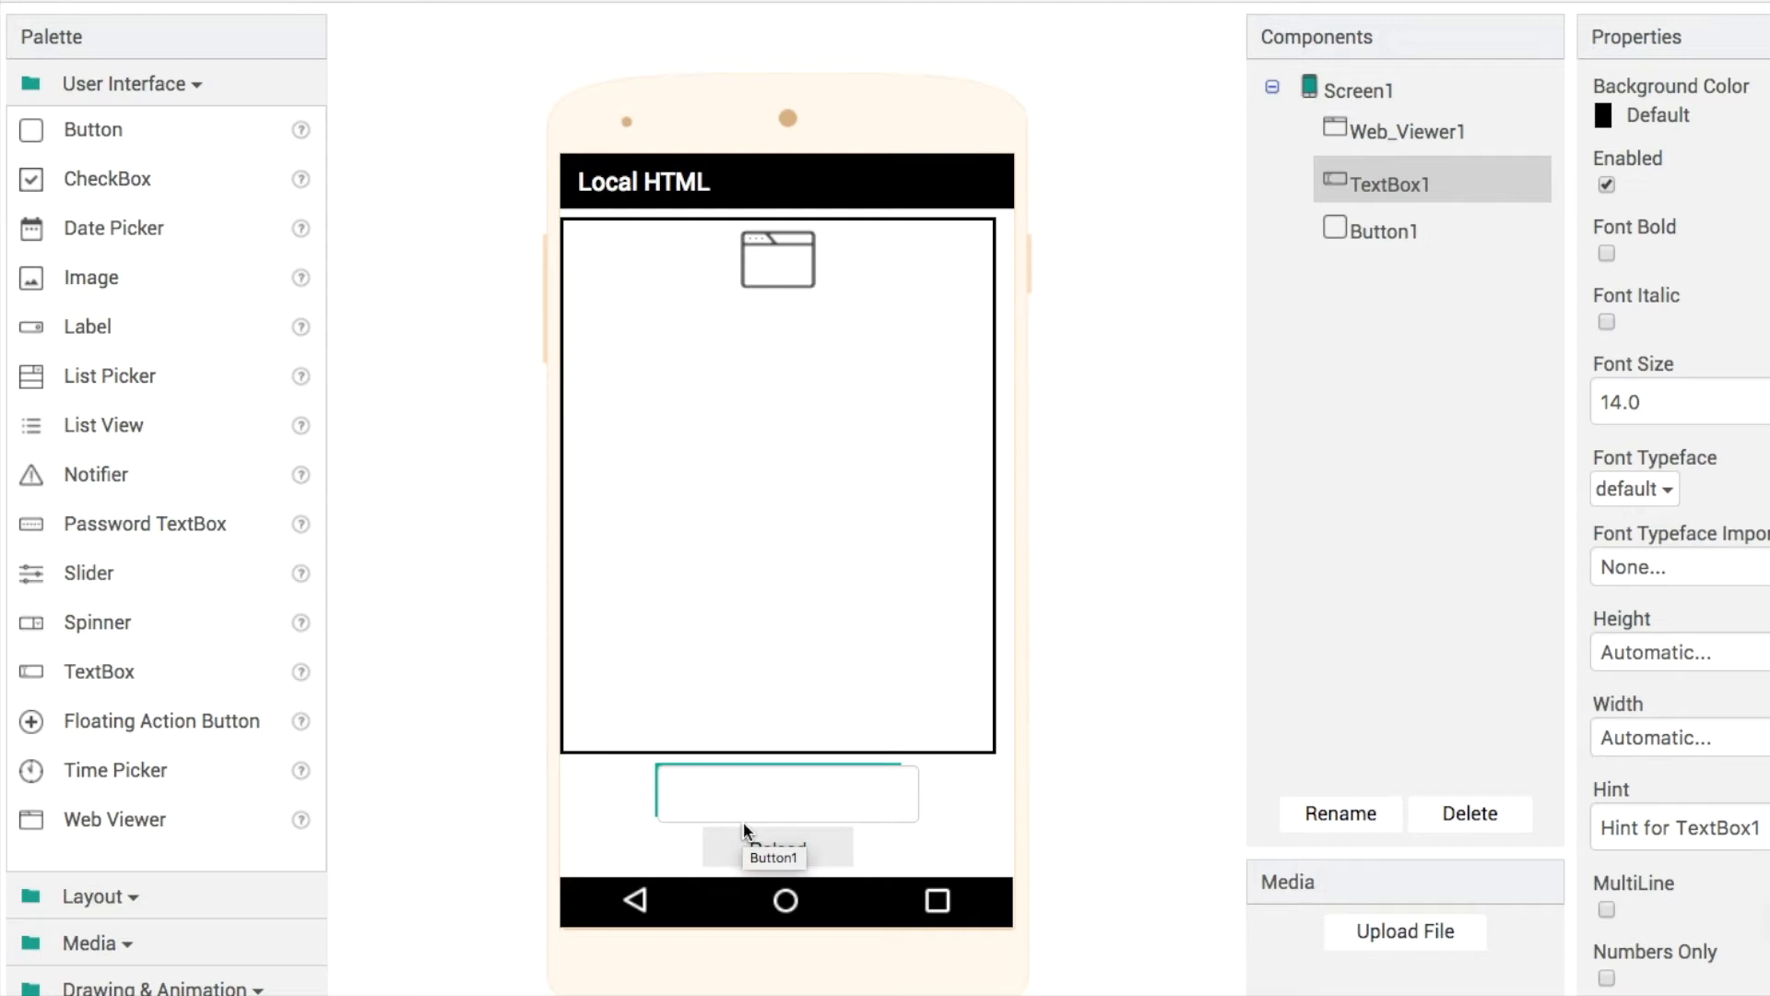
{"action": "mouse_move", "coordinate": [921, 837]}
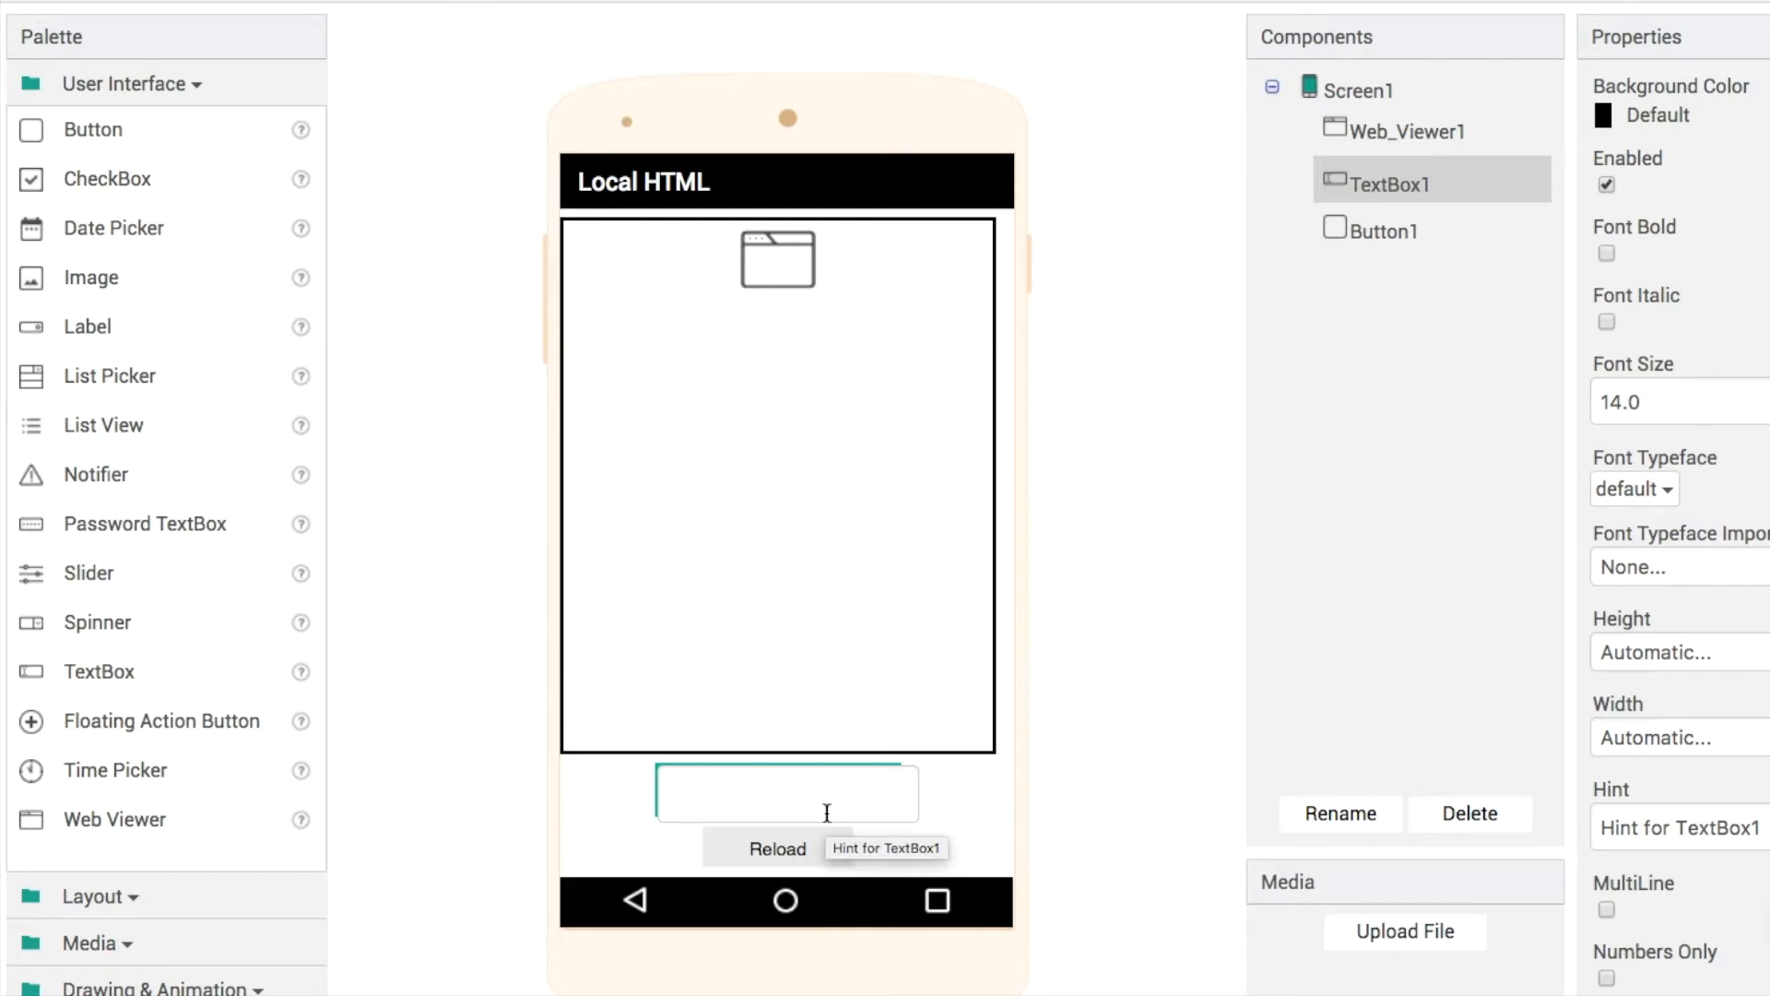
{"action": "mouse_move", "coordinate": [819, 843]}
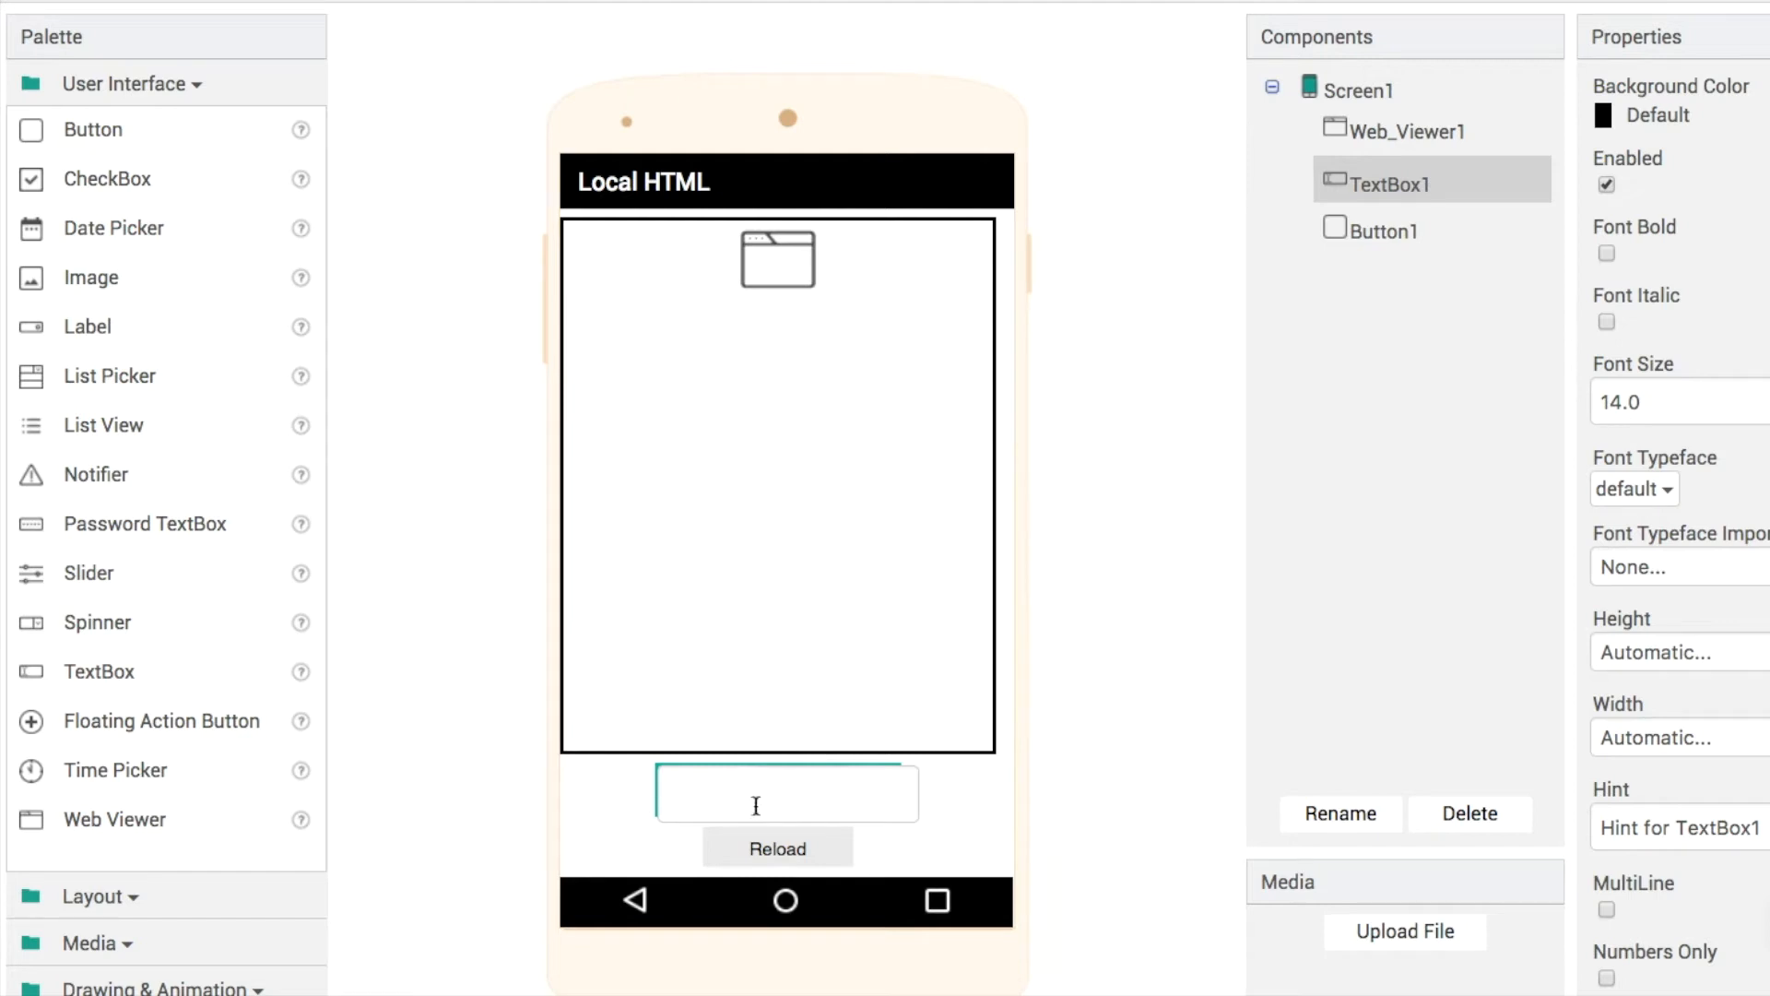
{"action": "mouse_move", "coordinate": [755, 805]}
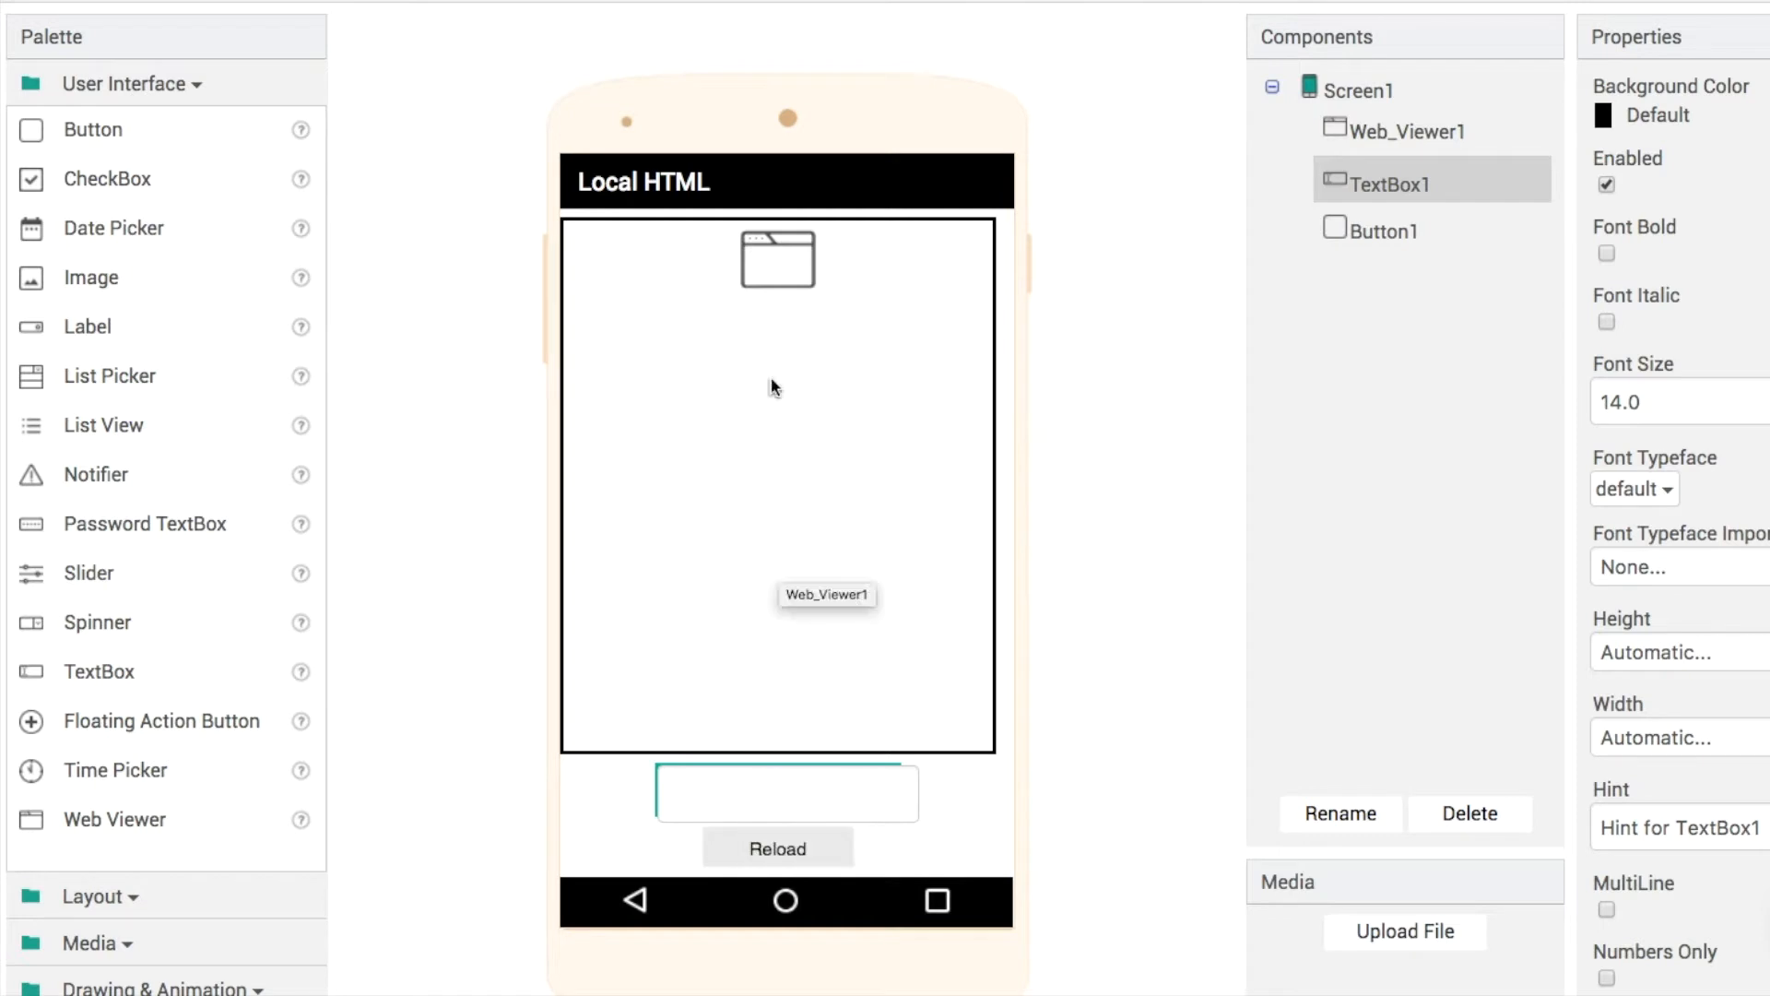
{"action": "mouse_move", "coordinate": [817, 572]}
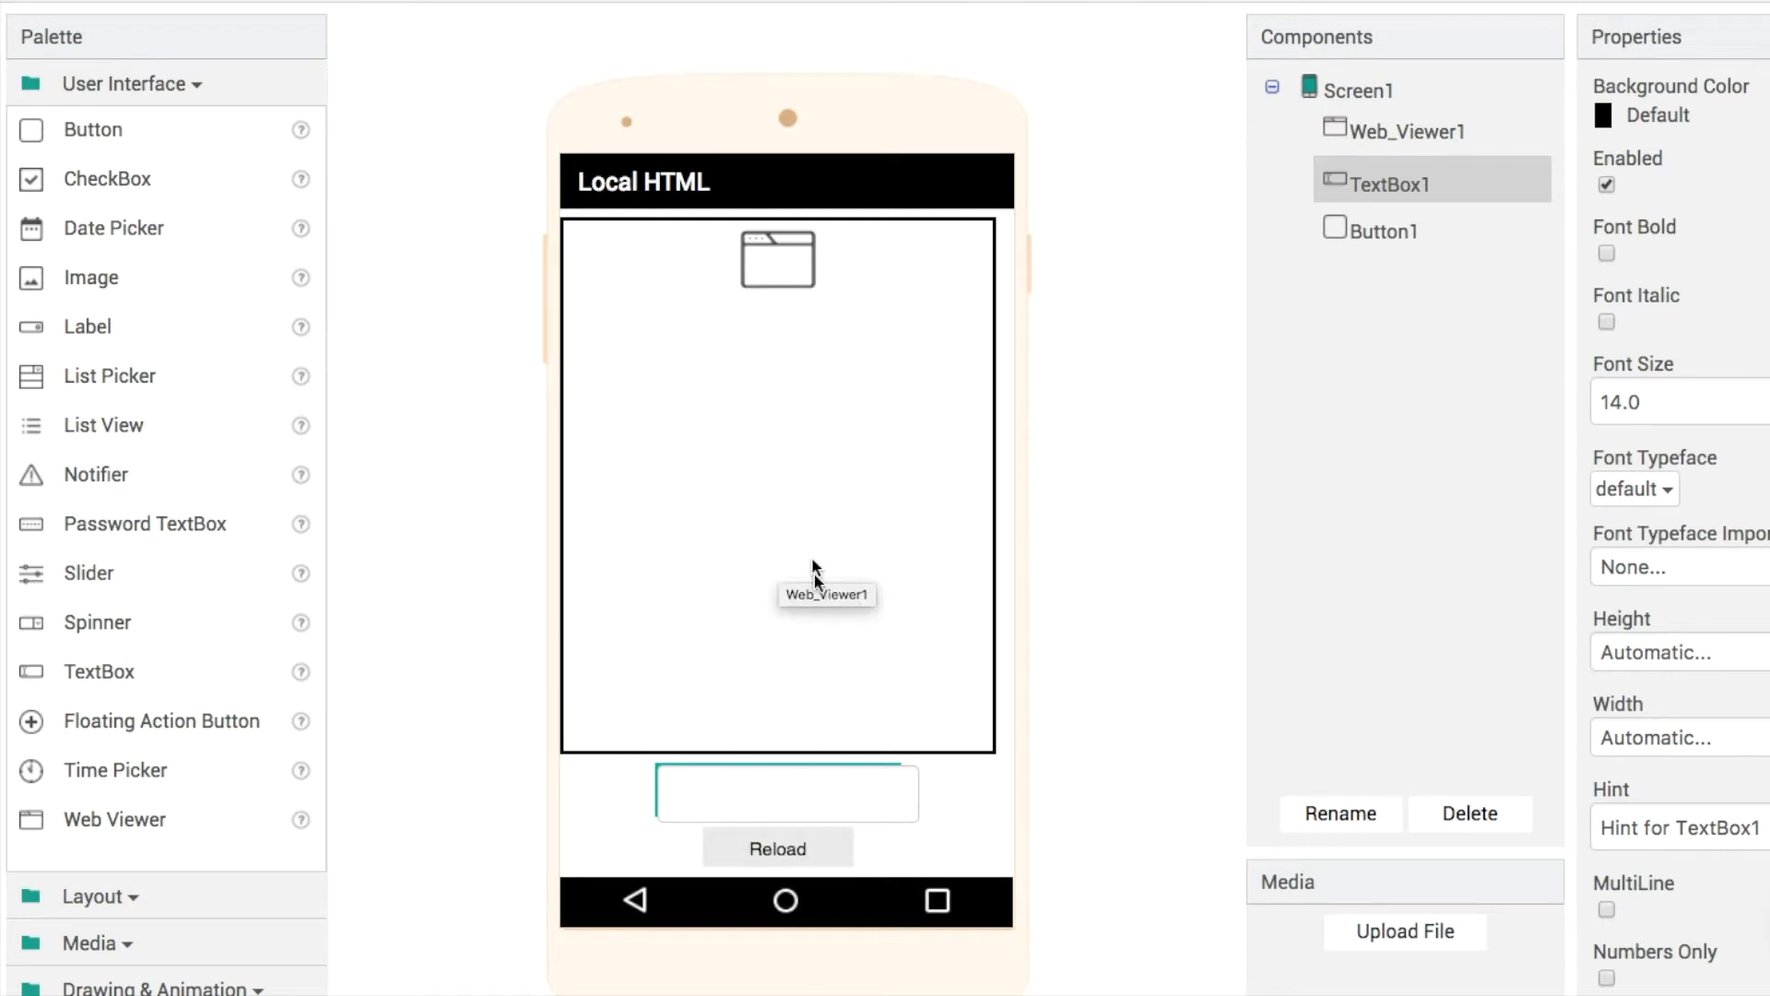
Step: Back in Blocks, append a comma to the 'data: text/html' text block
{"action": "left_click", "coordinate": [587, 98]}
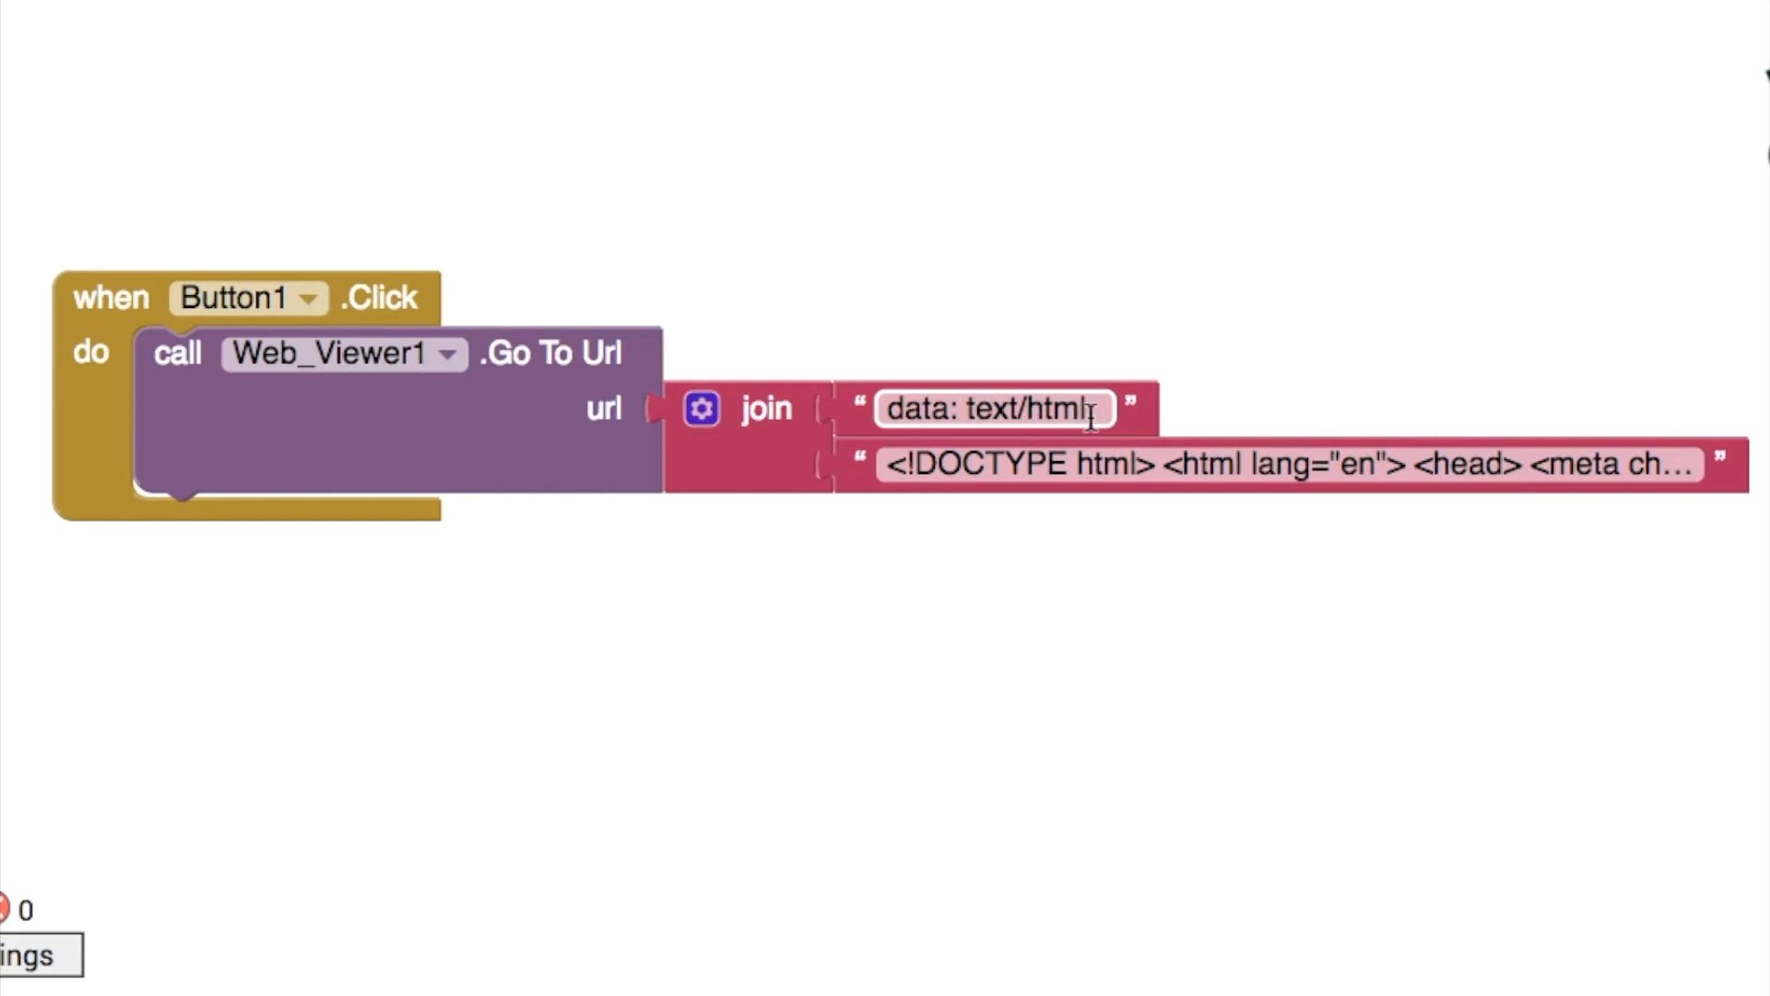
{"action": "type", "text": ","}
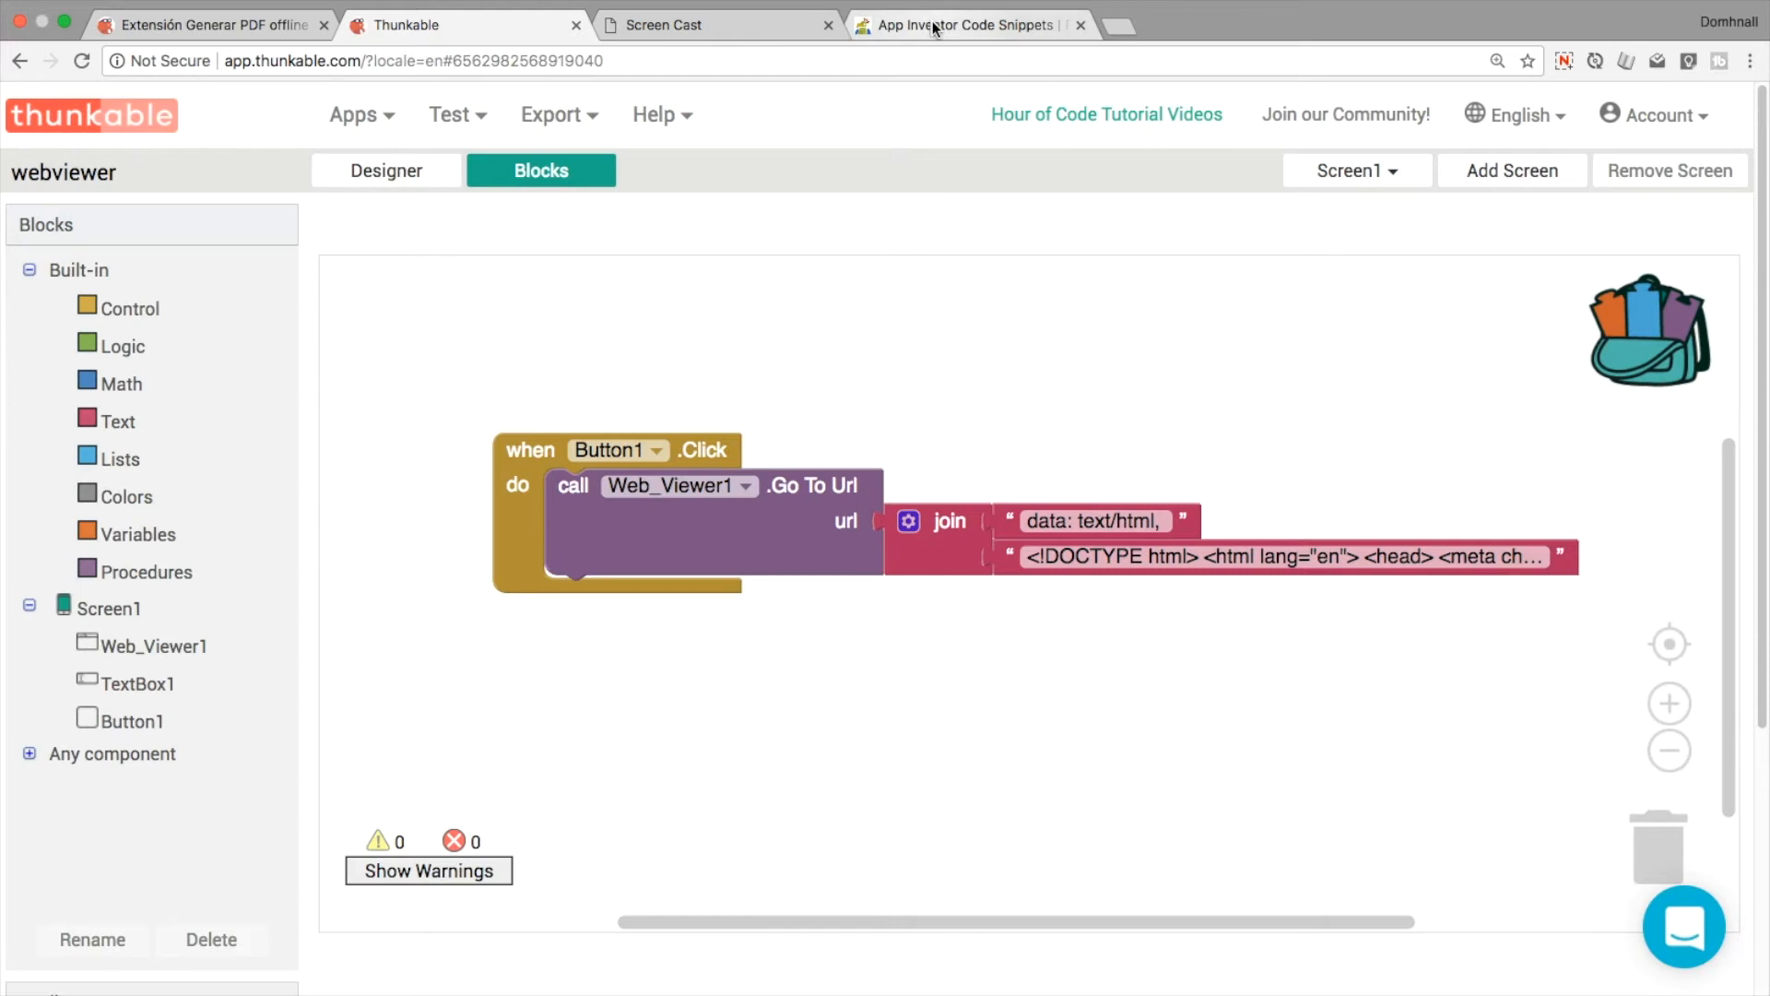
{"action": "left_click", "coordinate": [954, 25]}
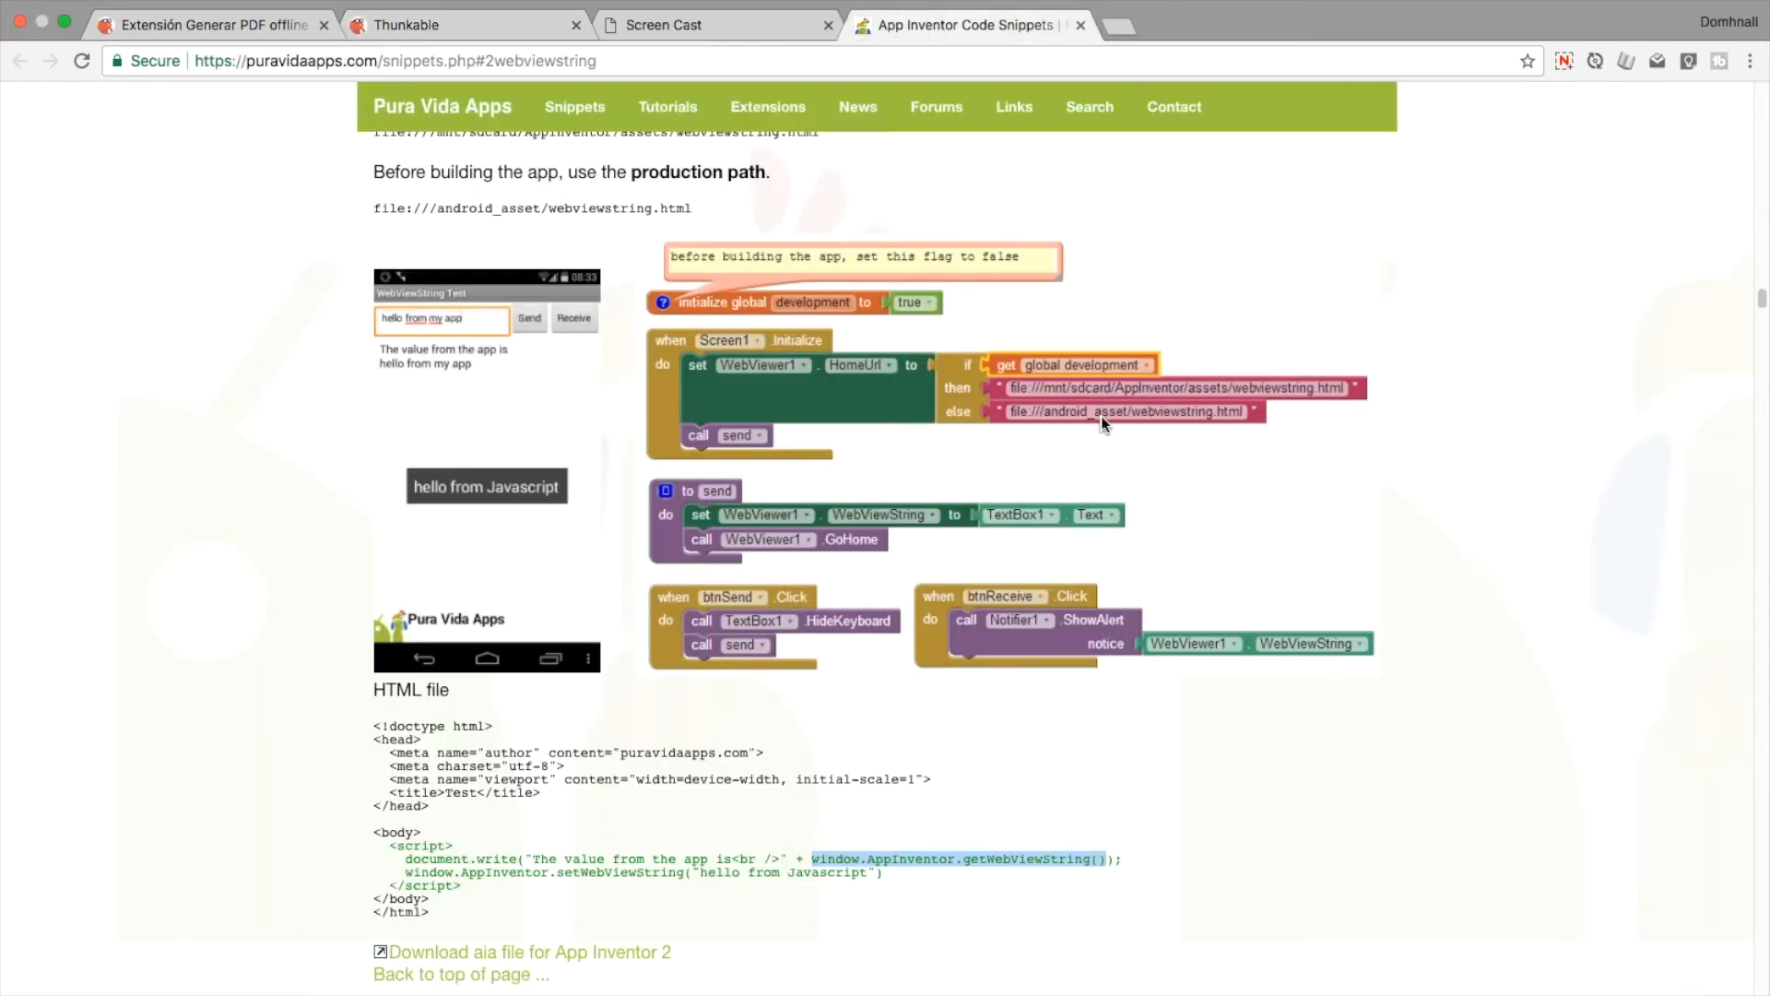
{"action": "mouse_move", "coordinate": [317, 107]}
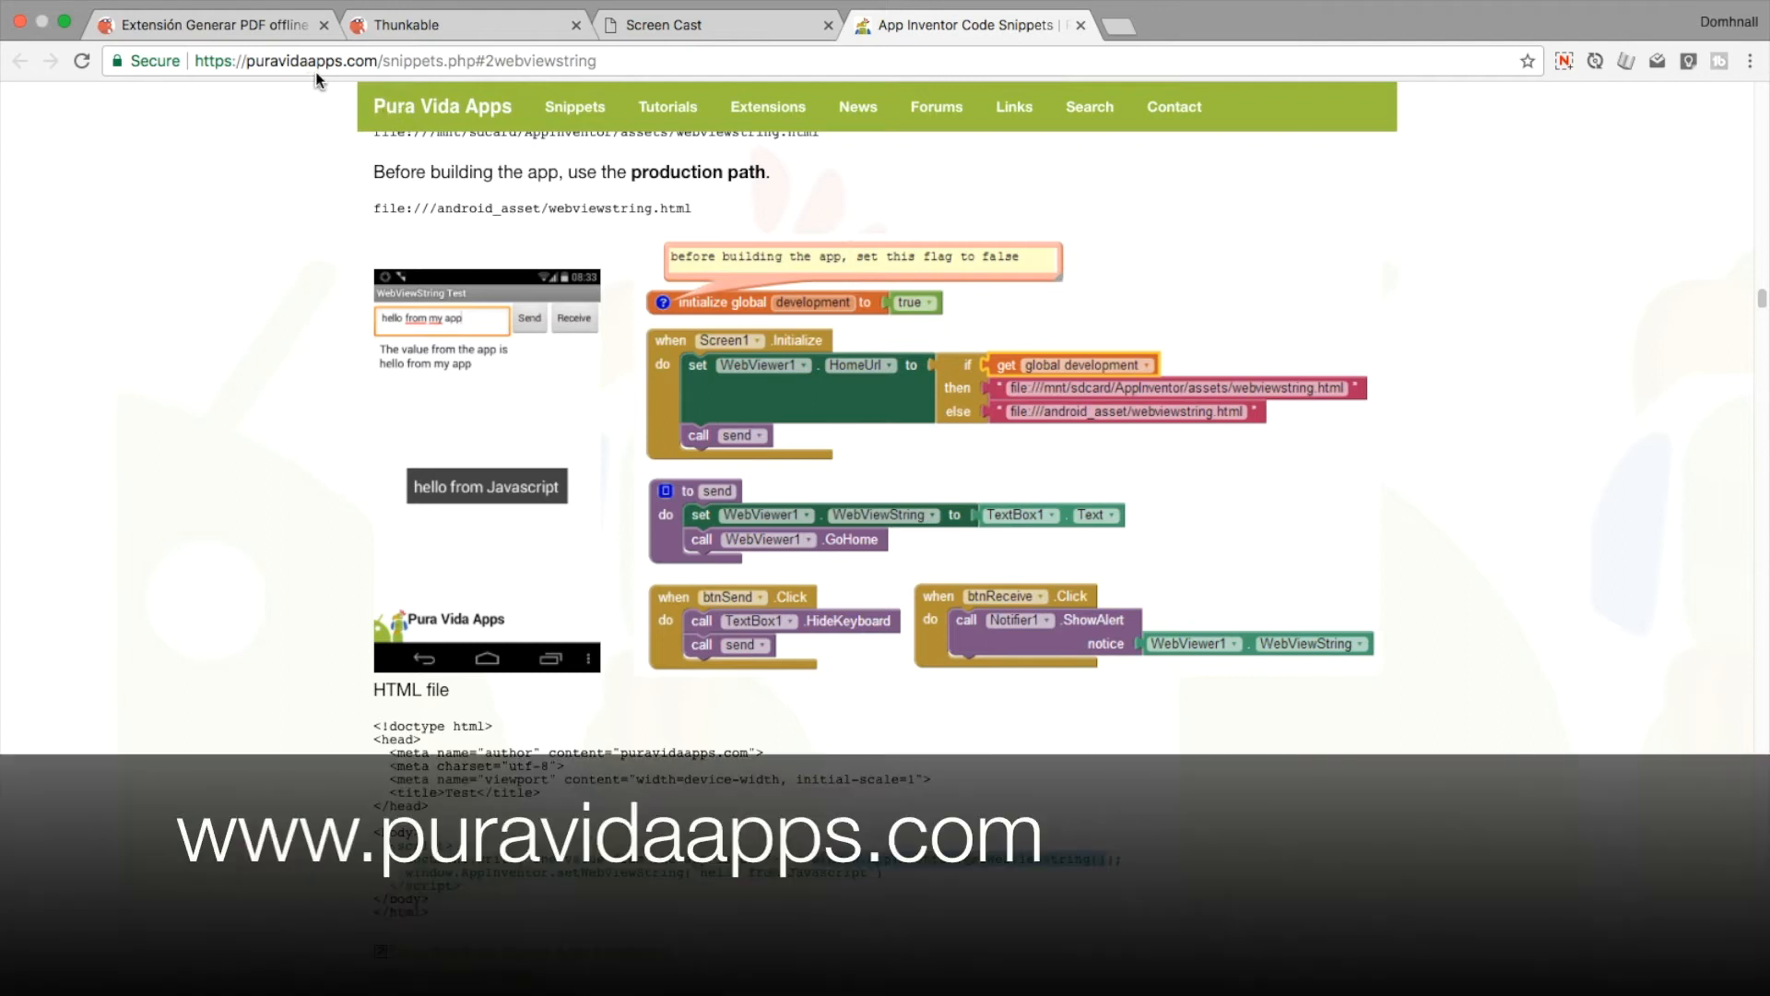
{"action": "mouse_move", "coordinate": [671, 520]}
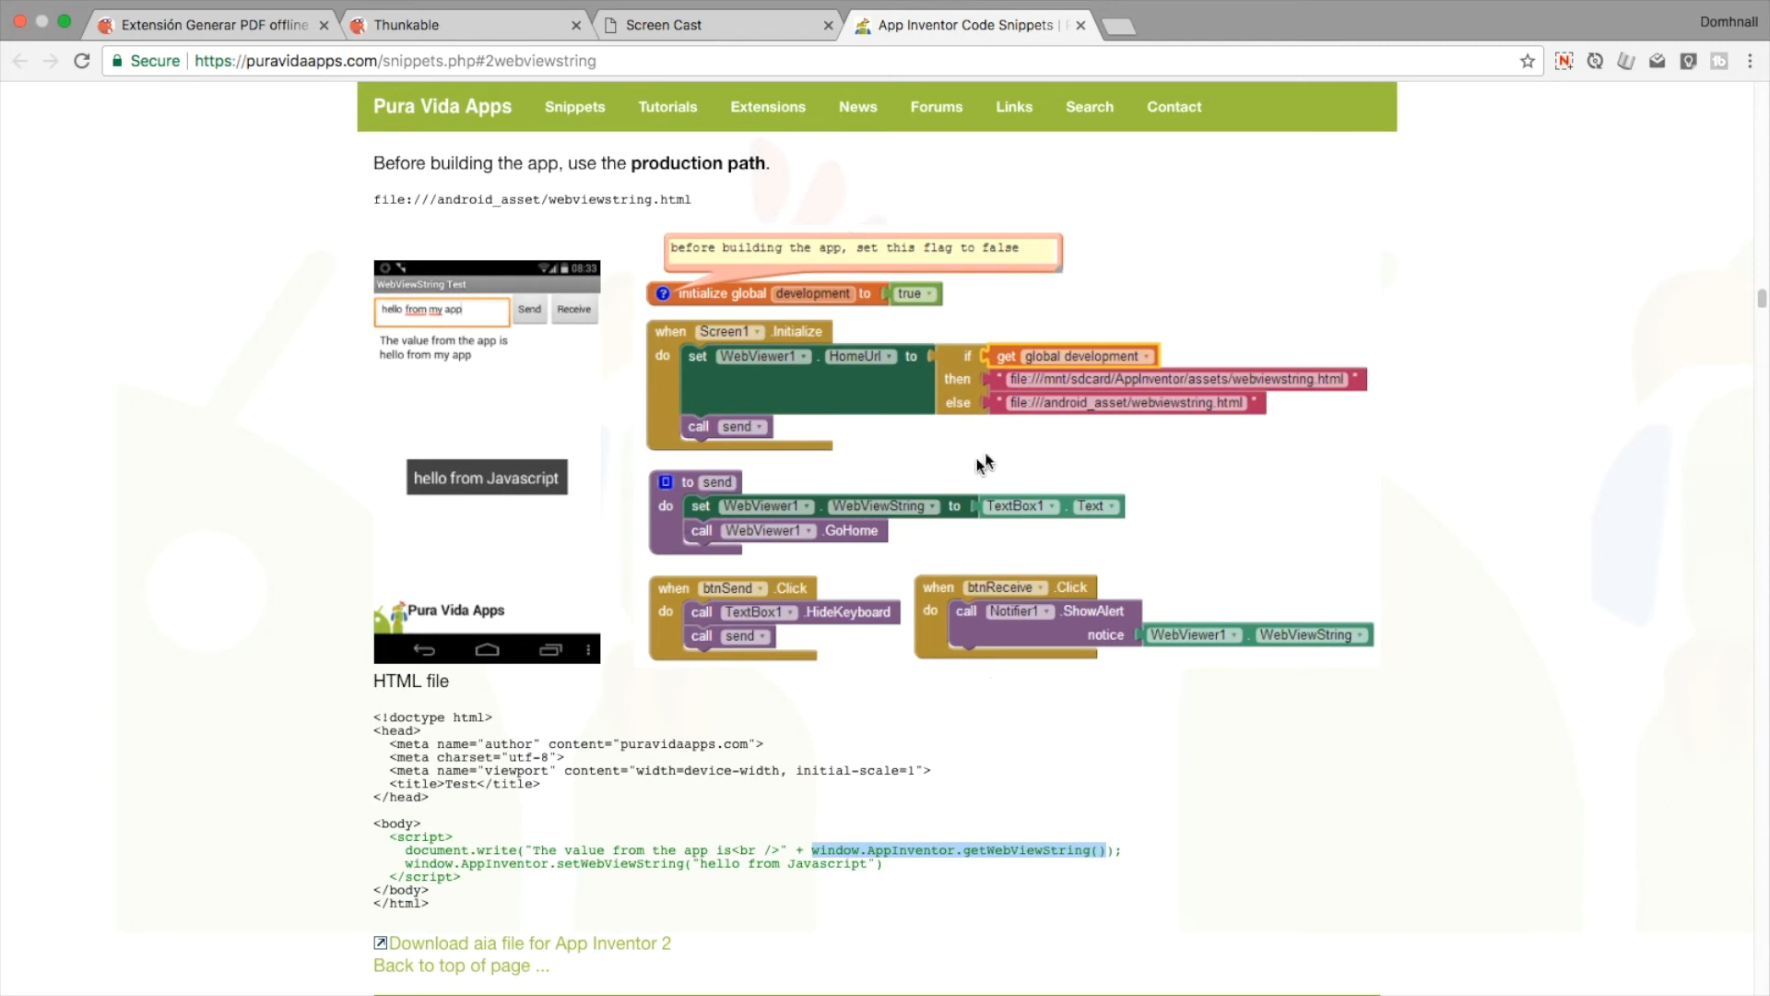
{"action": "mouse_move", "coordinate": [934, 702]}
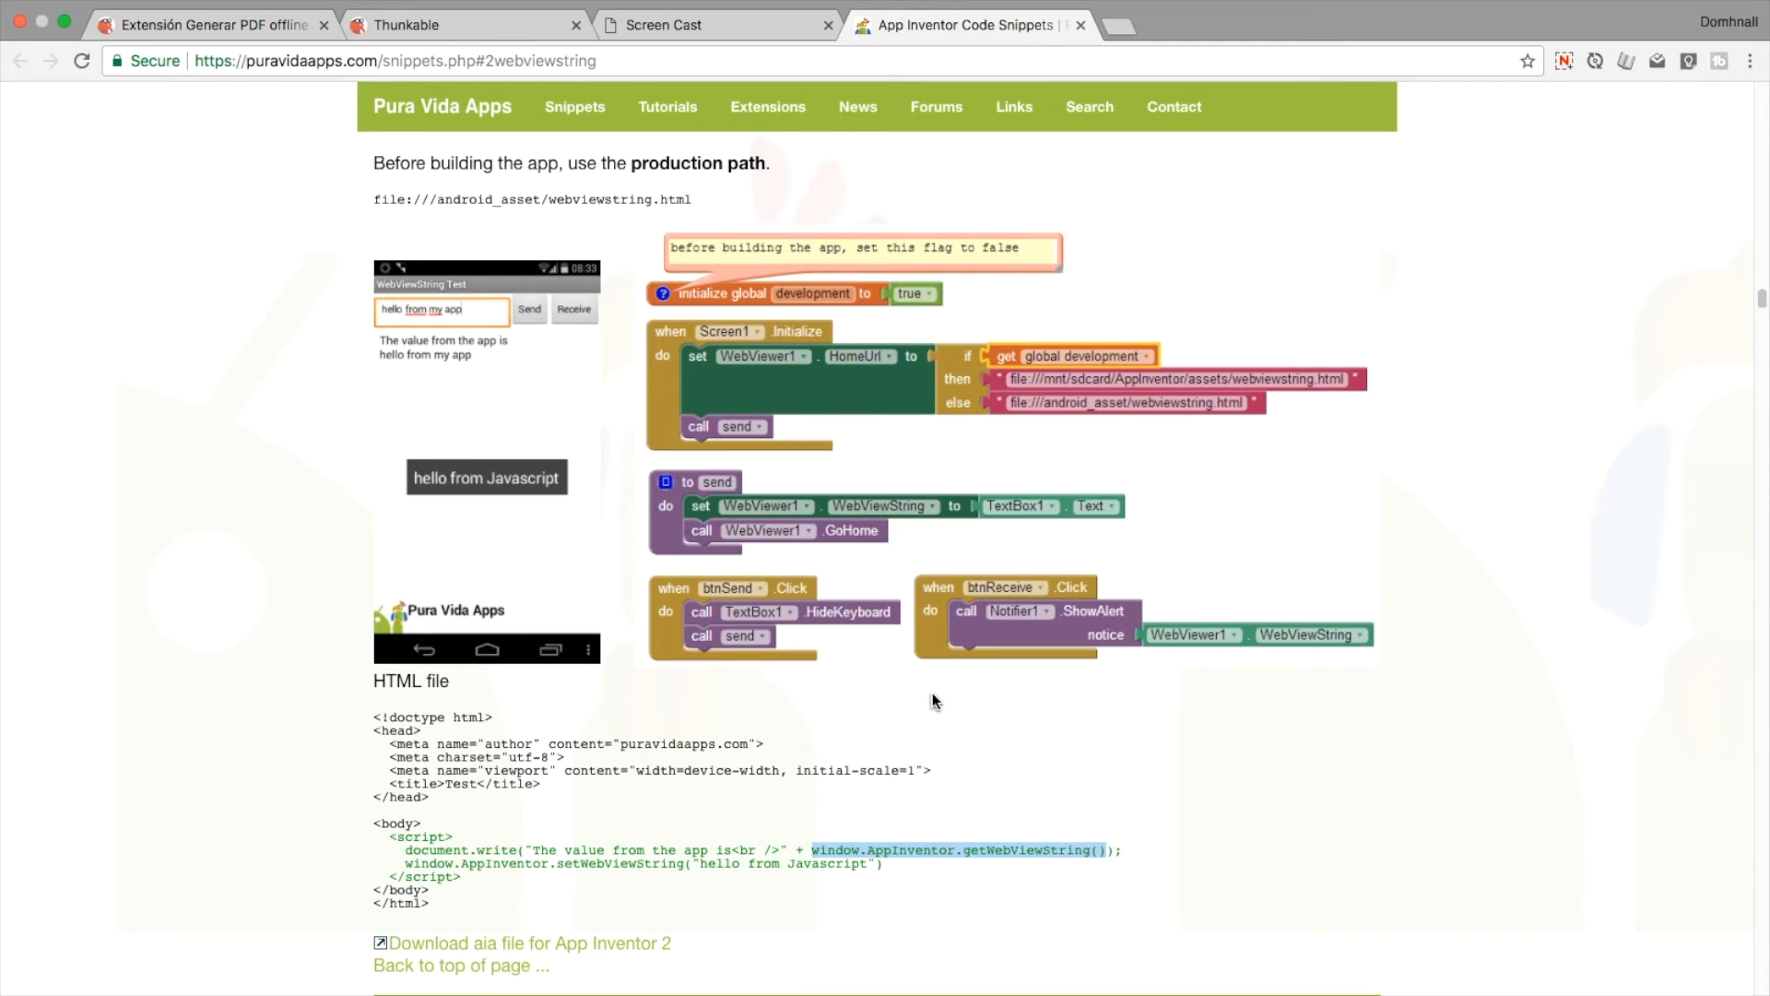
{"action": "mouse_move", "coordinate": [1274, 659]}
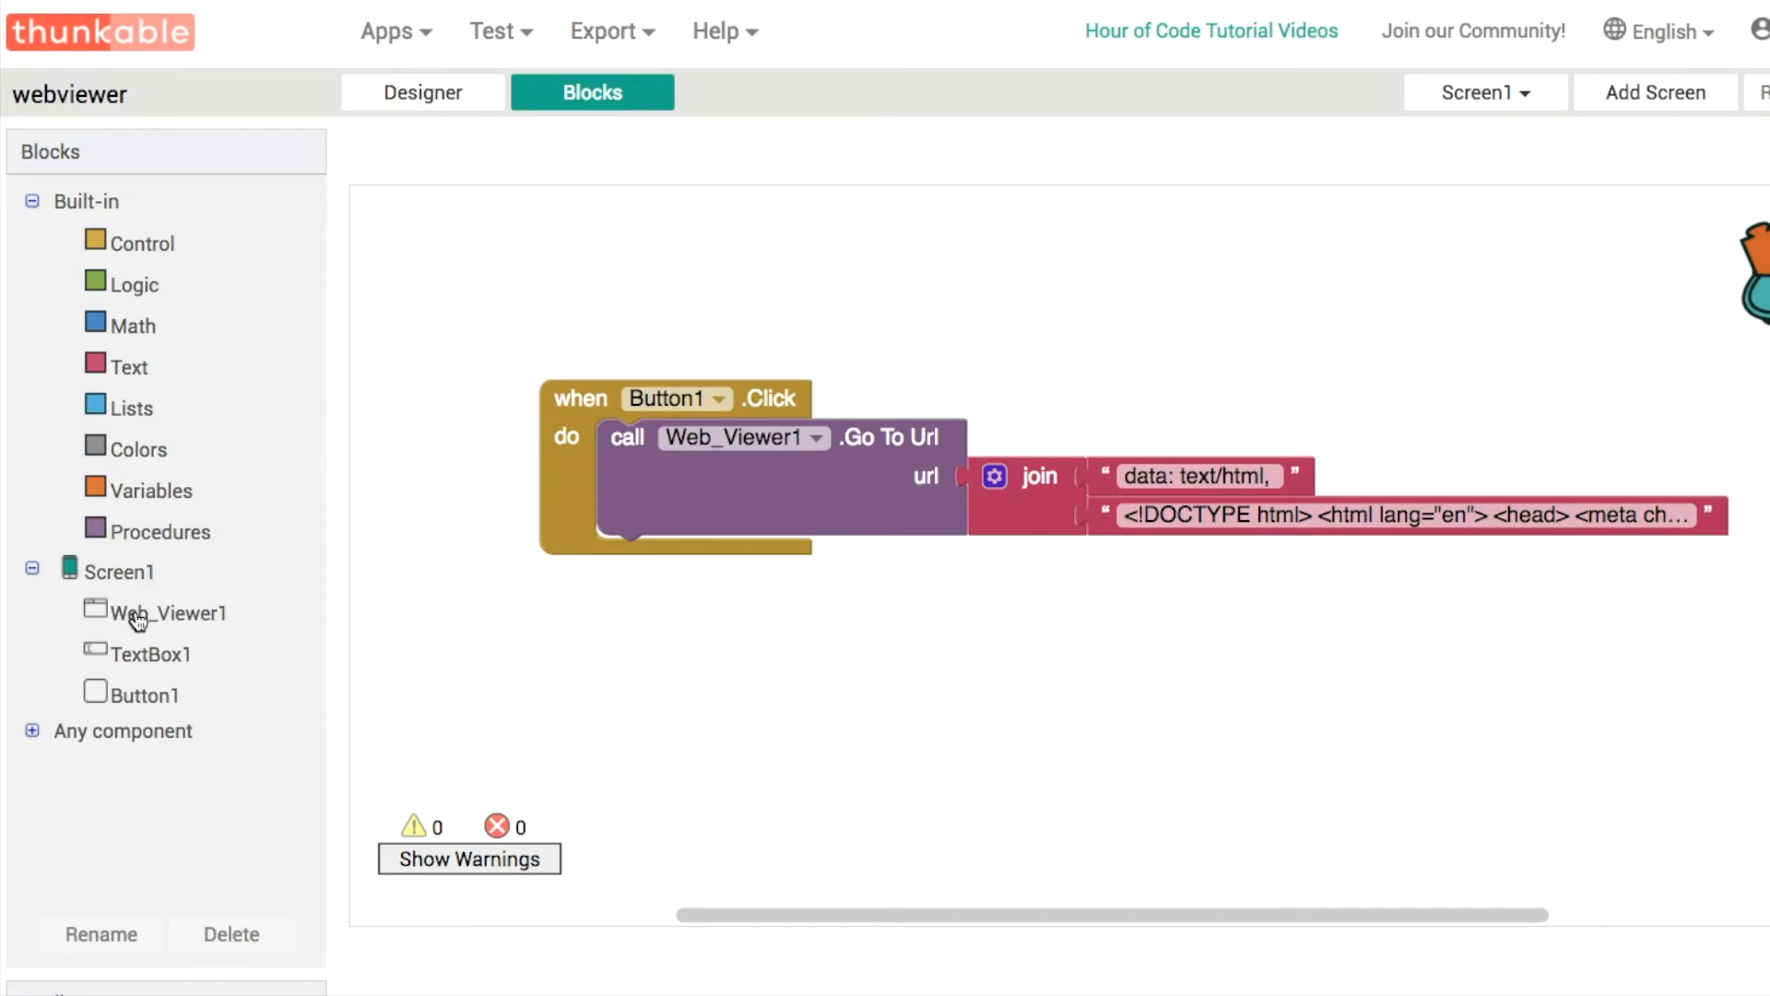
{"action": "left_click", "coordinate": [166, 613]}
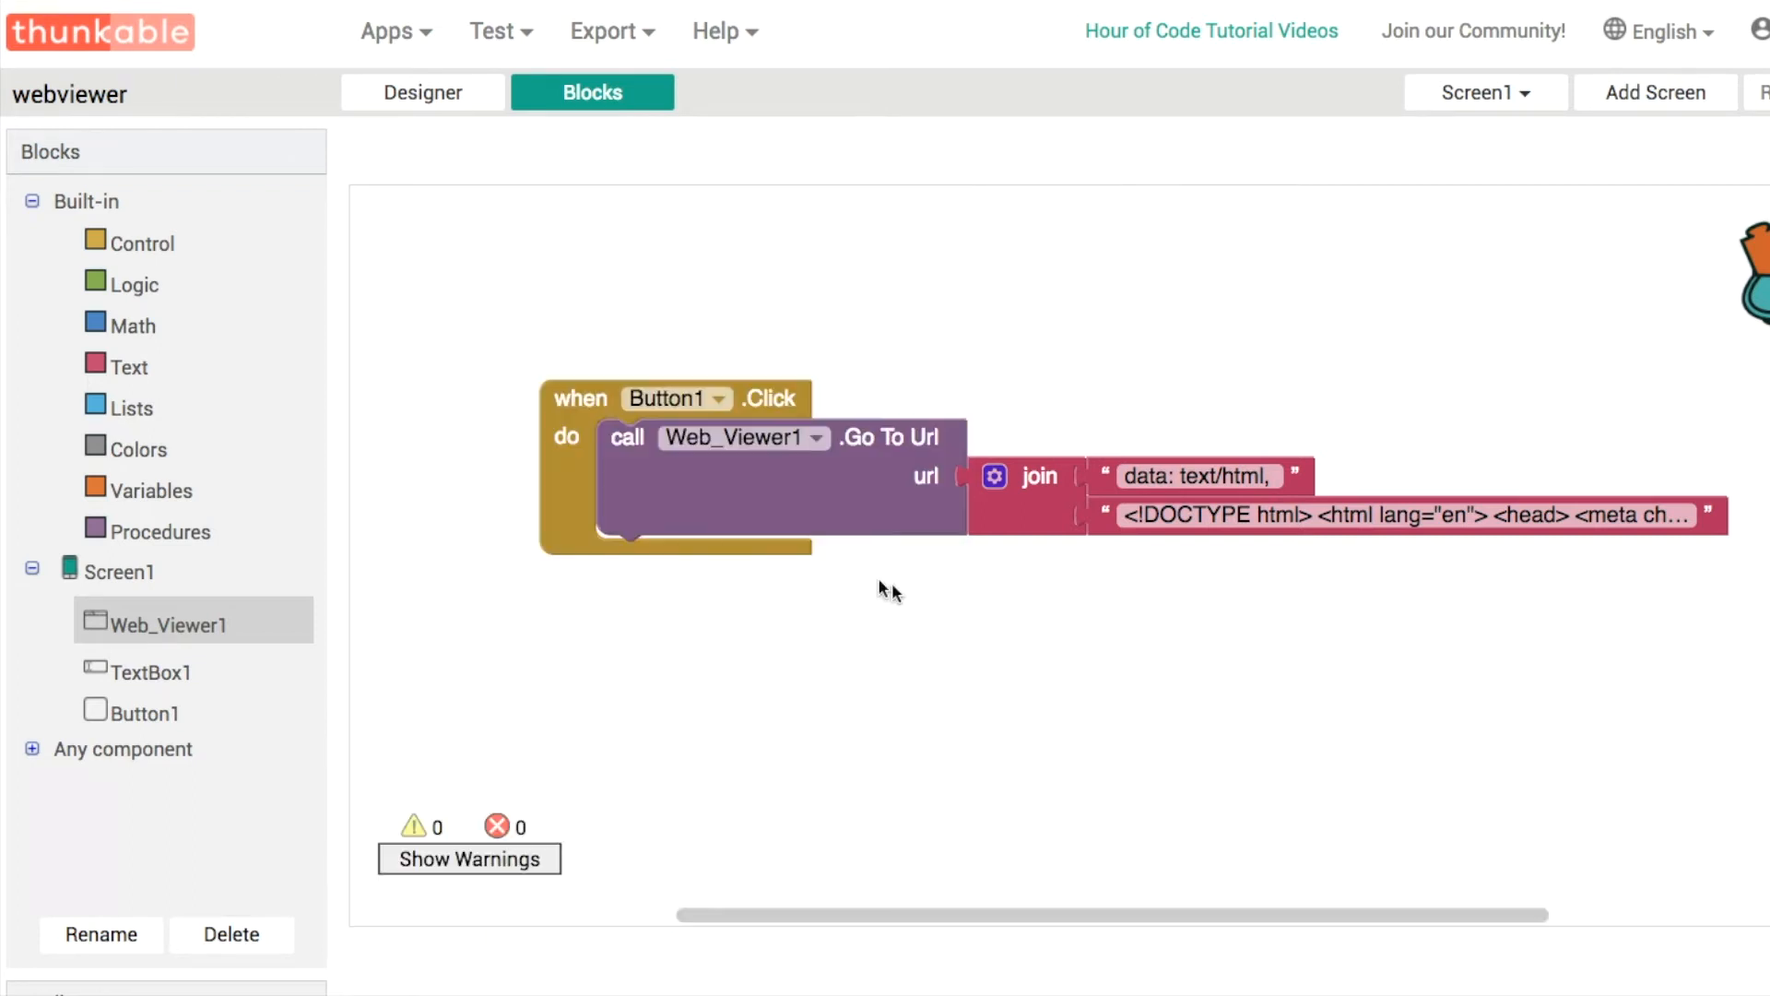
{"action": "mouse_move", "coordinate": [417, 312]}
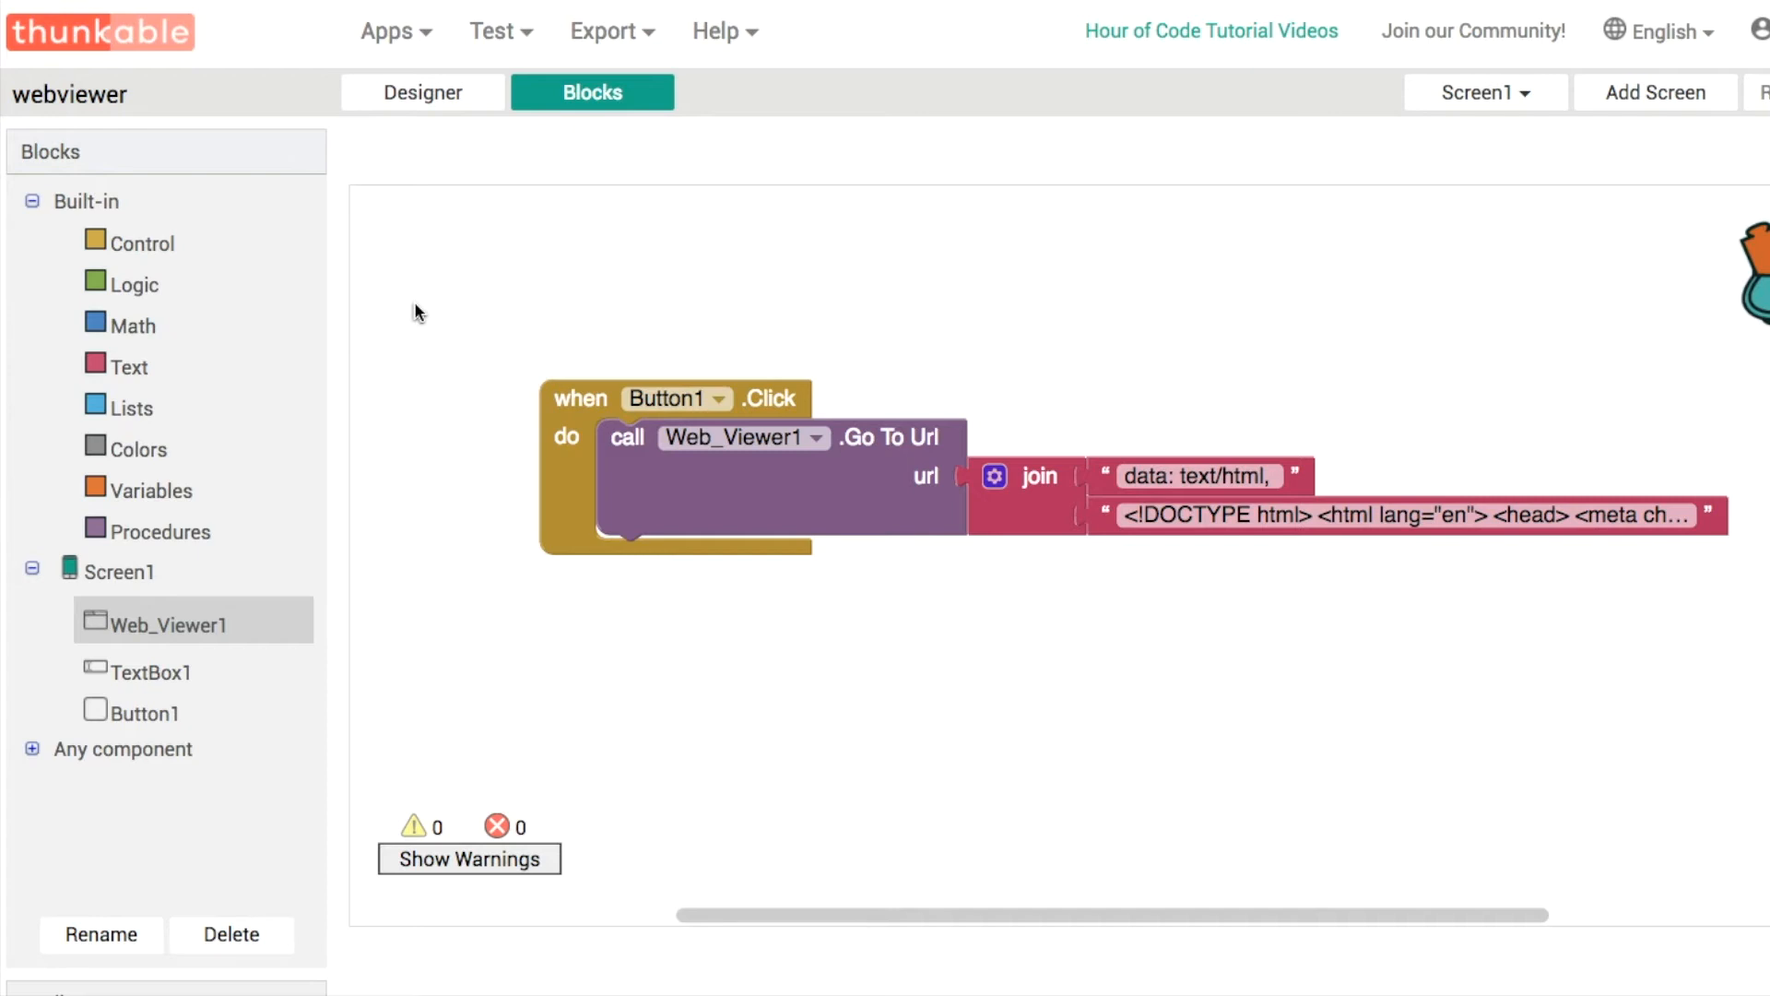
{"action": "mouse_move", "coordinate": [1036, 552]}
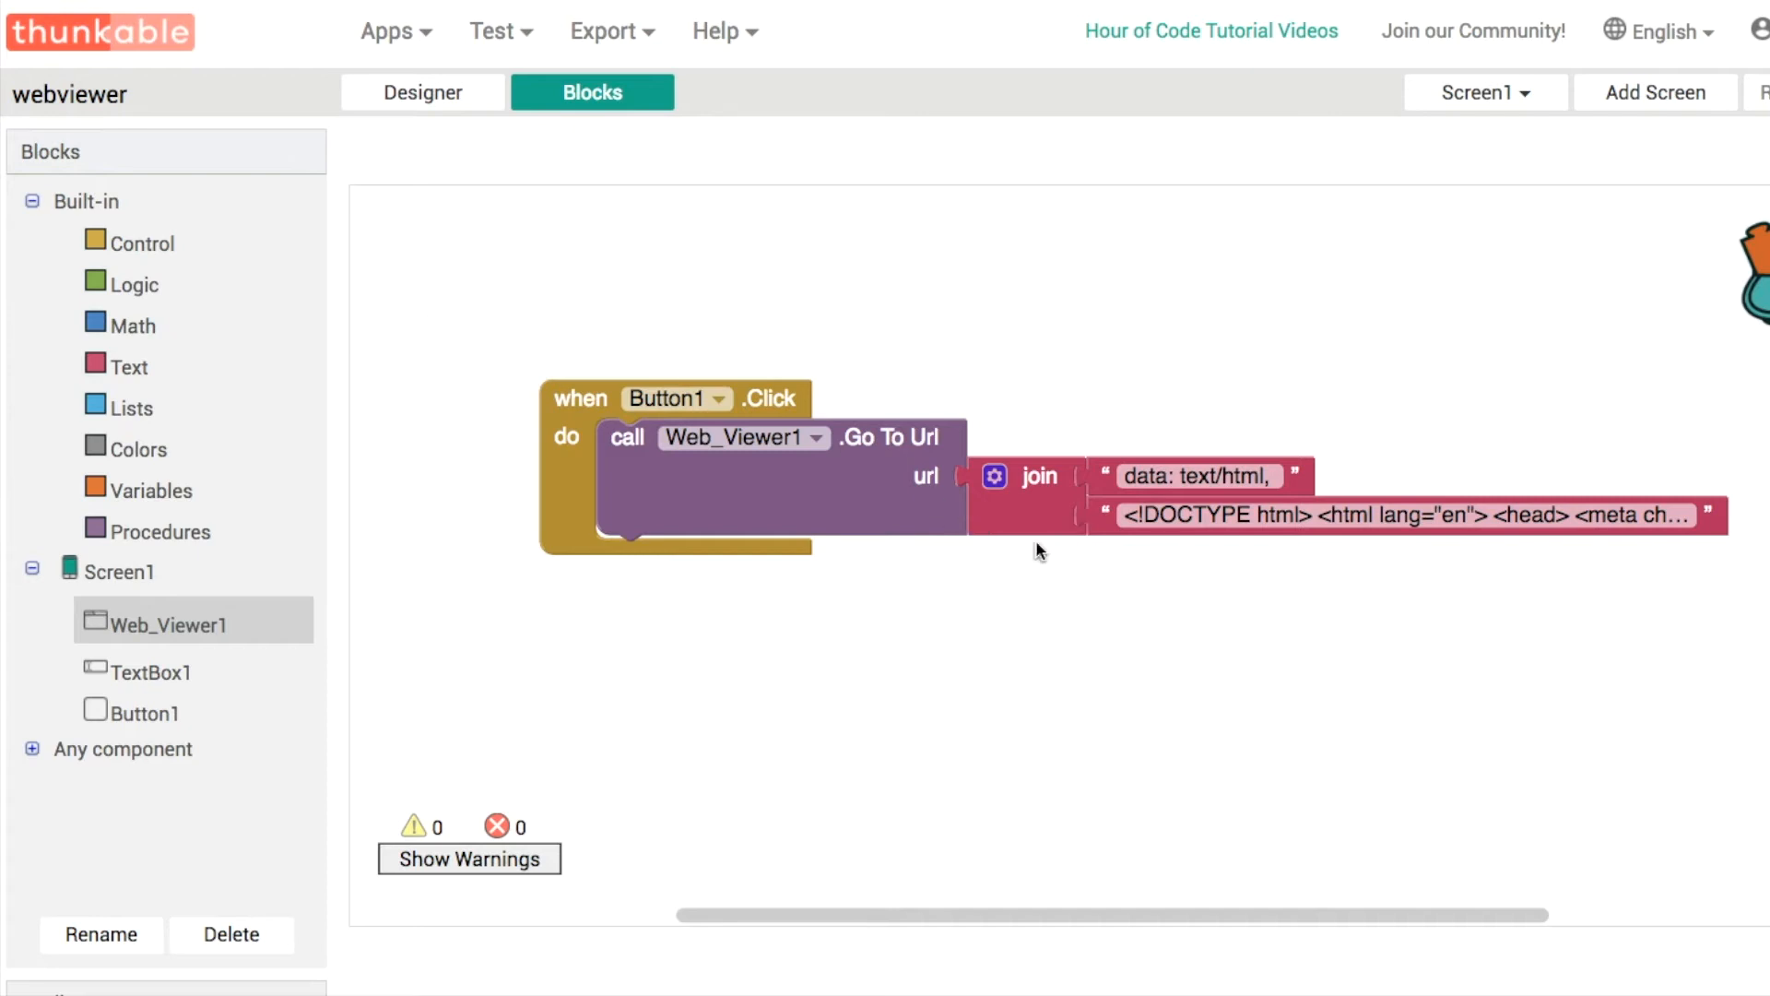
Step: Detach the HTML text block and type the <script></script> tags into the empty text
{"action": "left_click_drag", "start_coordinate": [1422, 514], "coordinate": [1118, 672]}
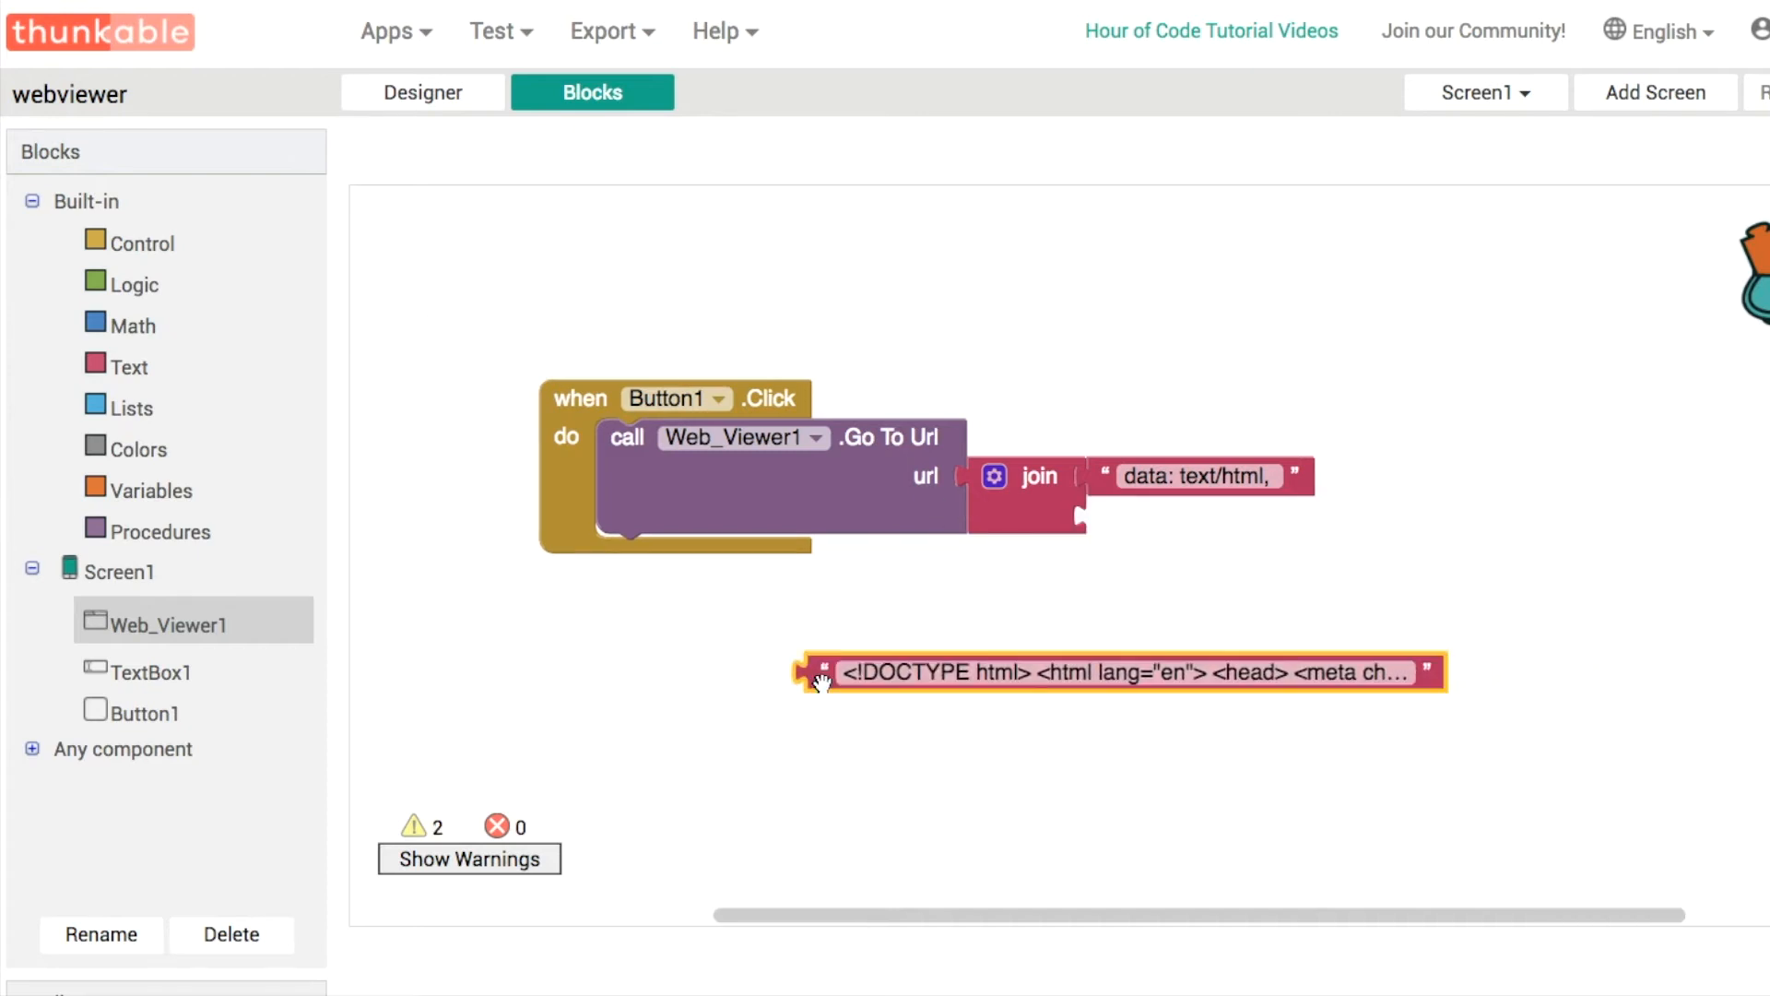
{"action": "left_click", "coordinate": [128, 366]}
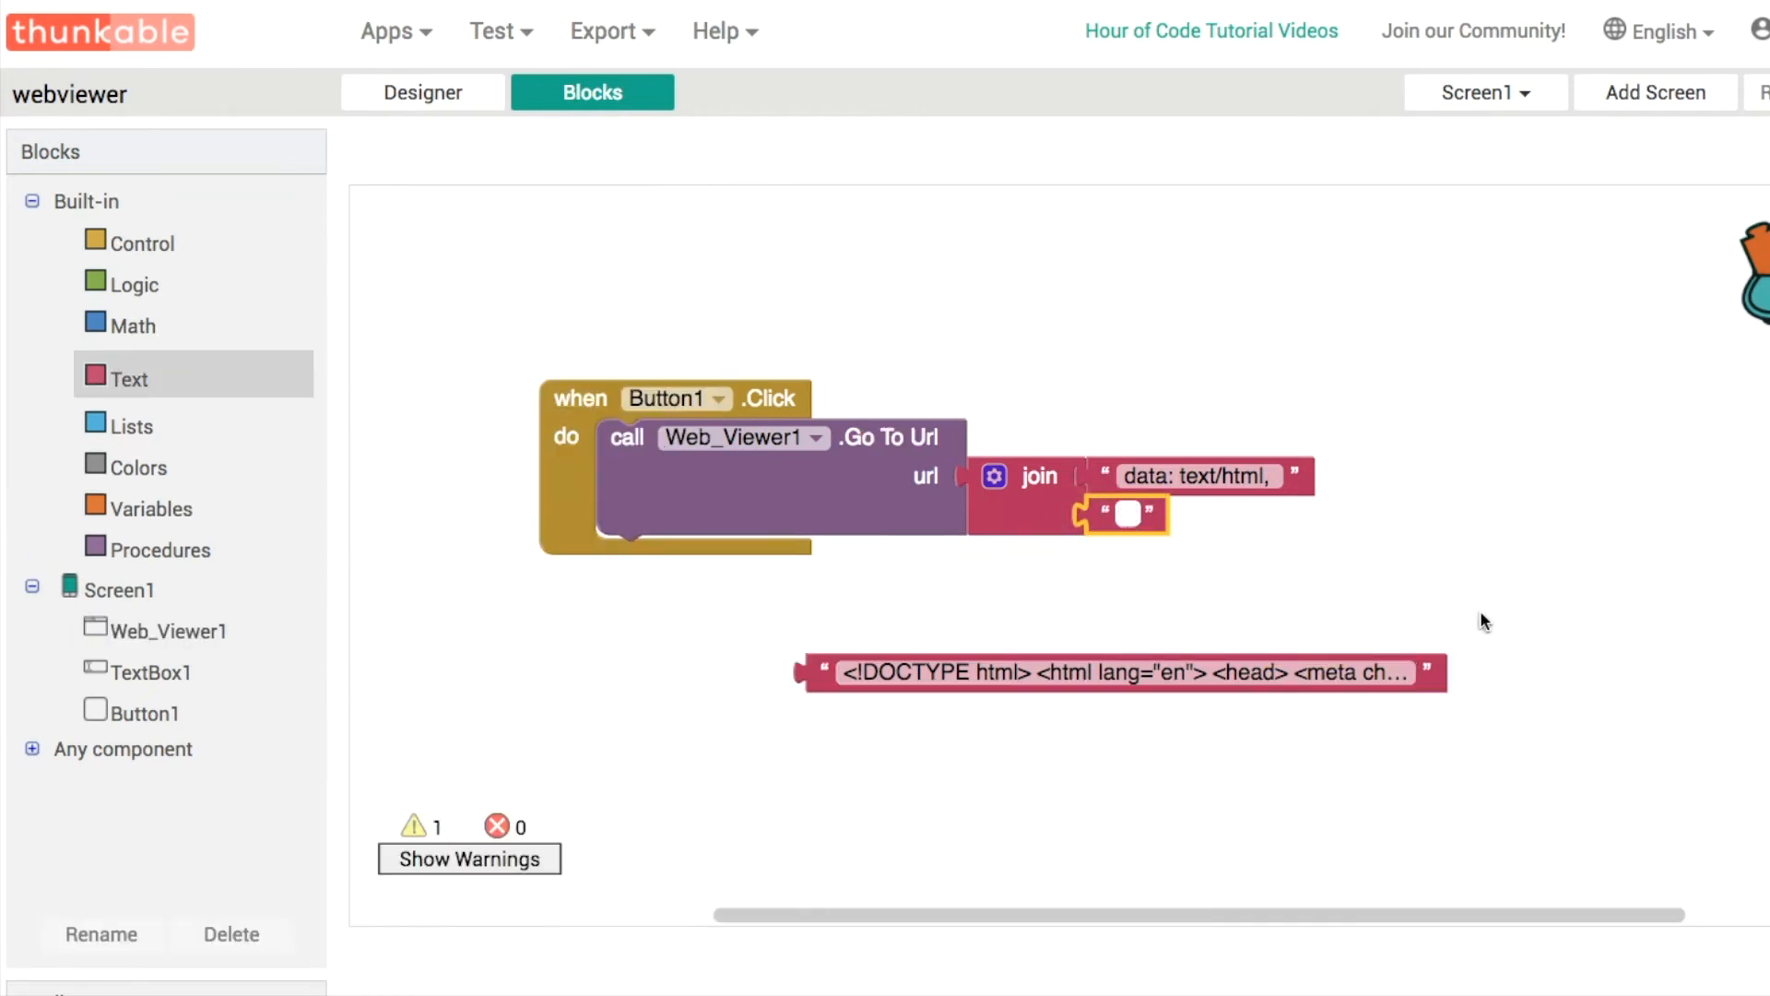
{"action": "type", "text": "<"}
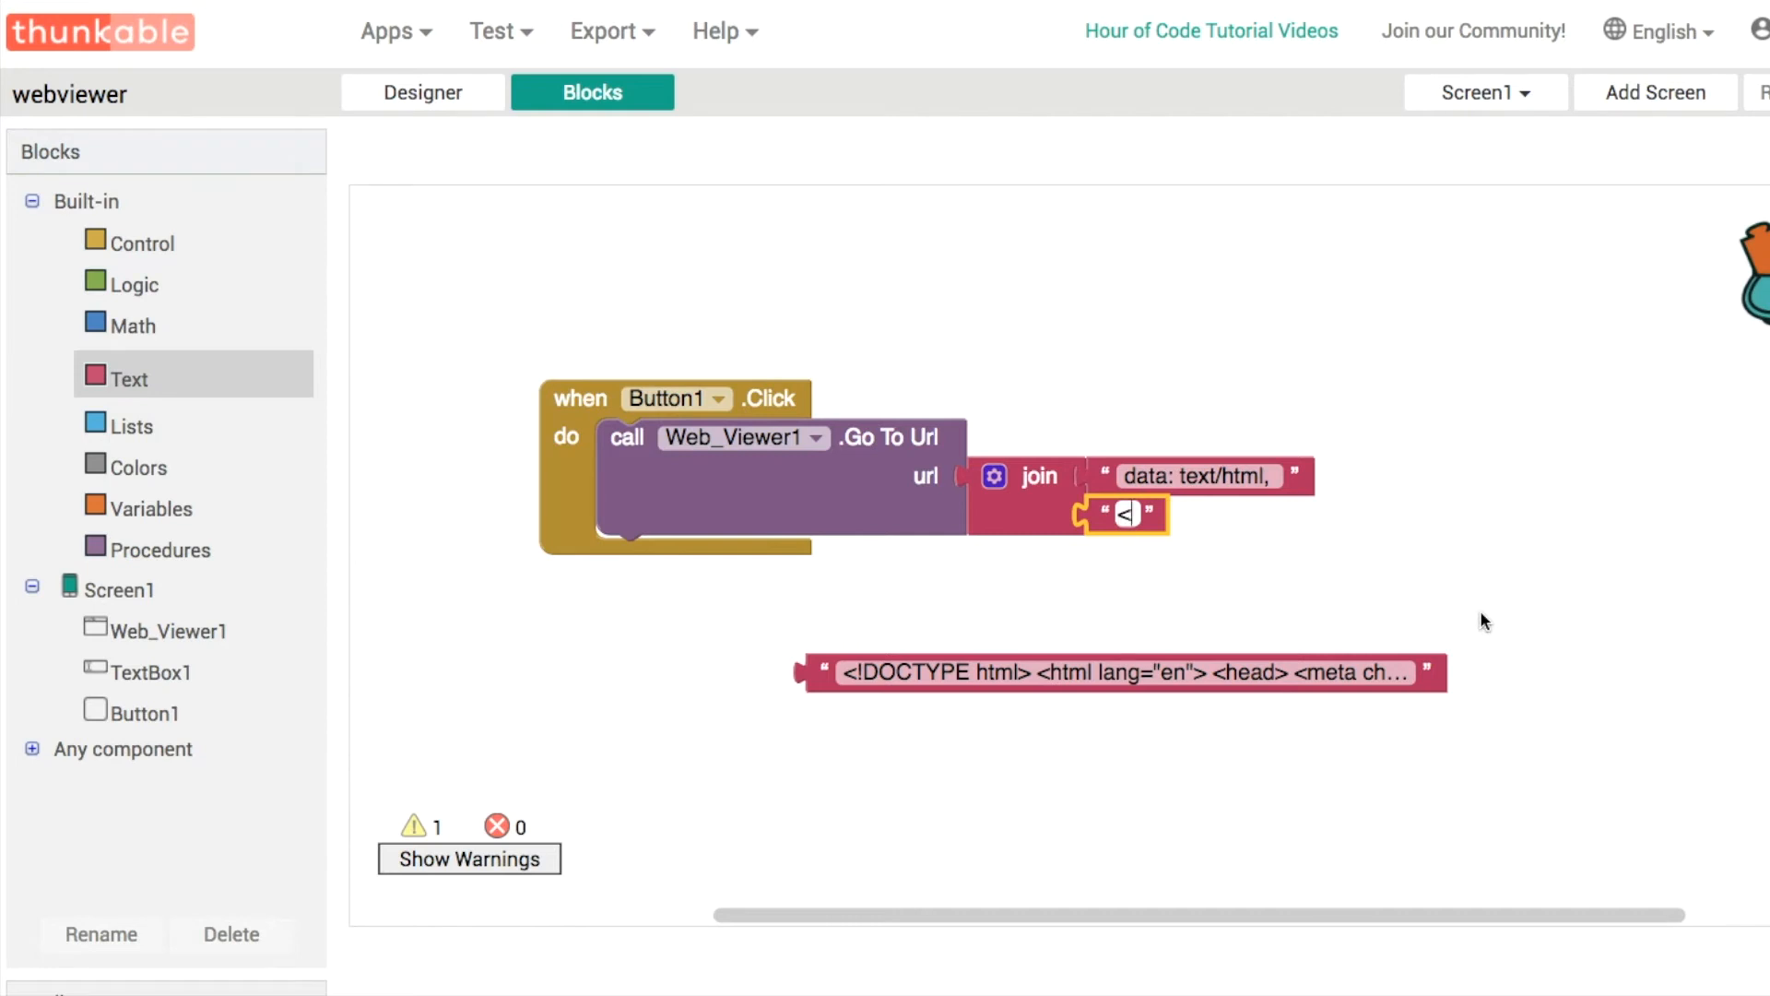
{"action": "type", "text": "scirtp"}
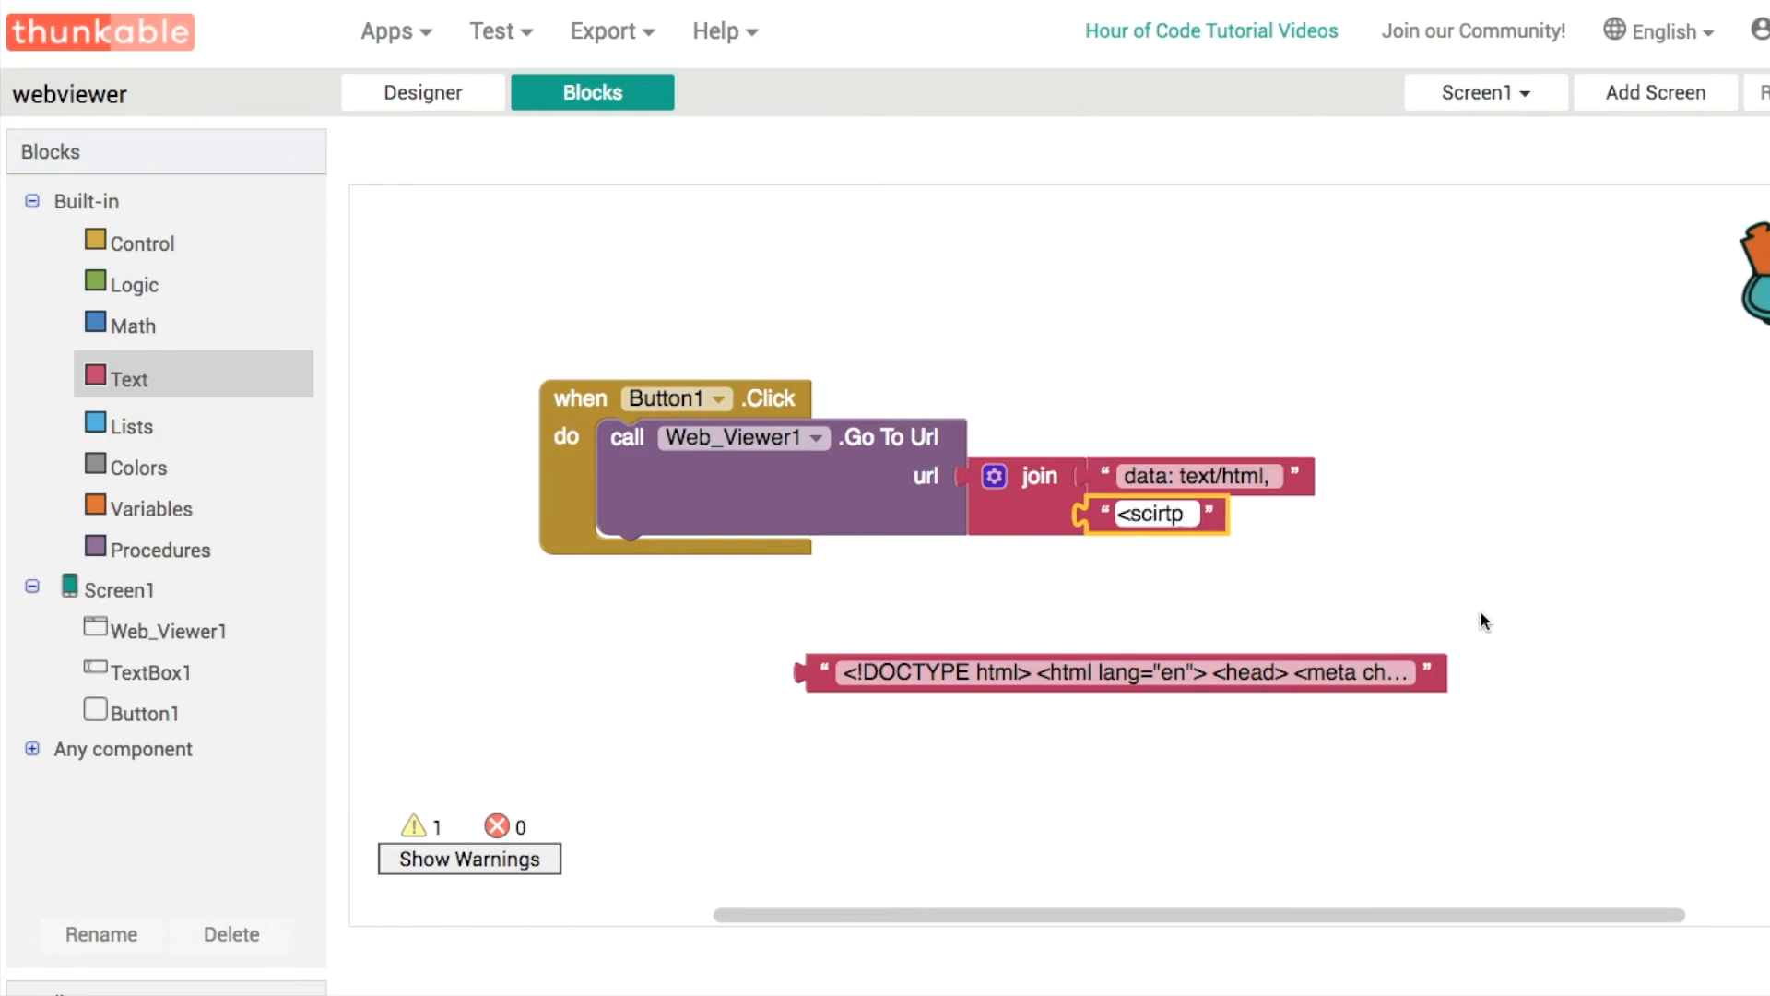
{"action": "type", "text": "<script> M"}
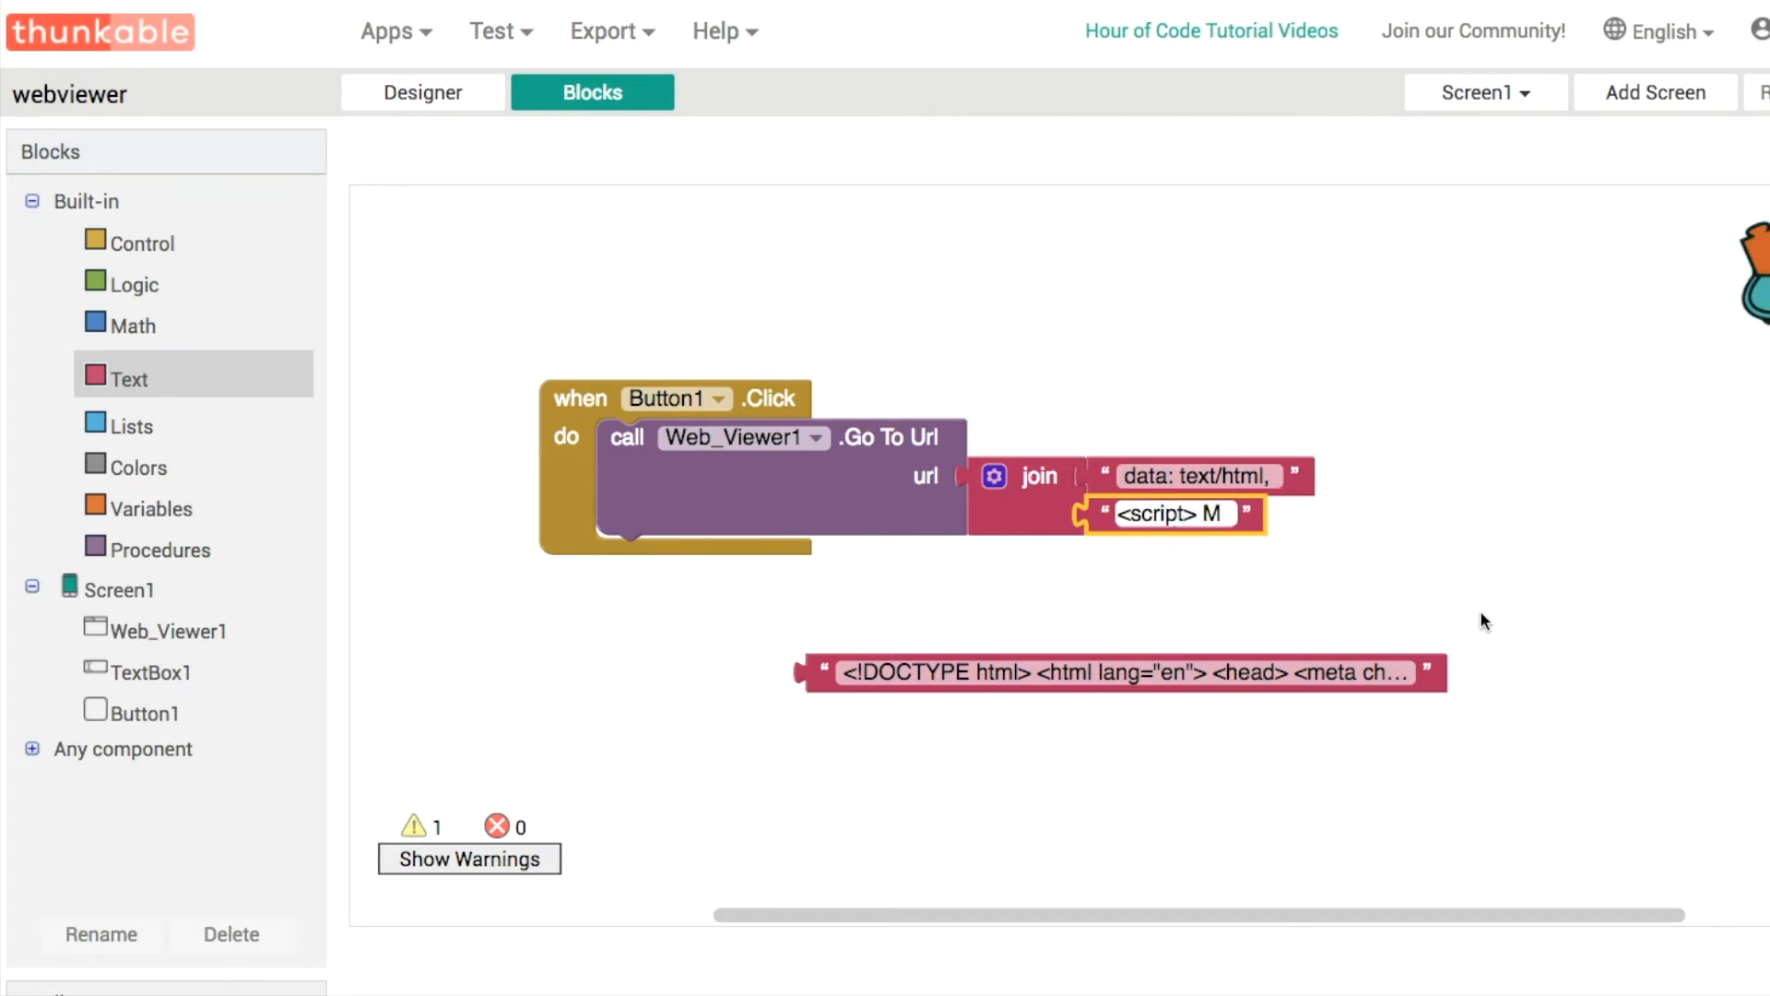
{"action": "type", "text": "</s"}
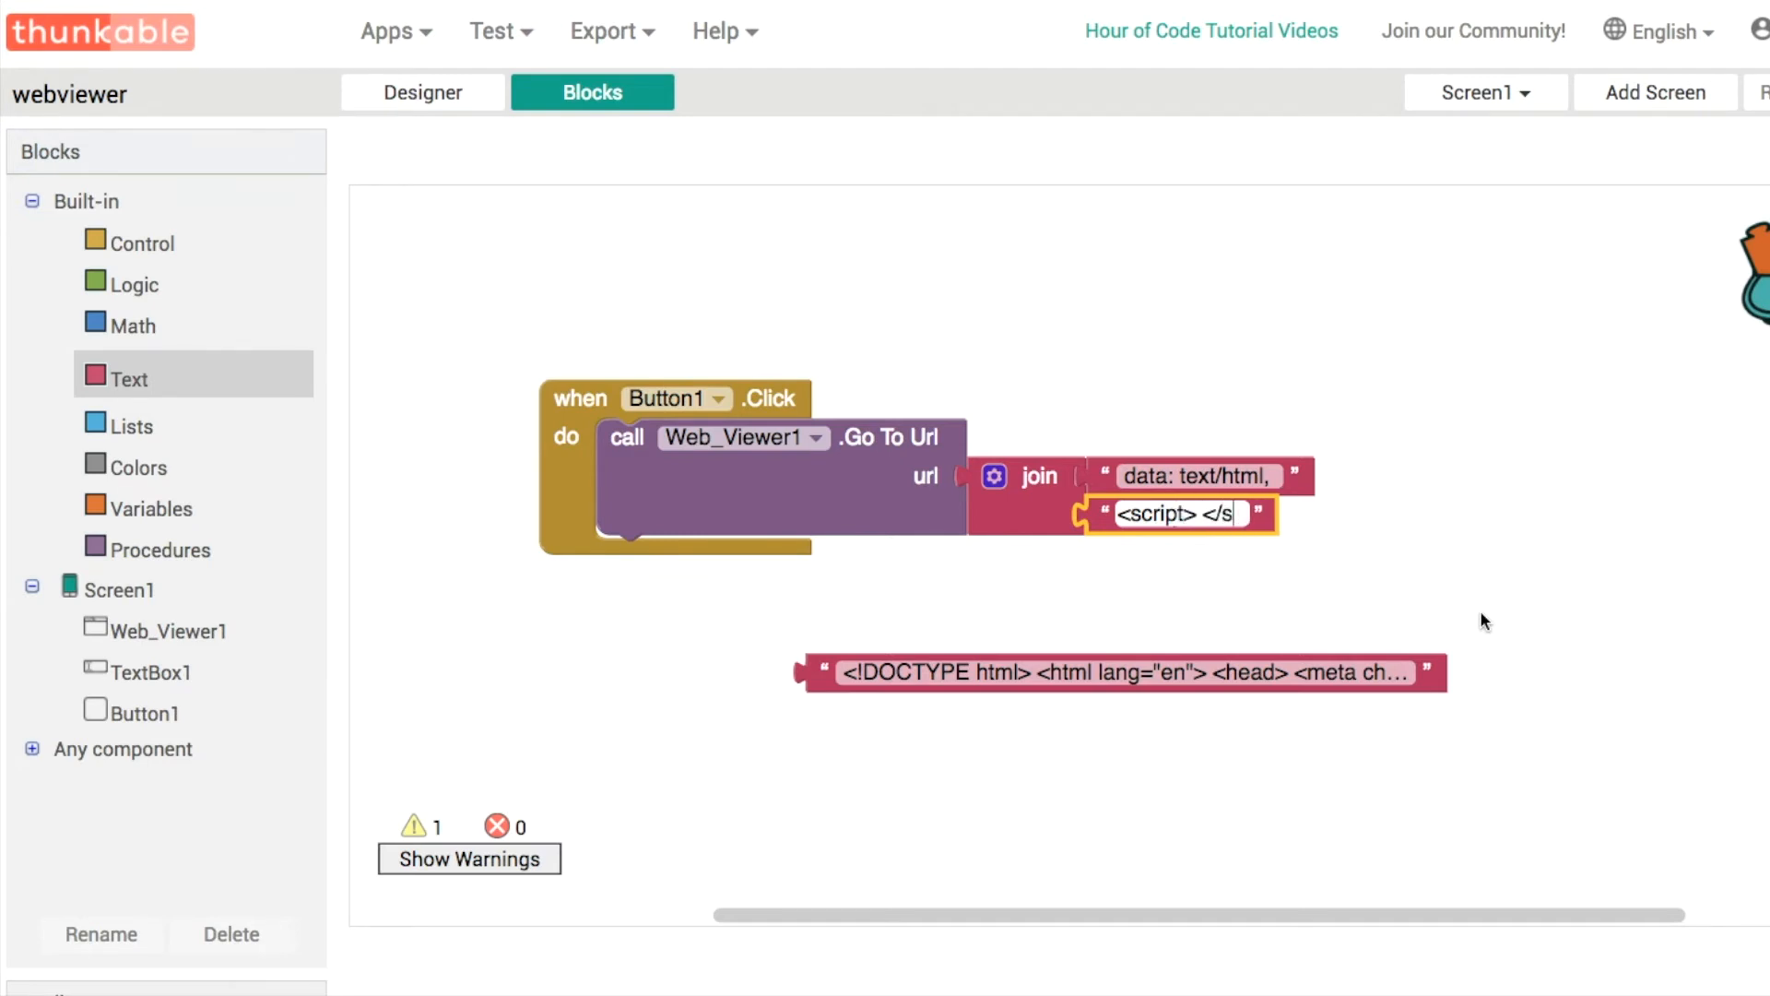
{"action": "type", "text": "cript>"}
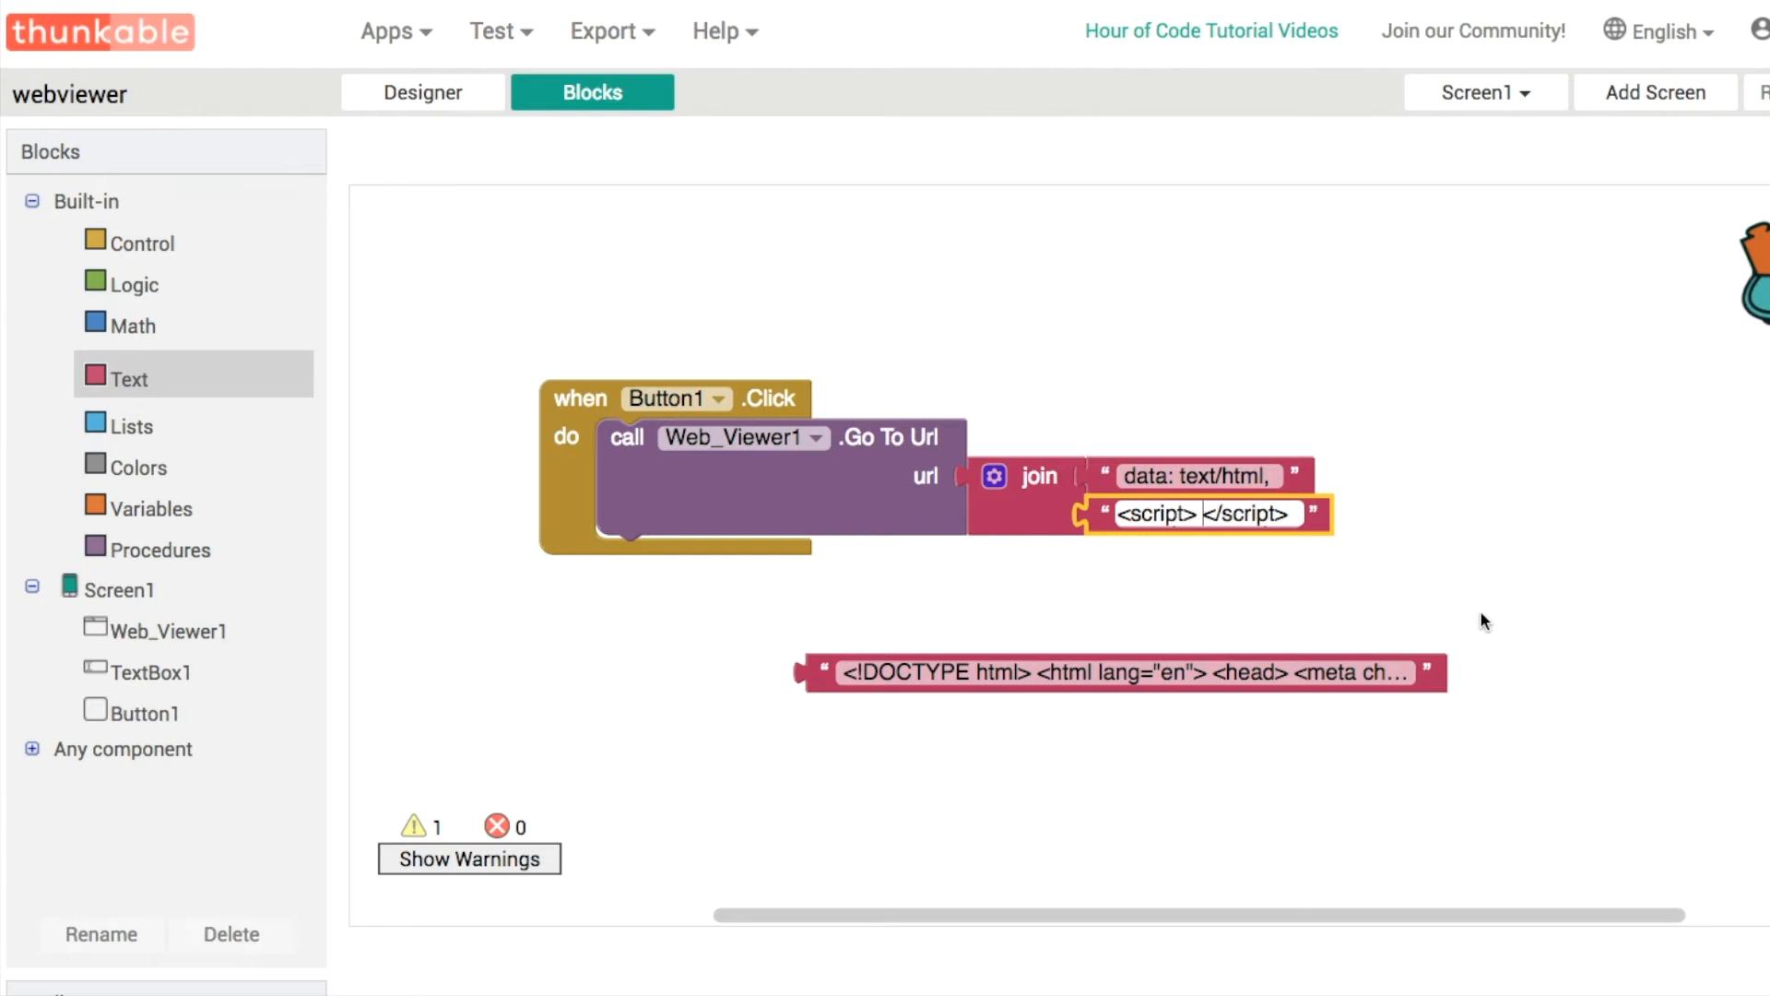
Step: Inside the script, type 'var input = window.AppInventor.getWebViewString'
{"action": "type", "text": "var input"}
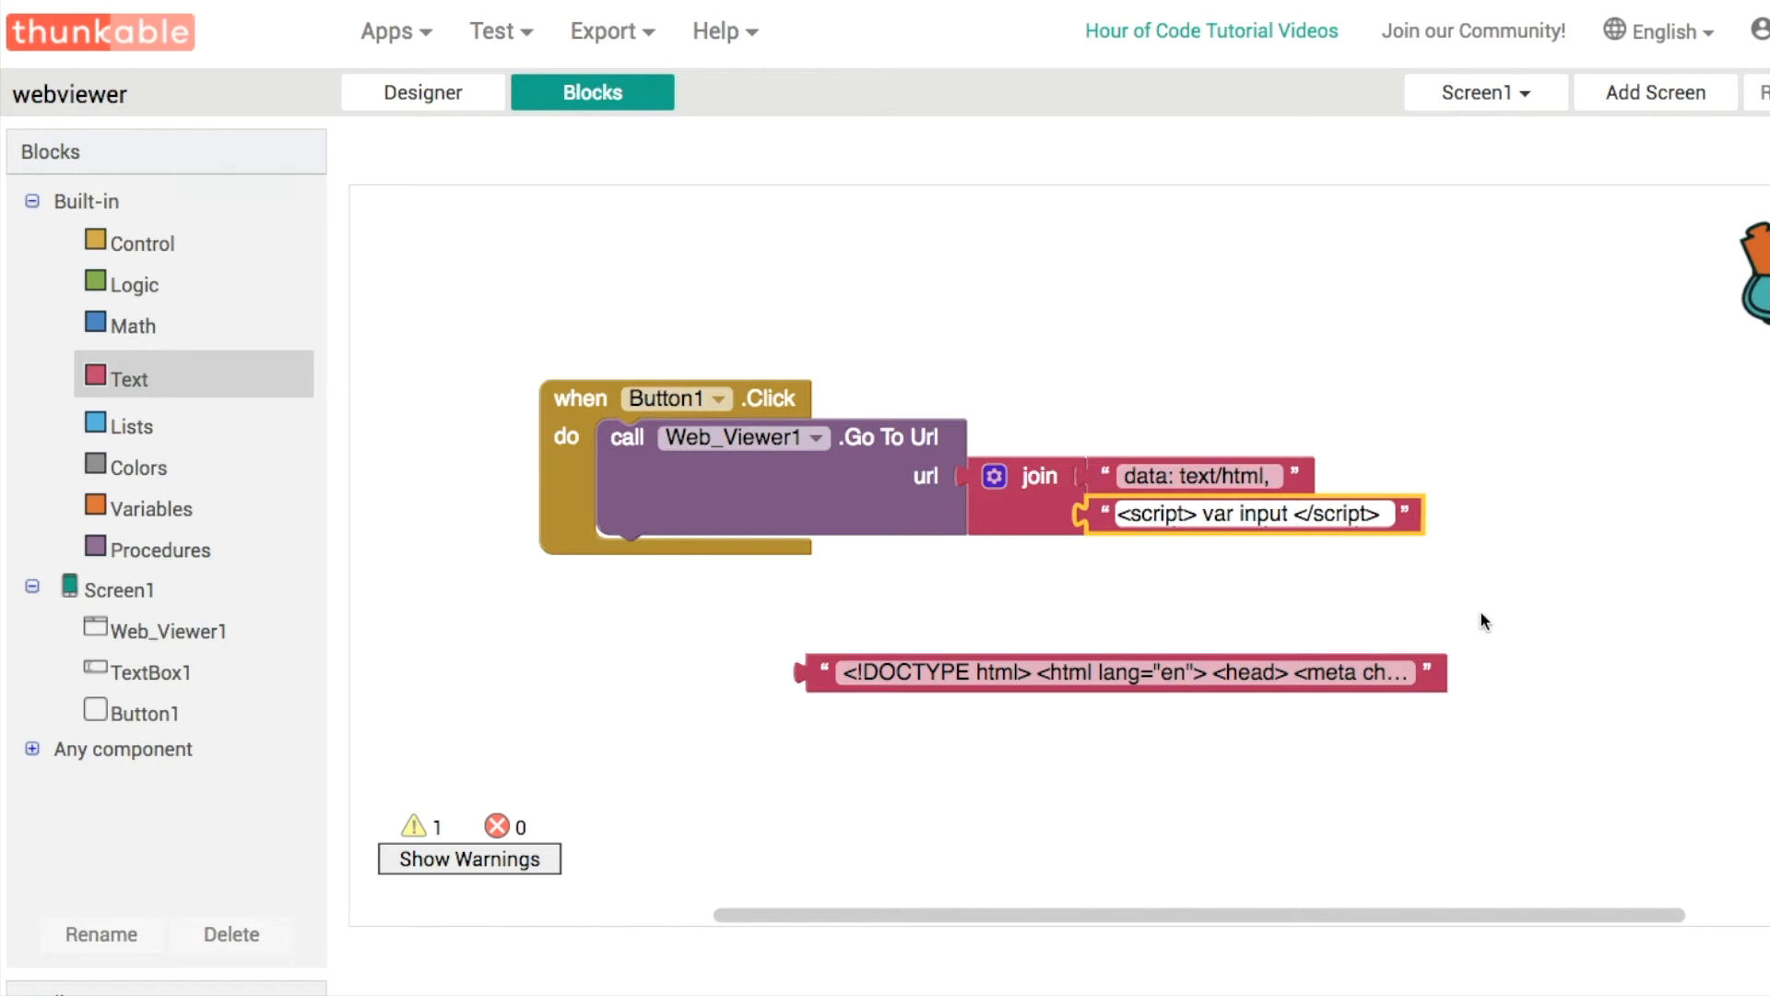
{"action": "type", "text": "="}
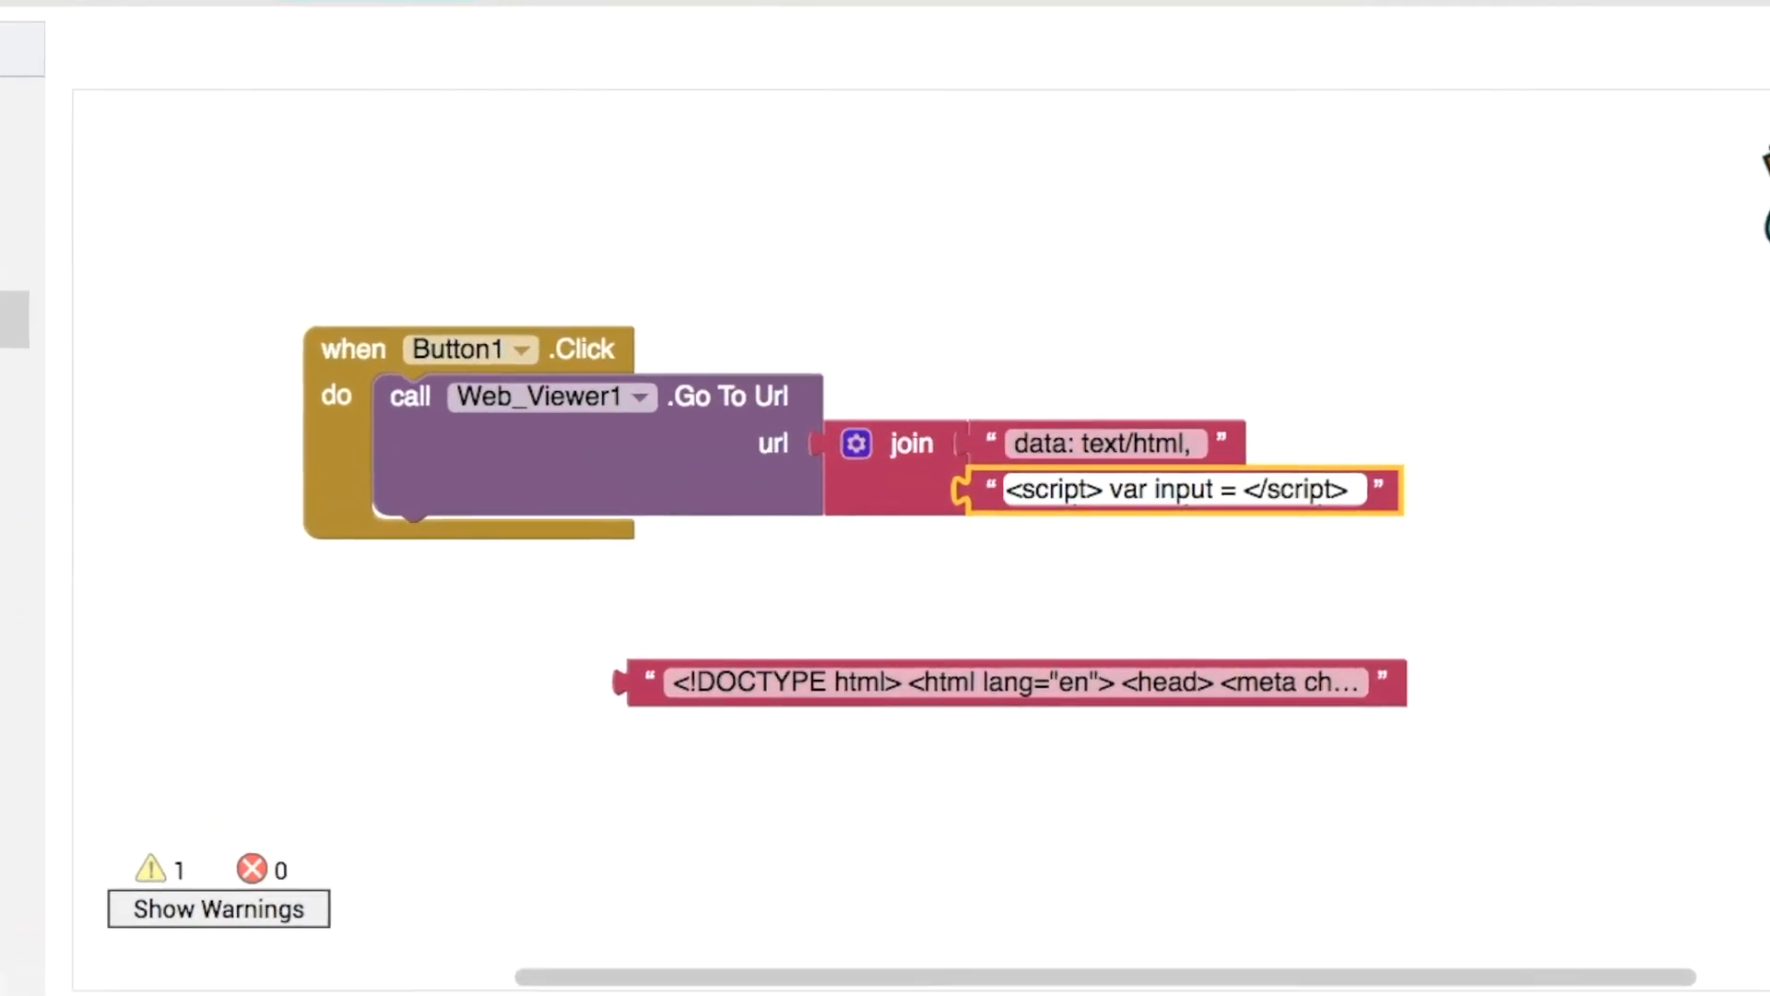
{"action": "type", "text": "window.AppInvent"}
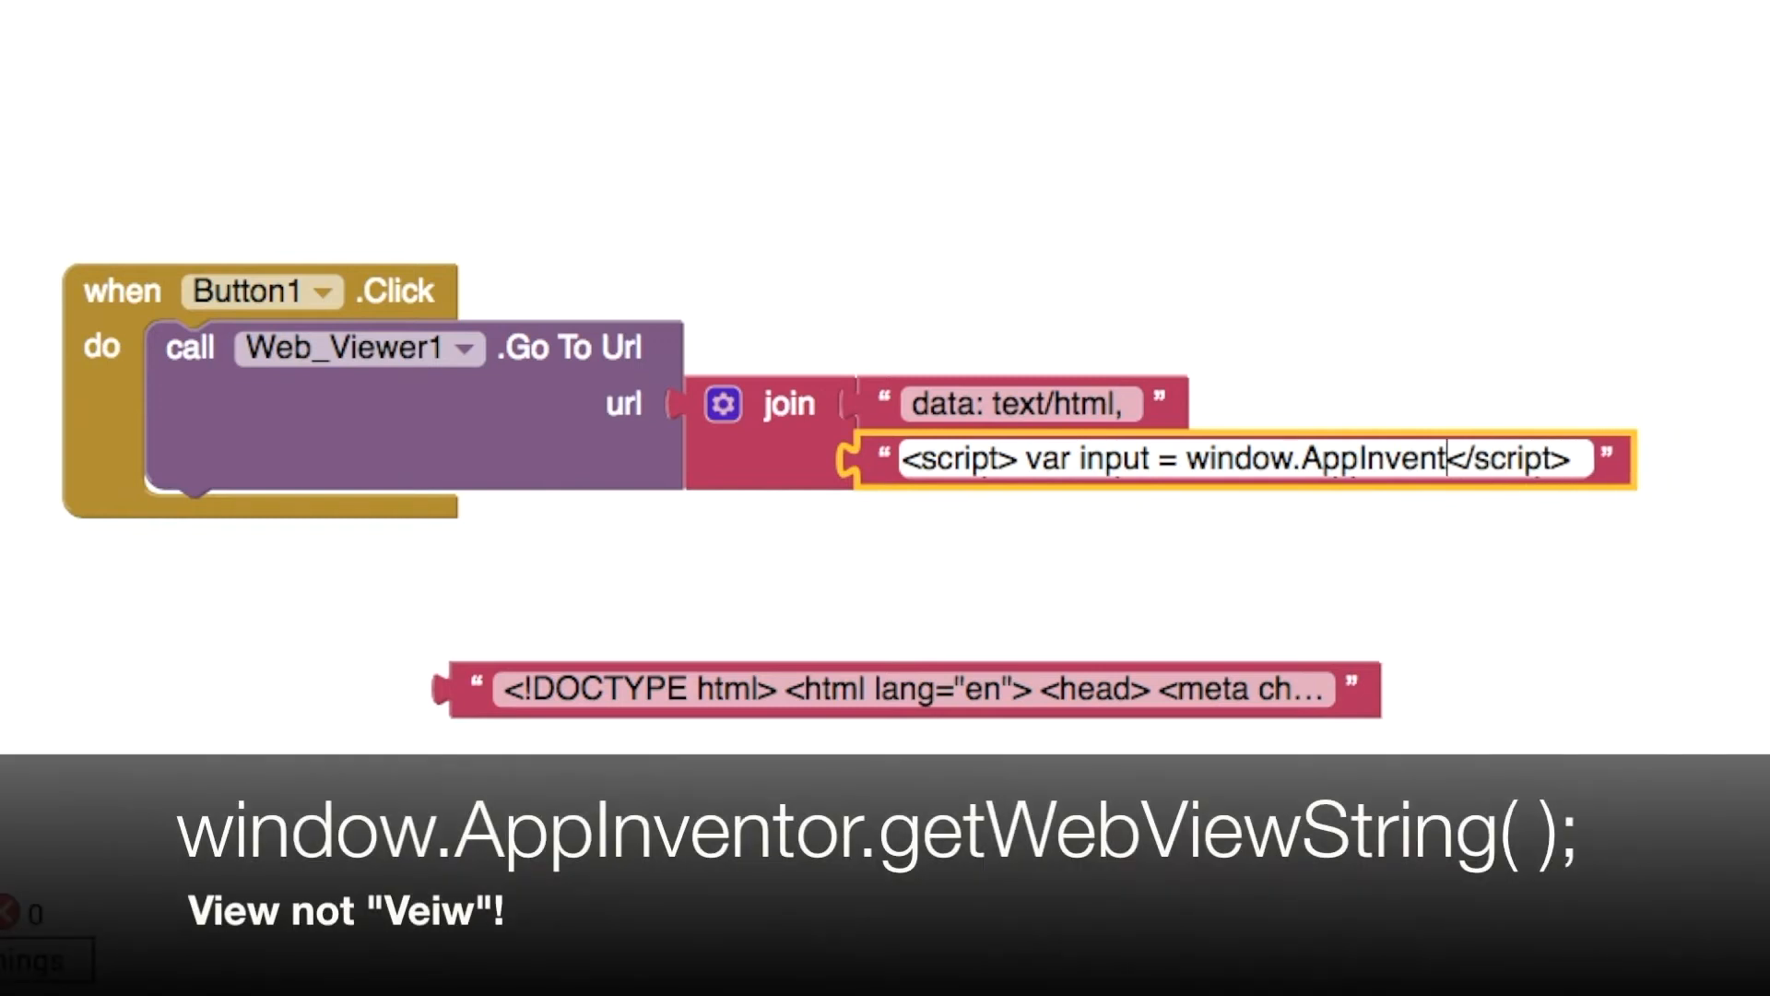
{"action": "type", "text": "."}
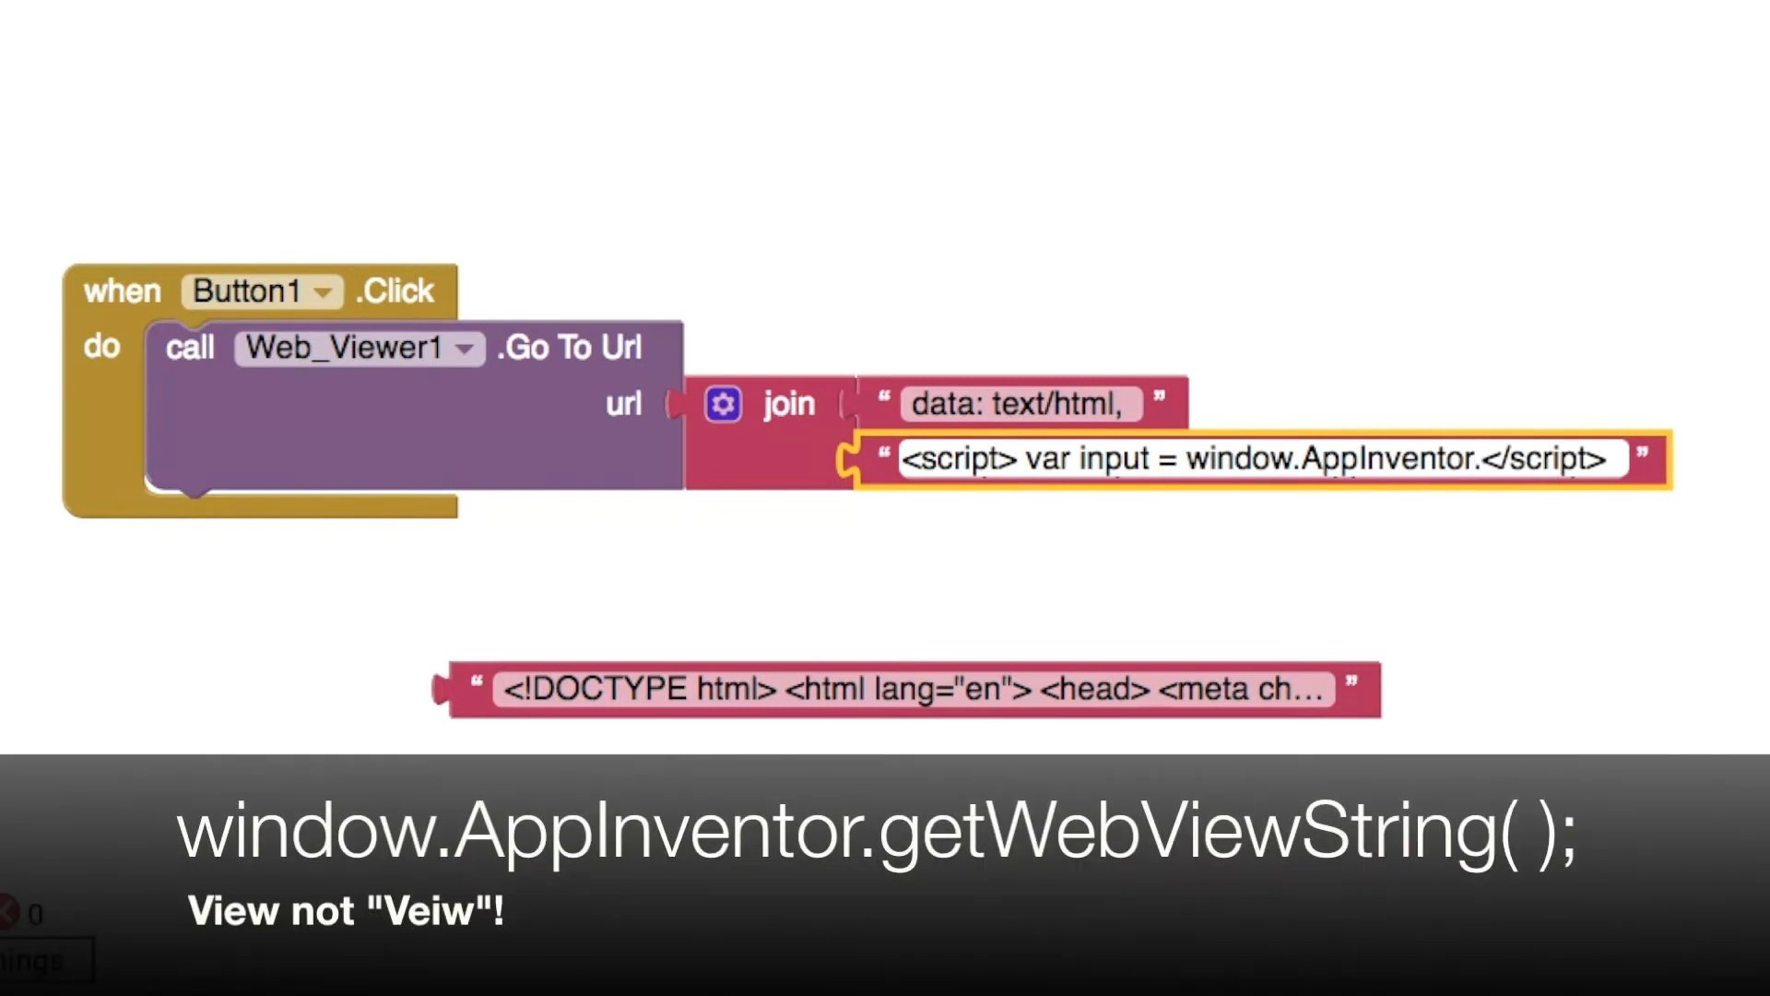
{"action": "type", "text": "getWebVe..."}
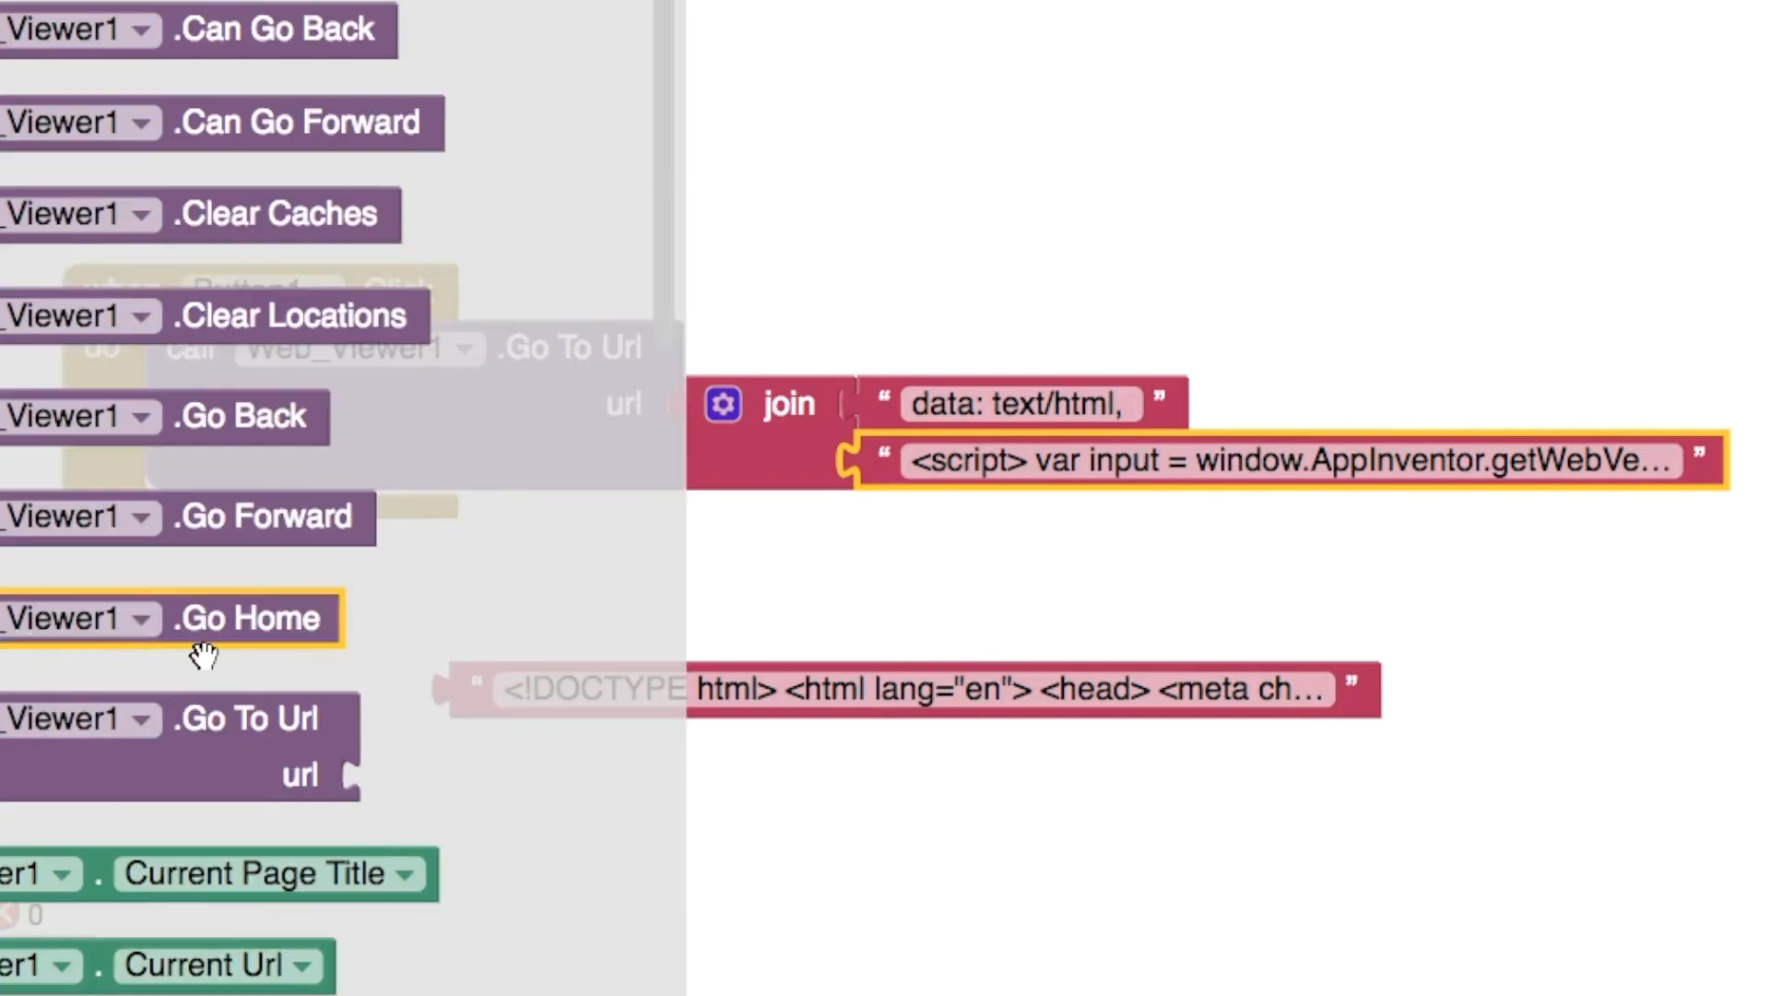
{"action": "scroll", "scroll_direction": "down", "scroll_amount": 3}
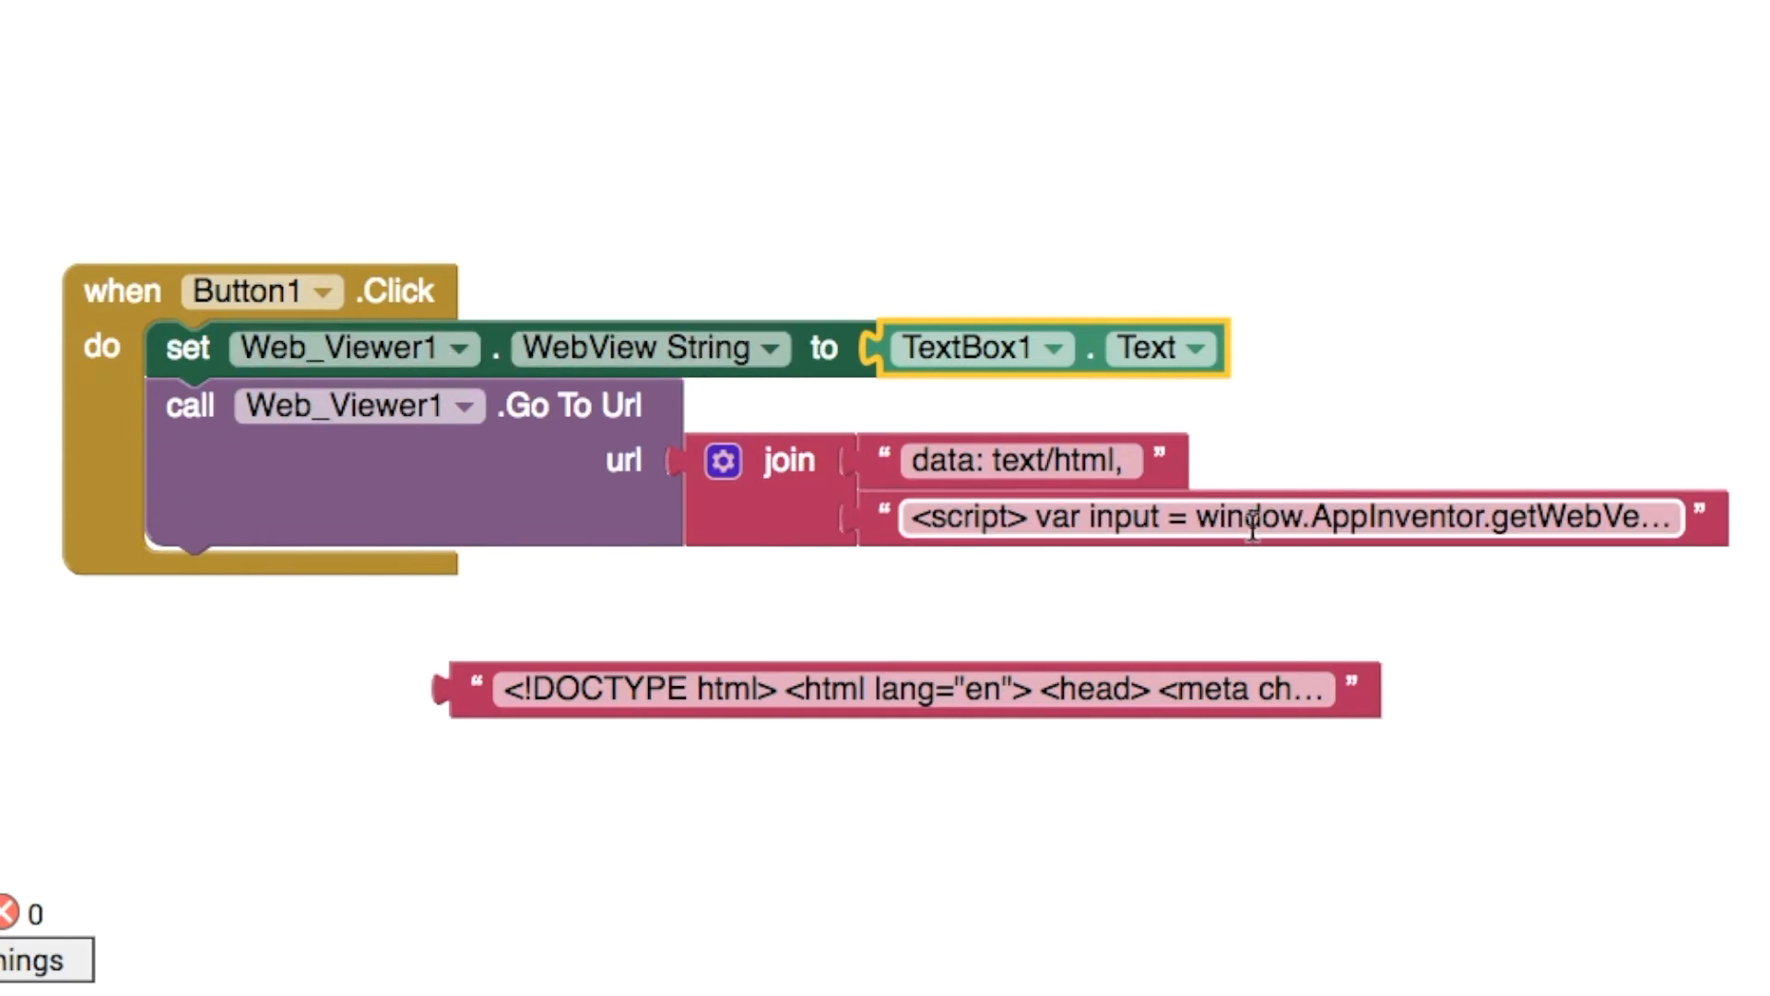
{"action": "mouse_move", "coordinate": [1153, 521]}
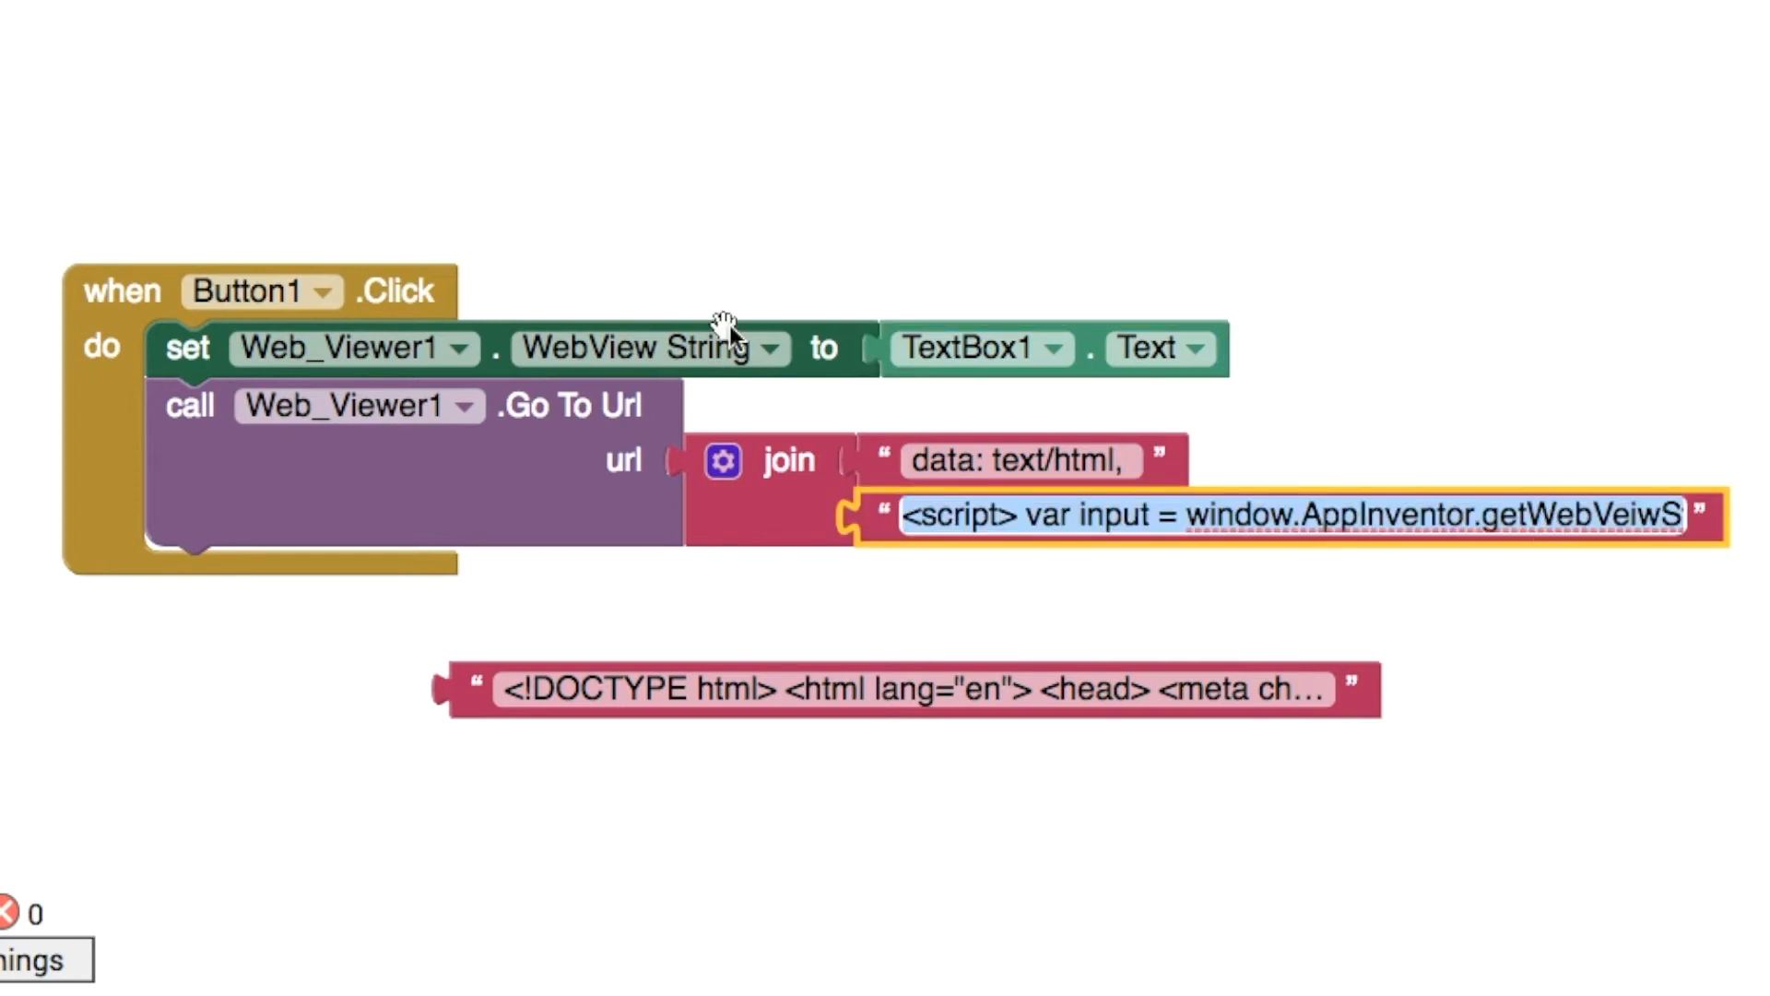
{"action": "mouse_move", "coordinate": [1536, 601]}
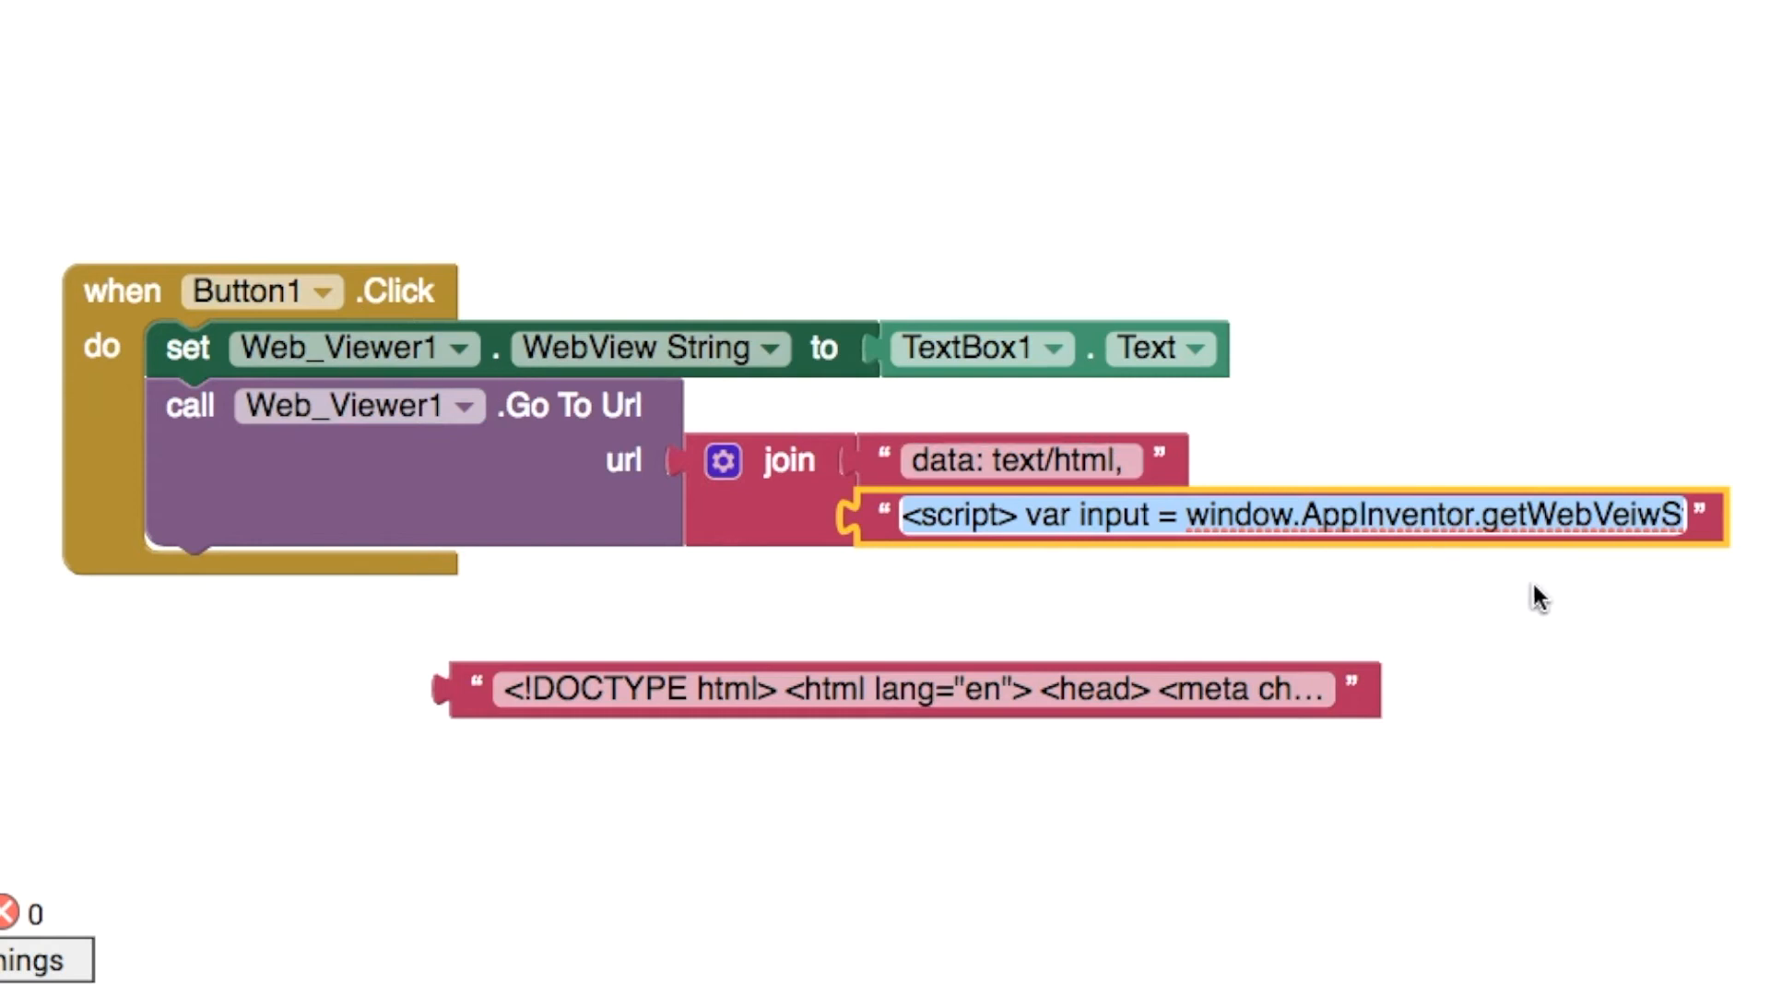
Step: Finish editing the script text block
{"action": "left_click", "coordinate": [721, 226]}
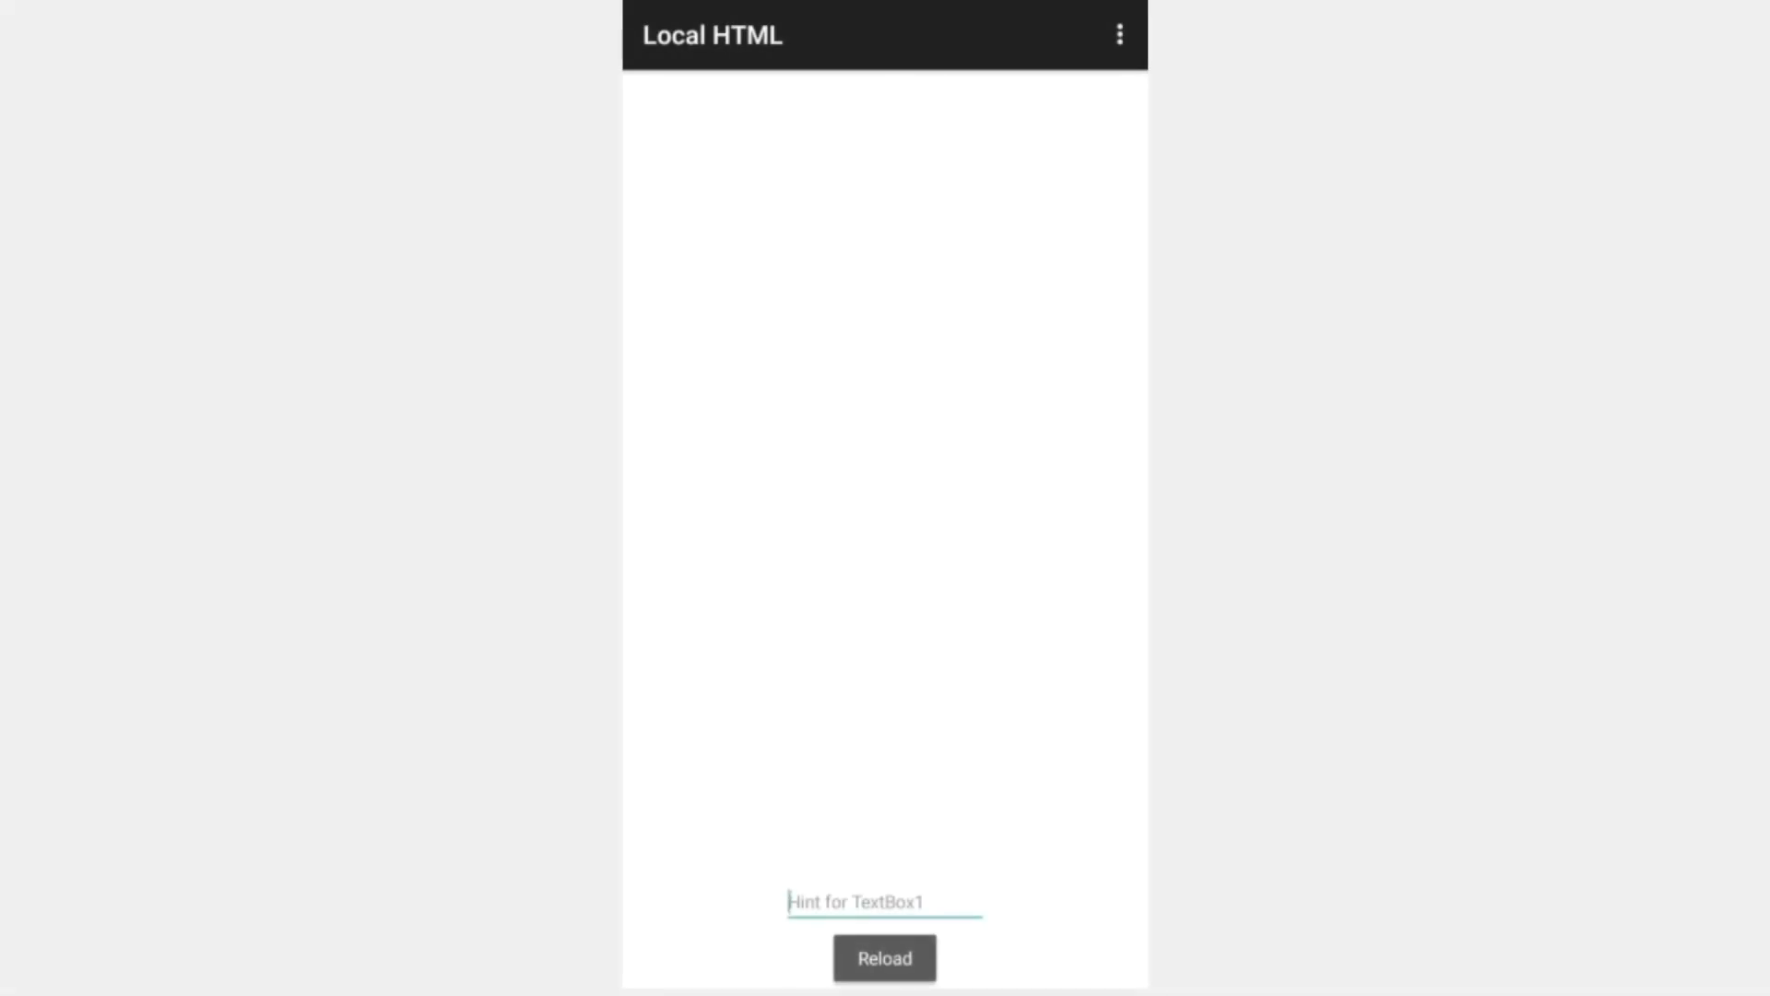
Step: Enter 'this in the input', tap Reload, and dismiss the echoing JavaScript alert
{"action": "left_click", "coordinate": [883, 901]}
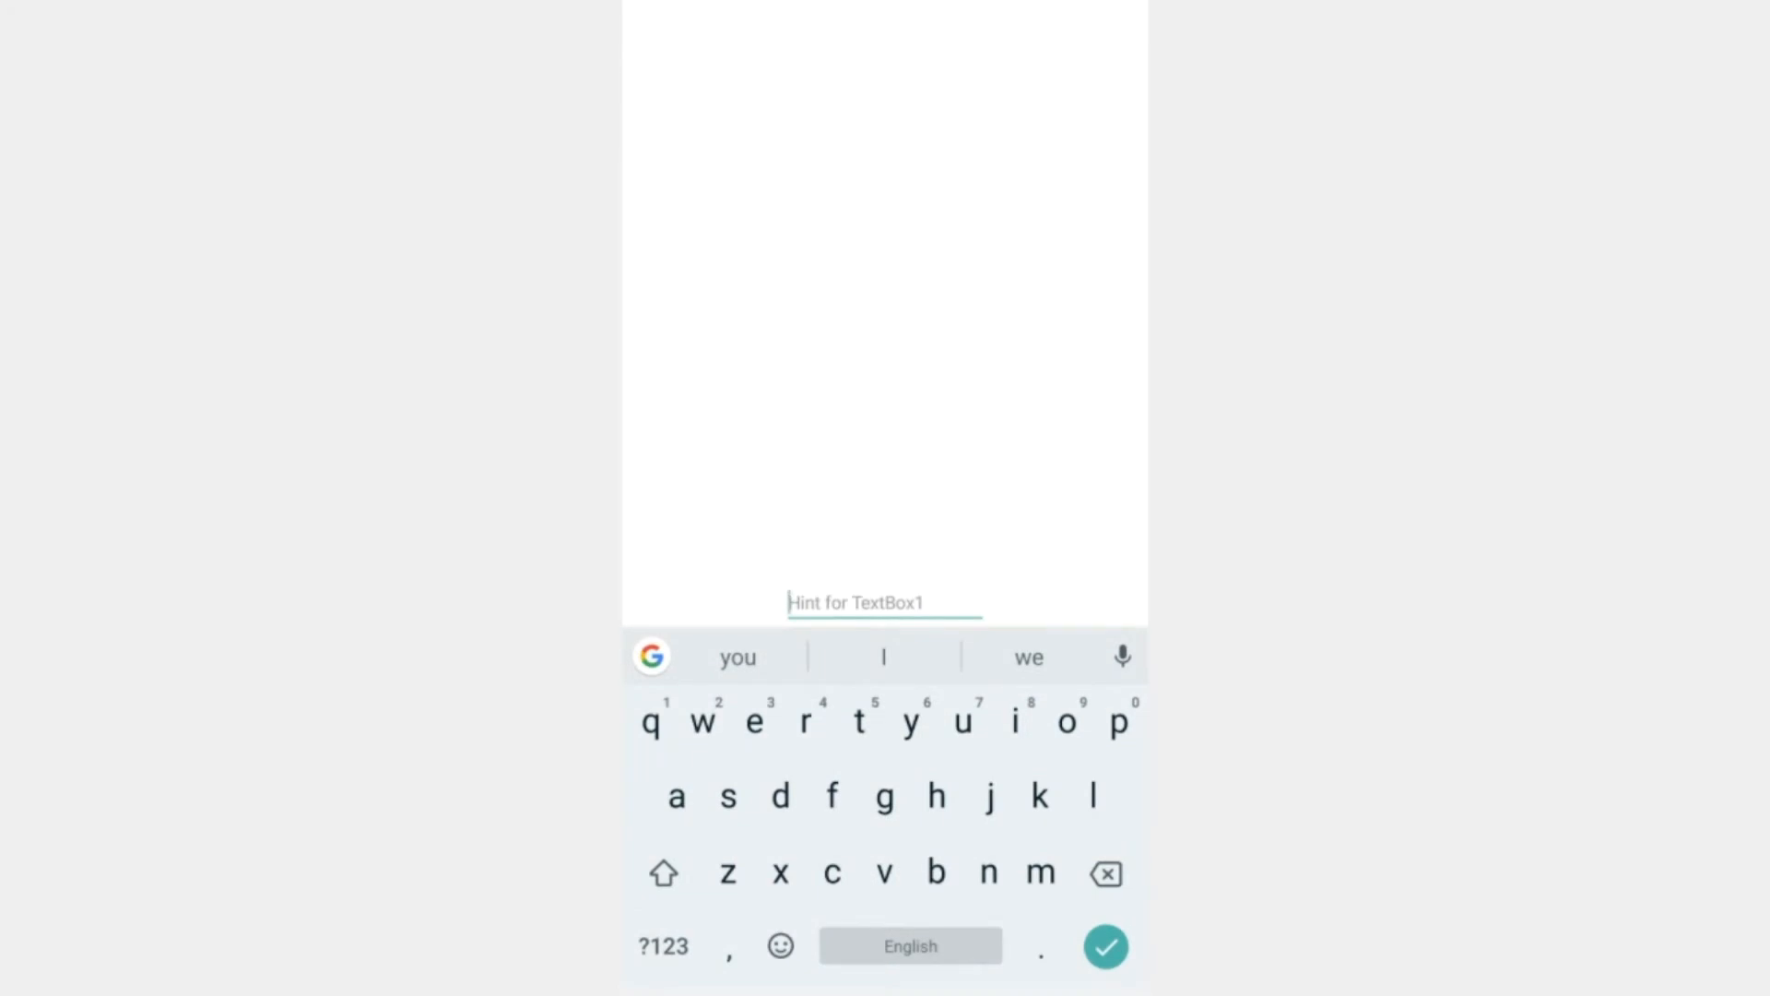
{"action": "type", "text": "this in the input"}
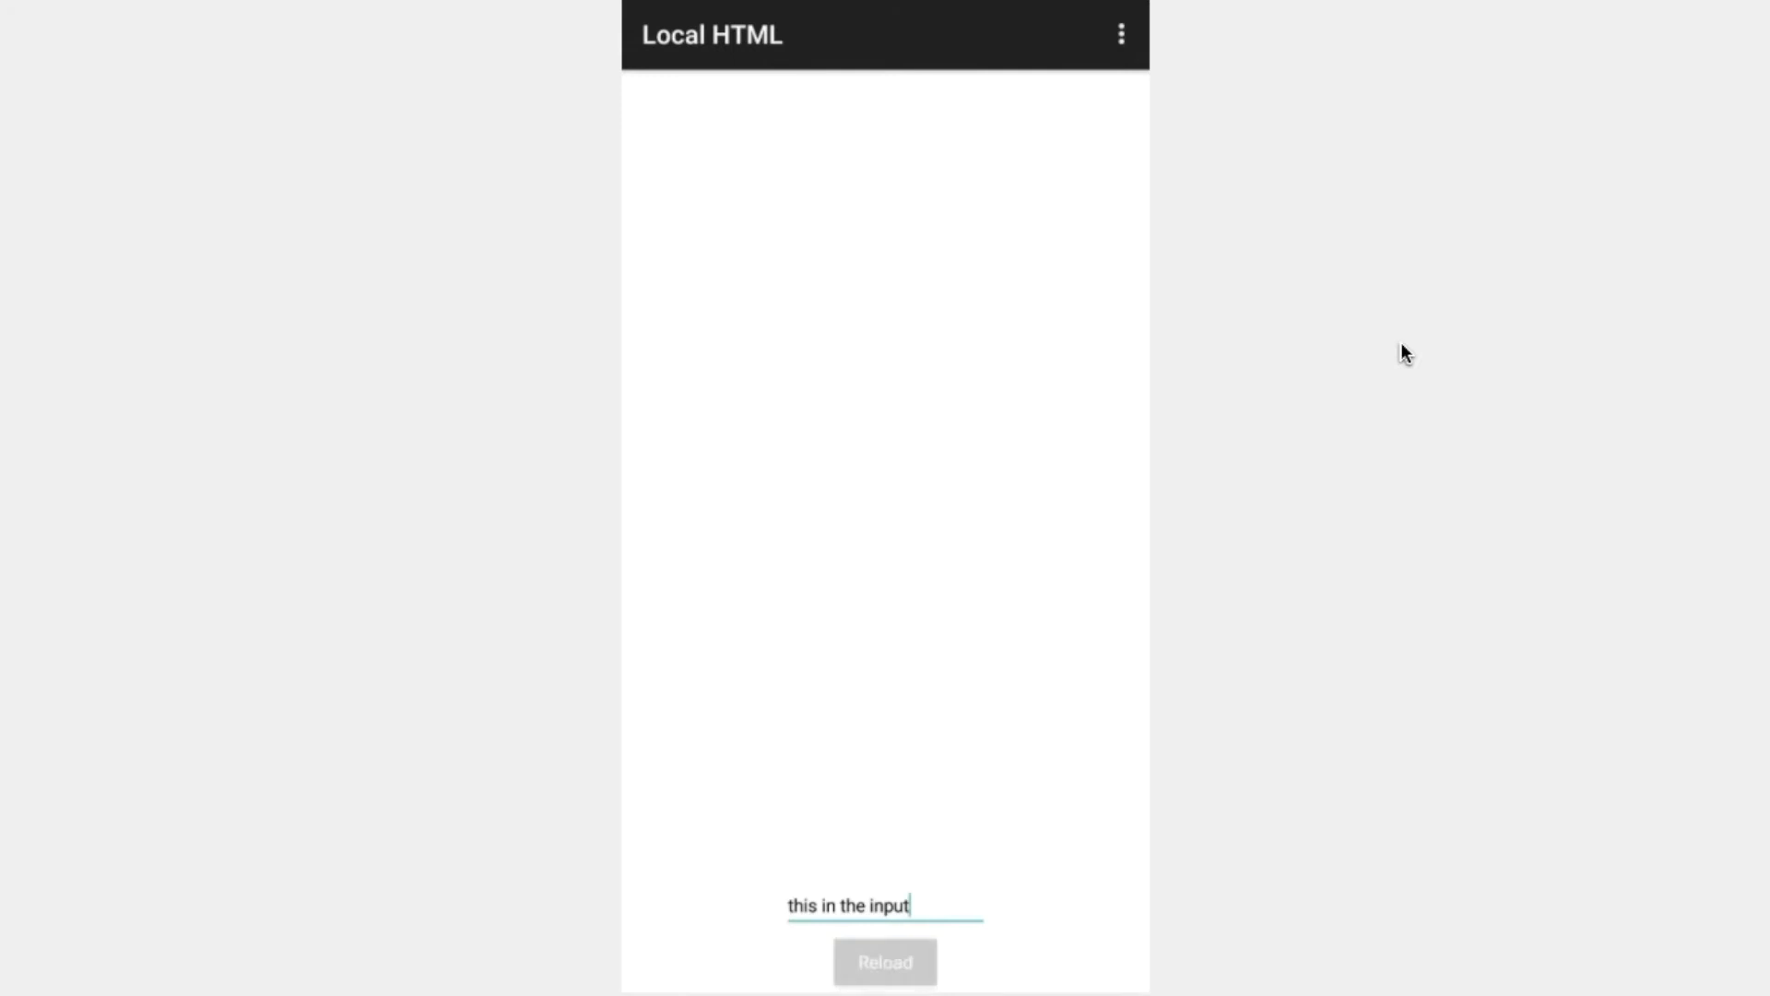
{"action": "left_click", "coordinate": [884, 961]}
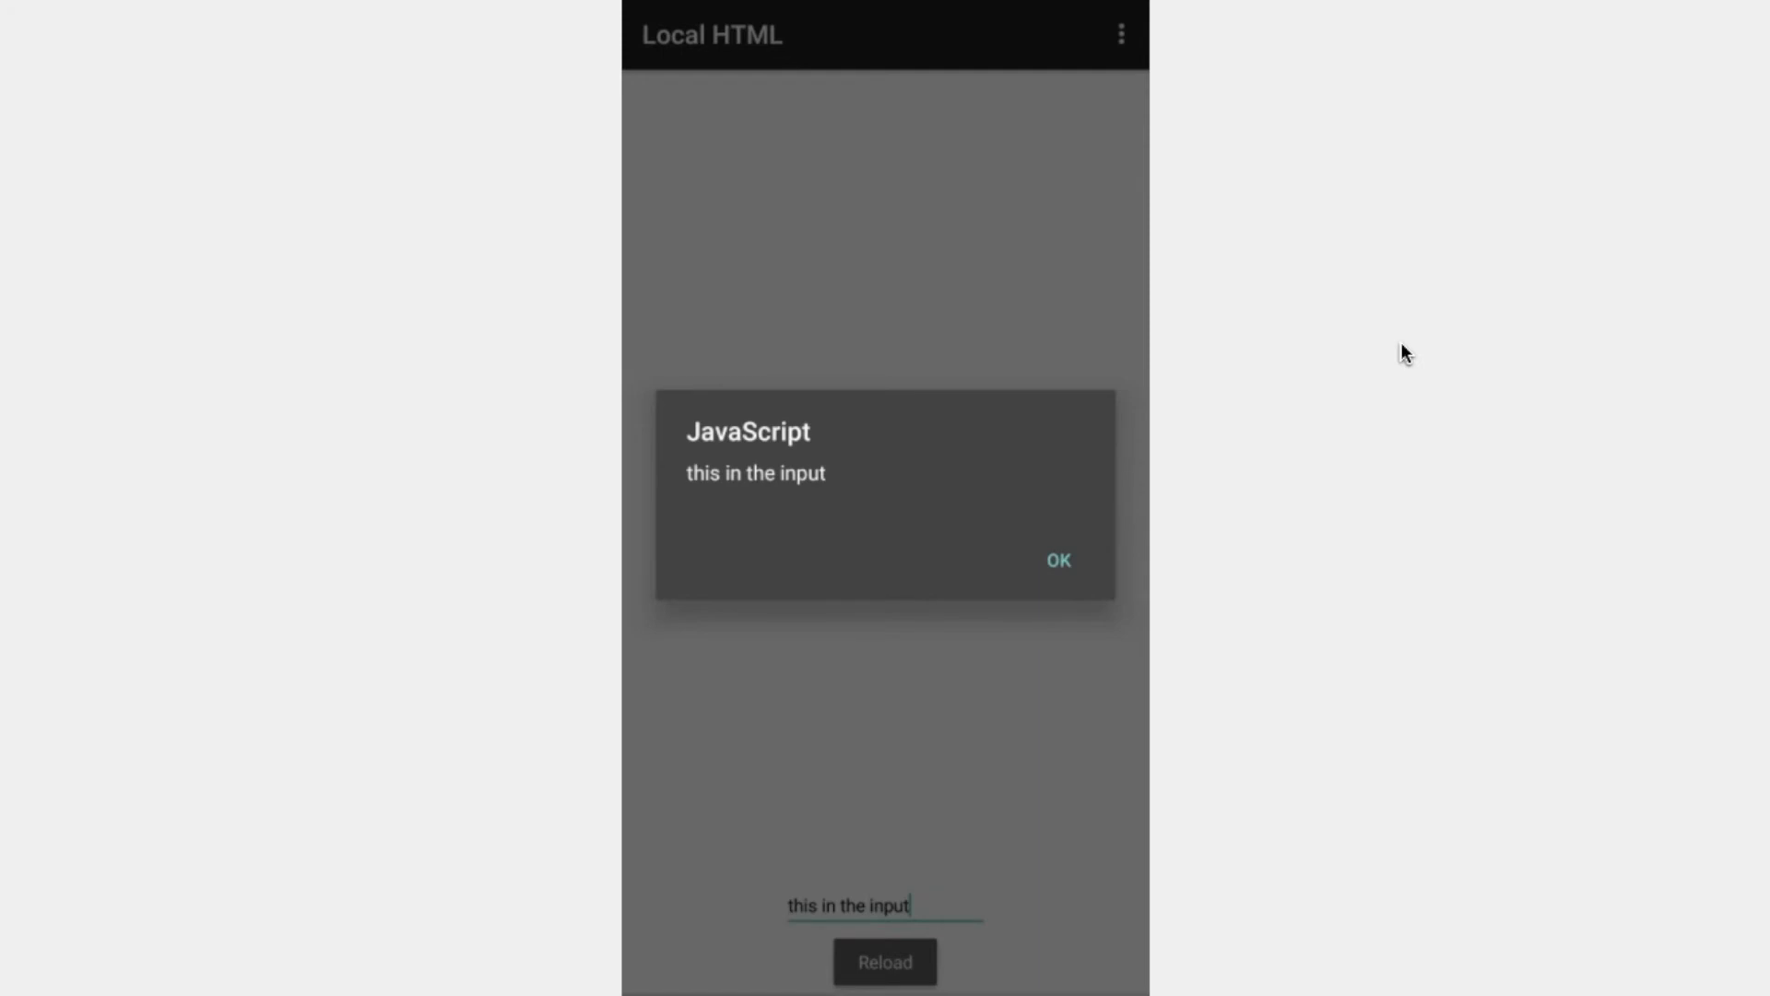
{"action": "left_click", "coordinate": [1058, 560]}
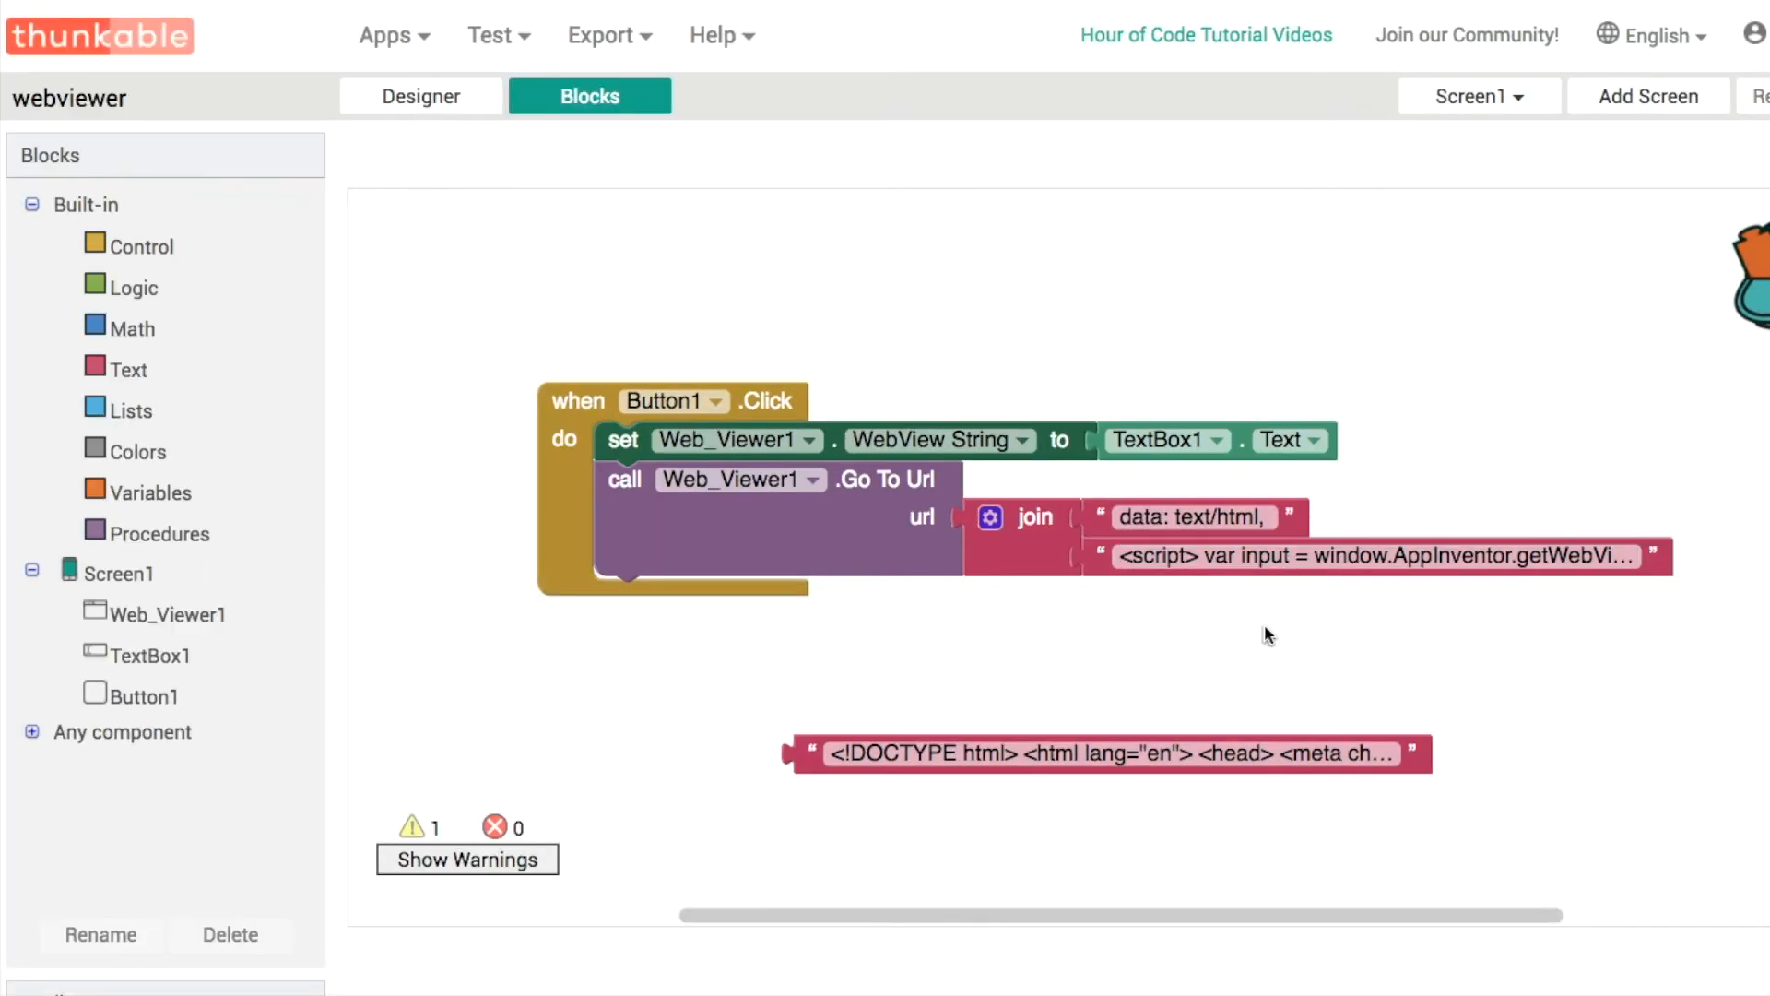
{"action": "mouse_move", "coordinate": [1279, 626]}
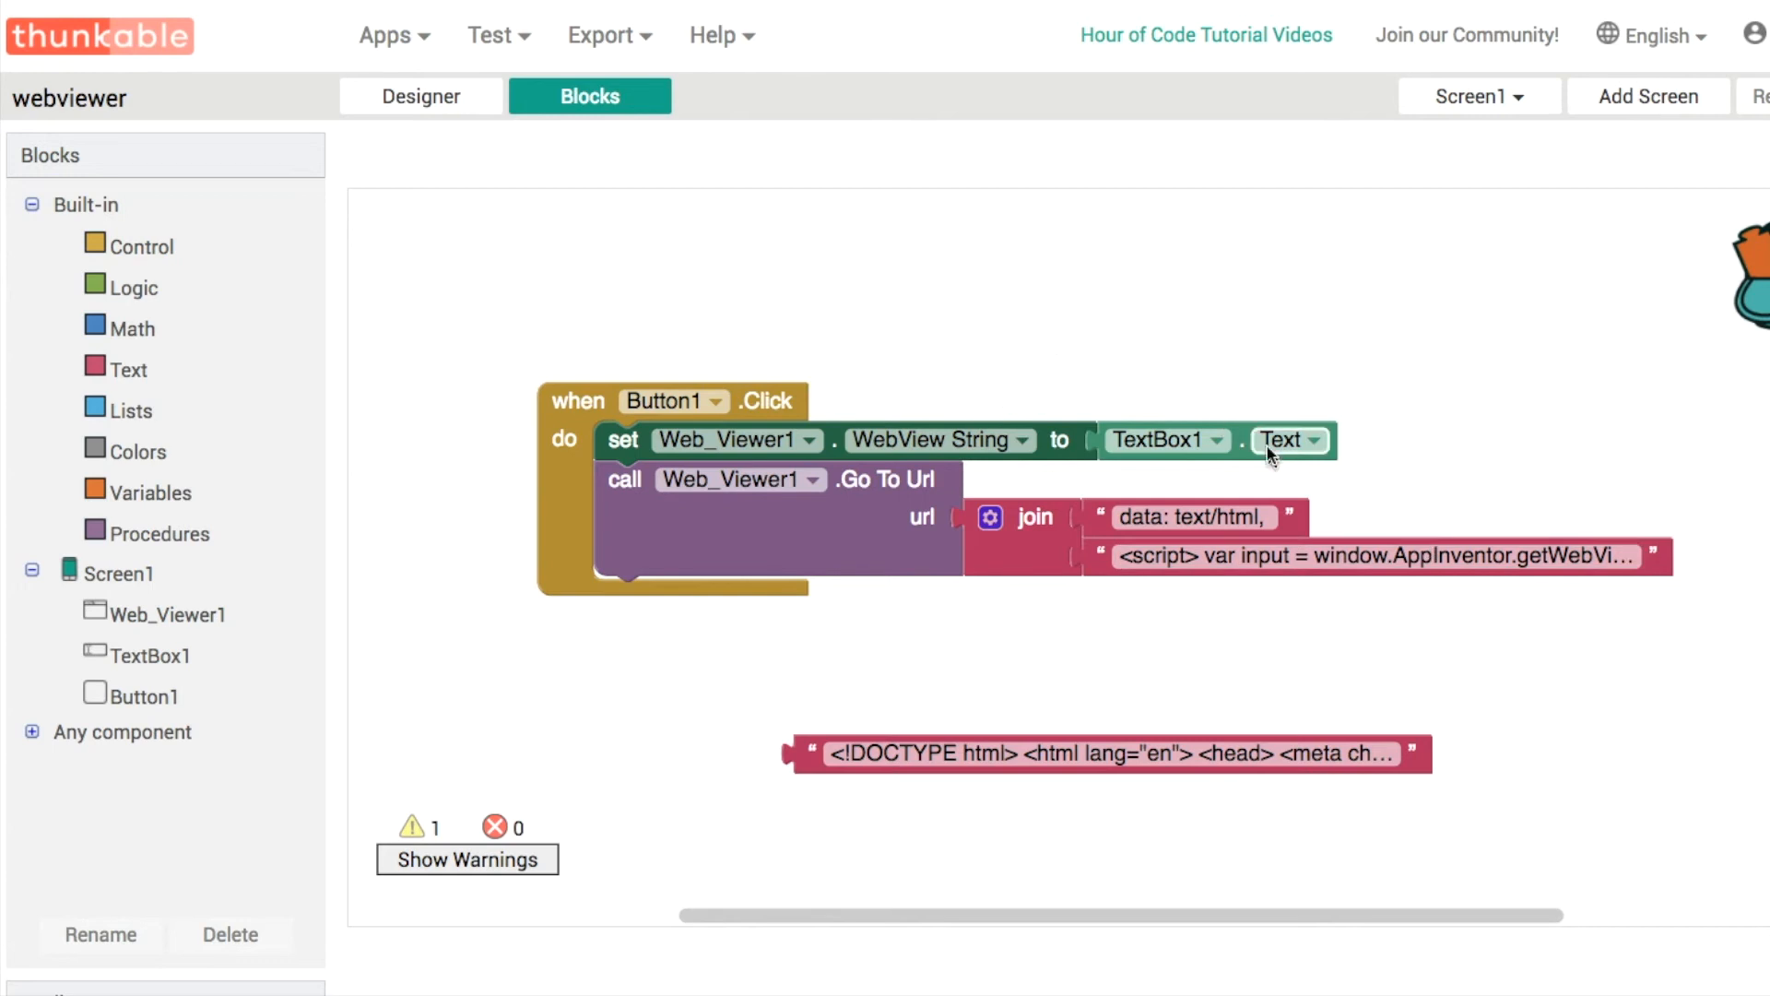
{"action": "mouse_move", "coordinate": [1328, 721]}
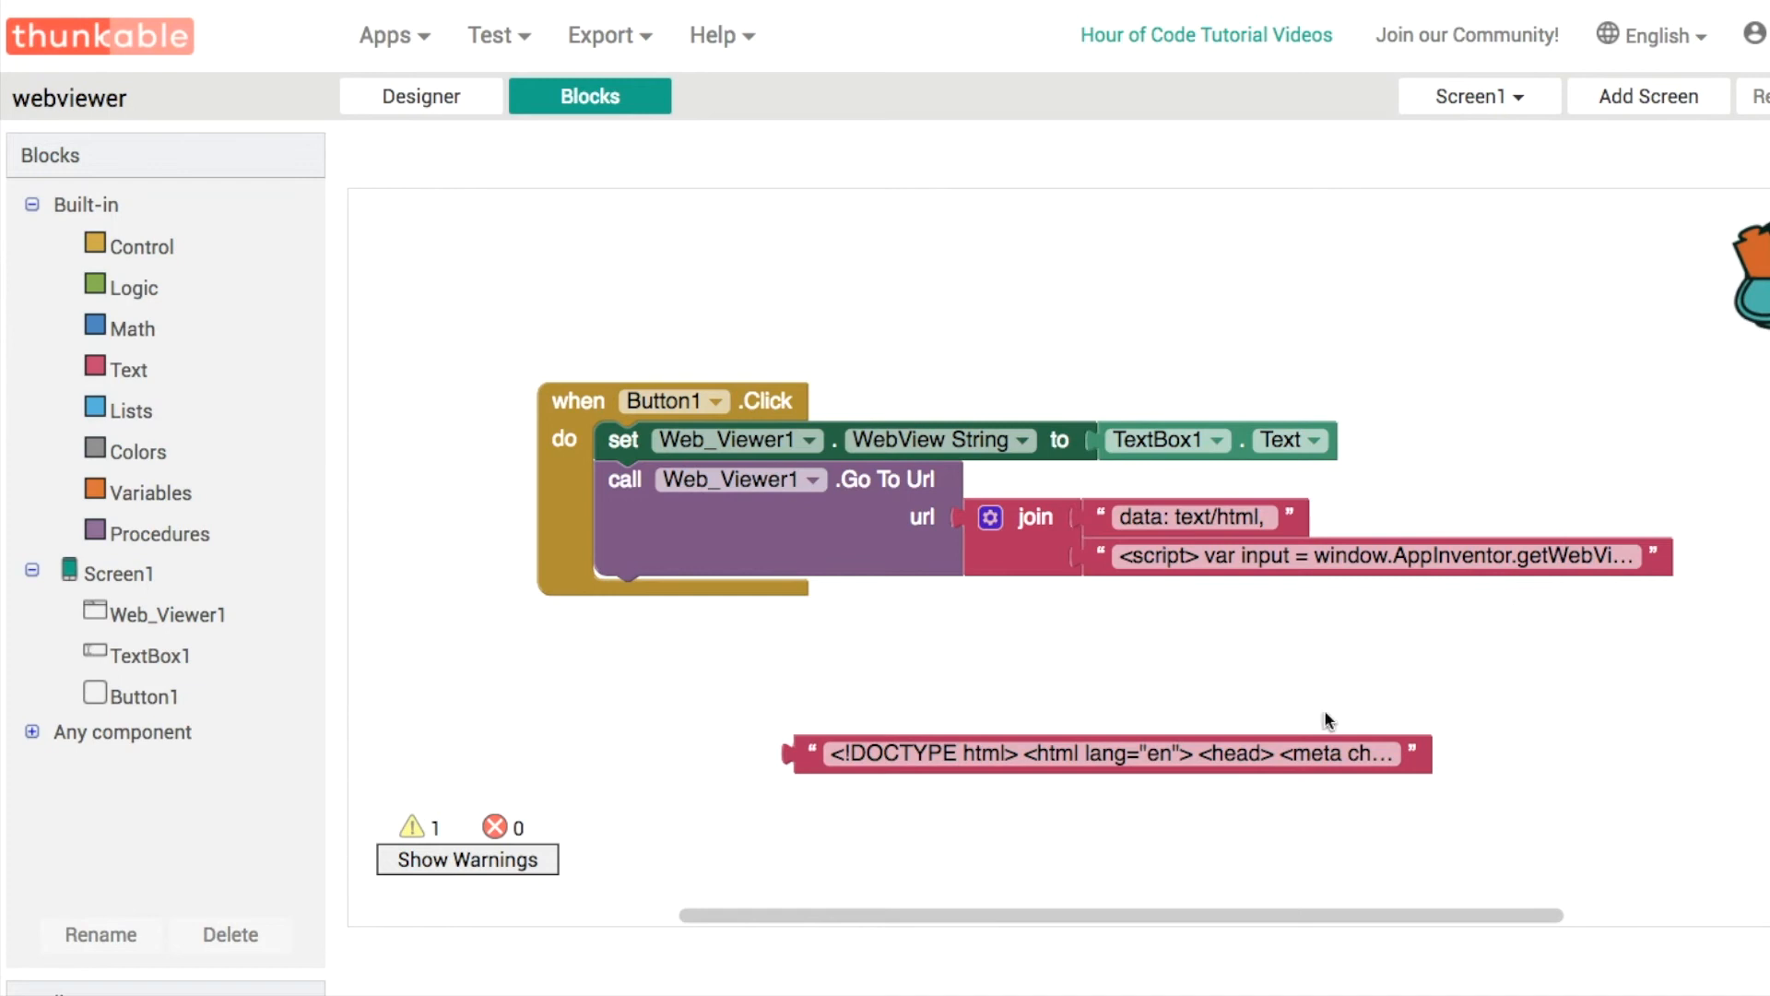
Step: Add a window.AppInventor.setWebViewString call with 'understood' after alert(input) in the script
{"action": "left_click", "coordinate": [1366, 555]}
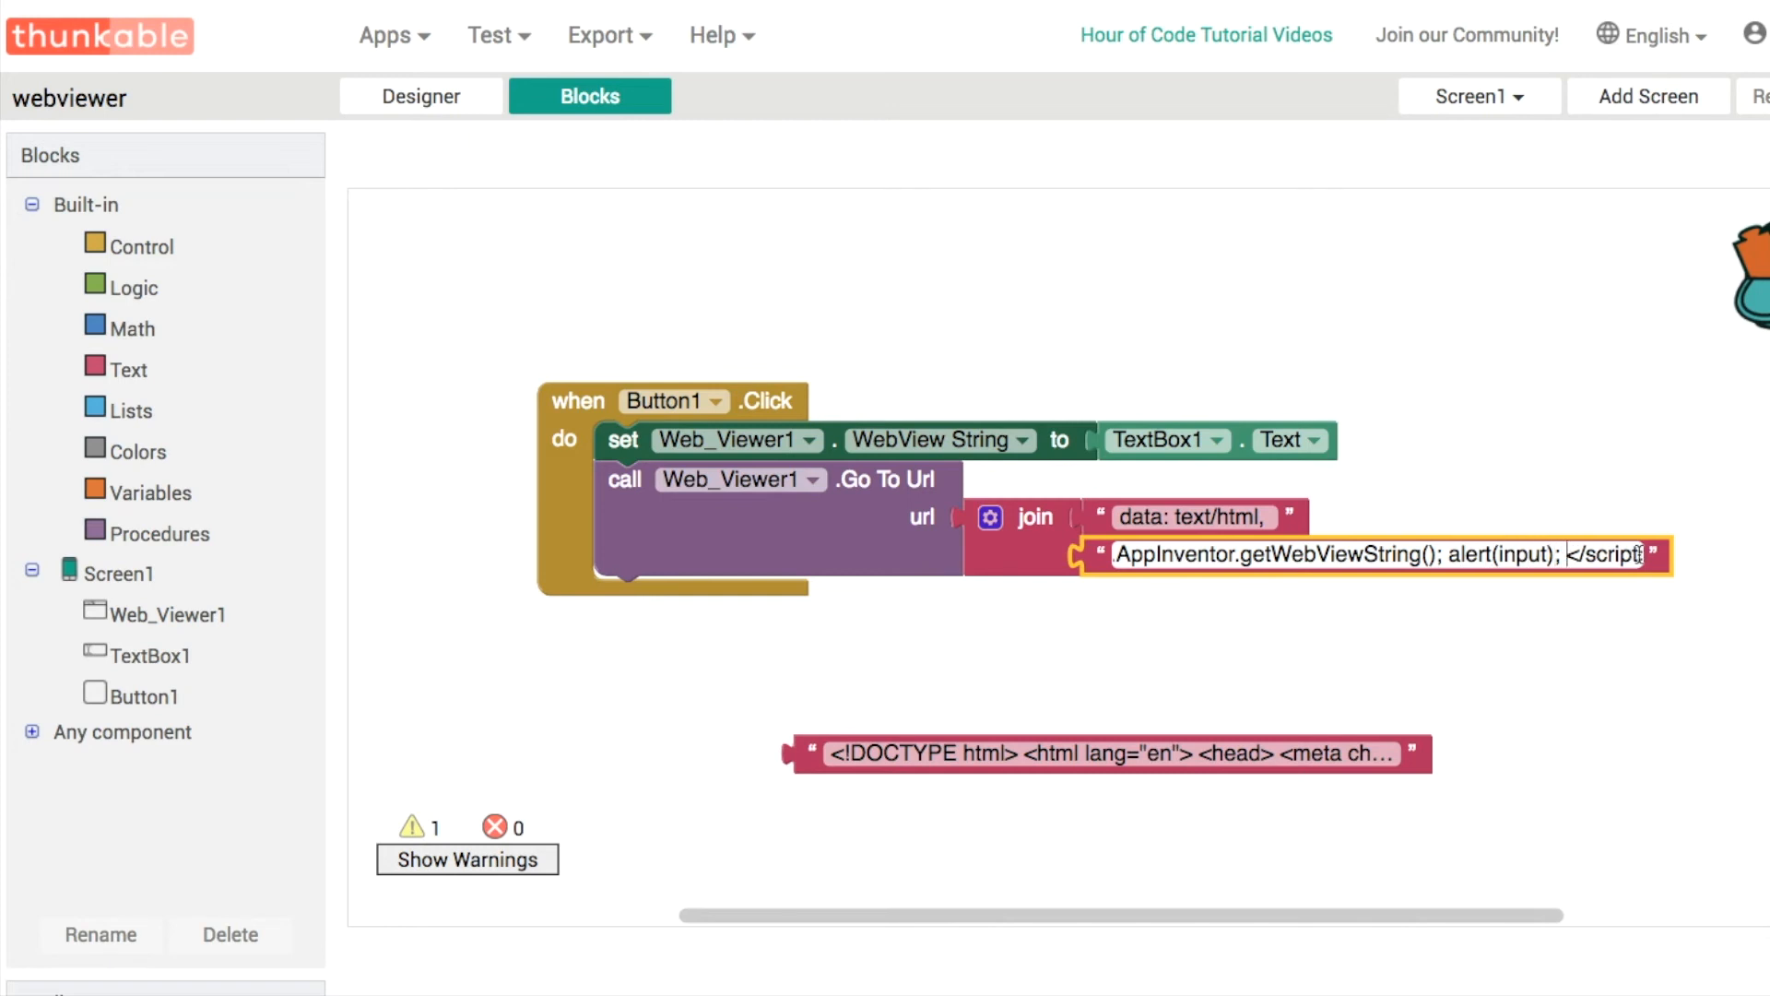
{"action": "type", "text": "window"}
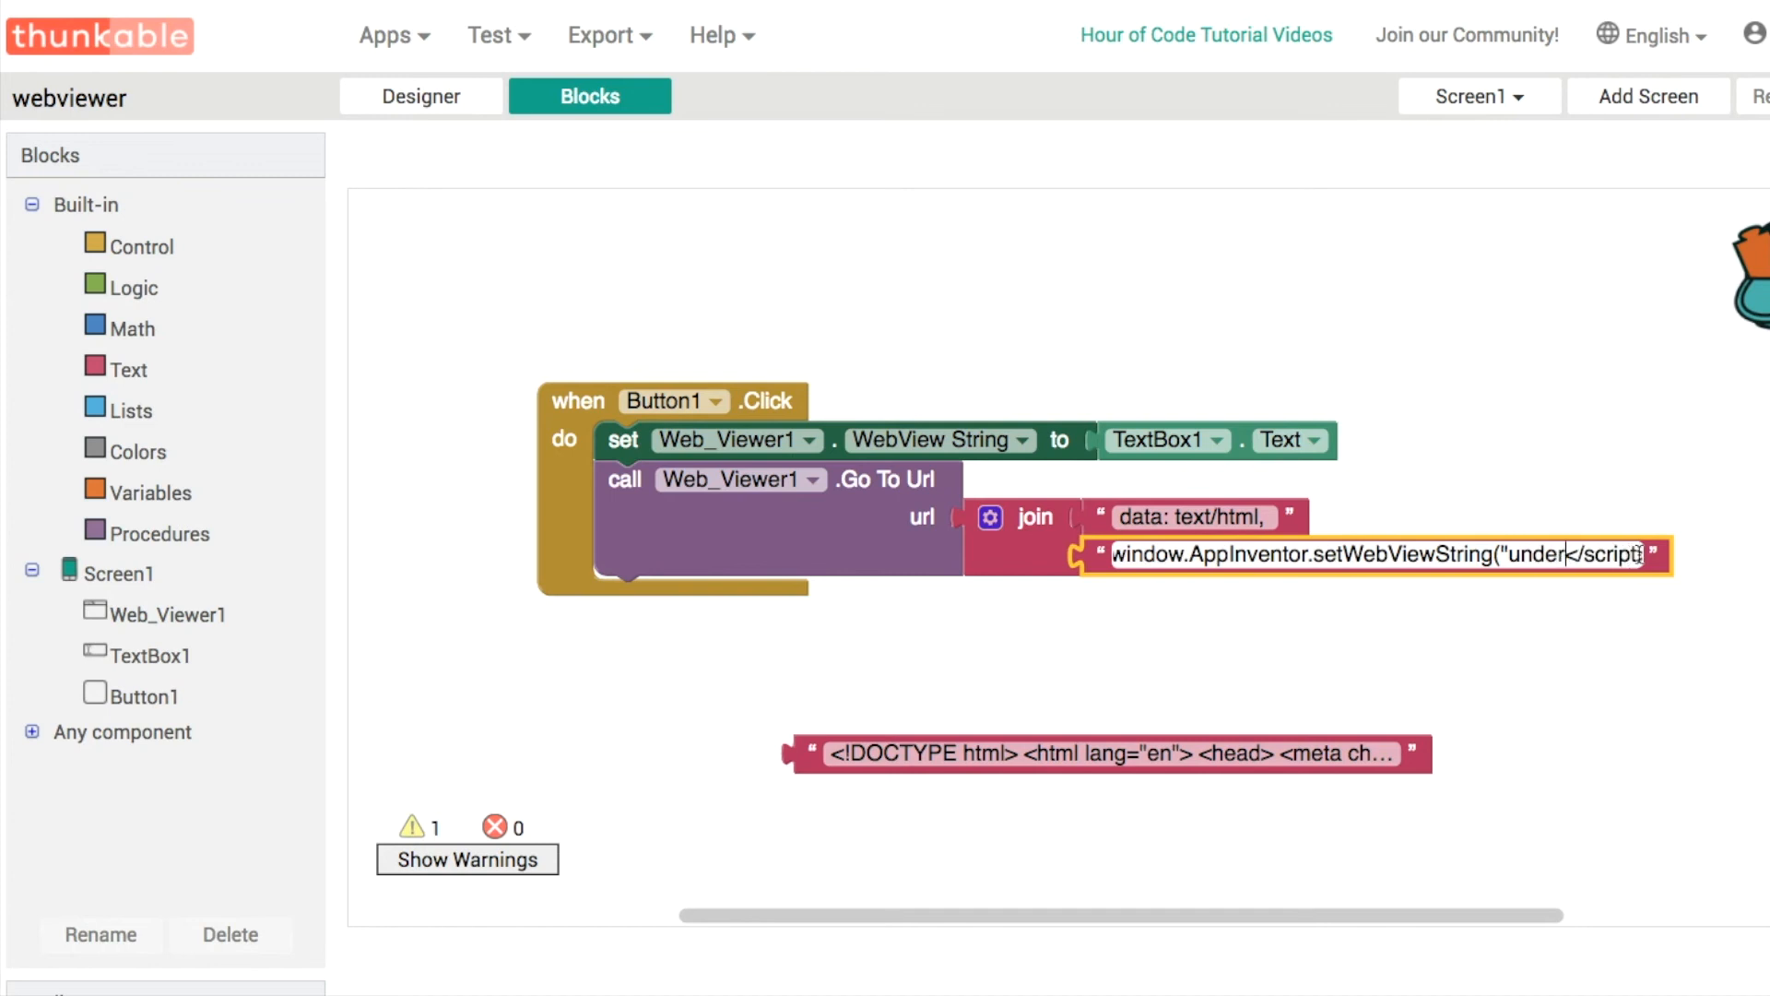
{"action": "type", "text": "understood@"}
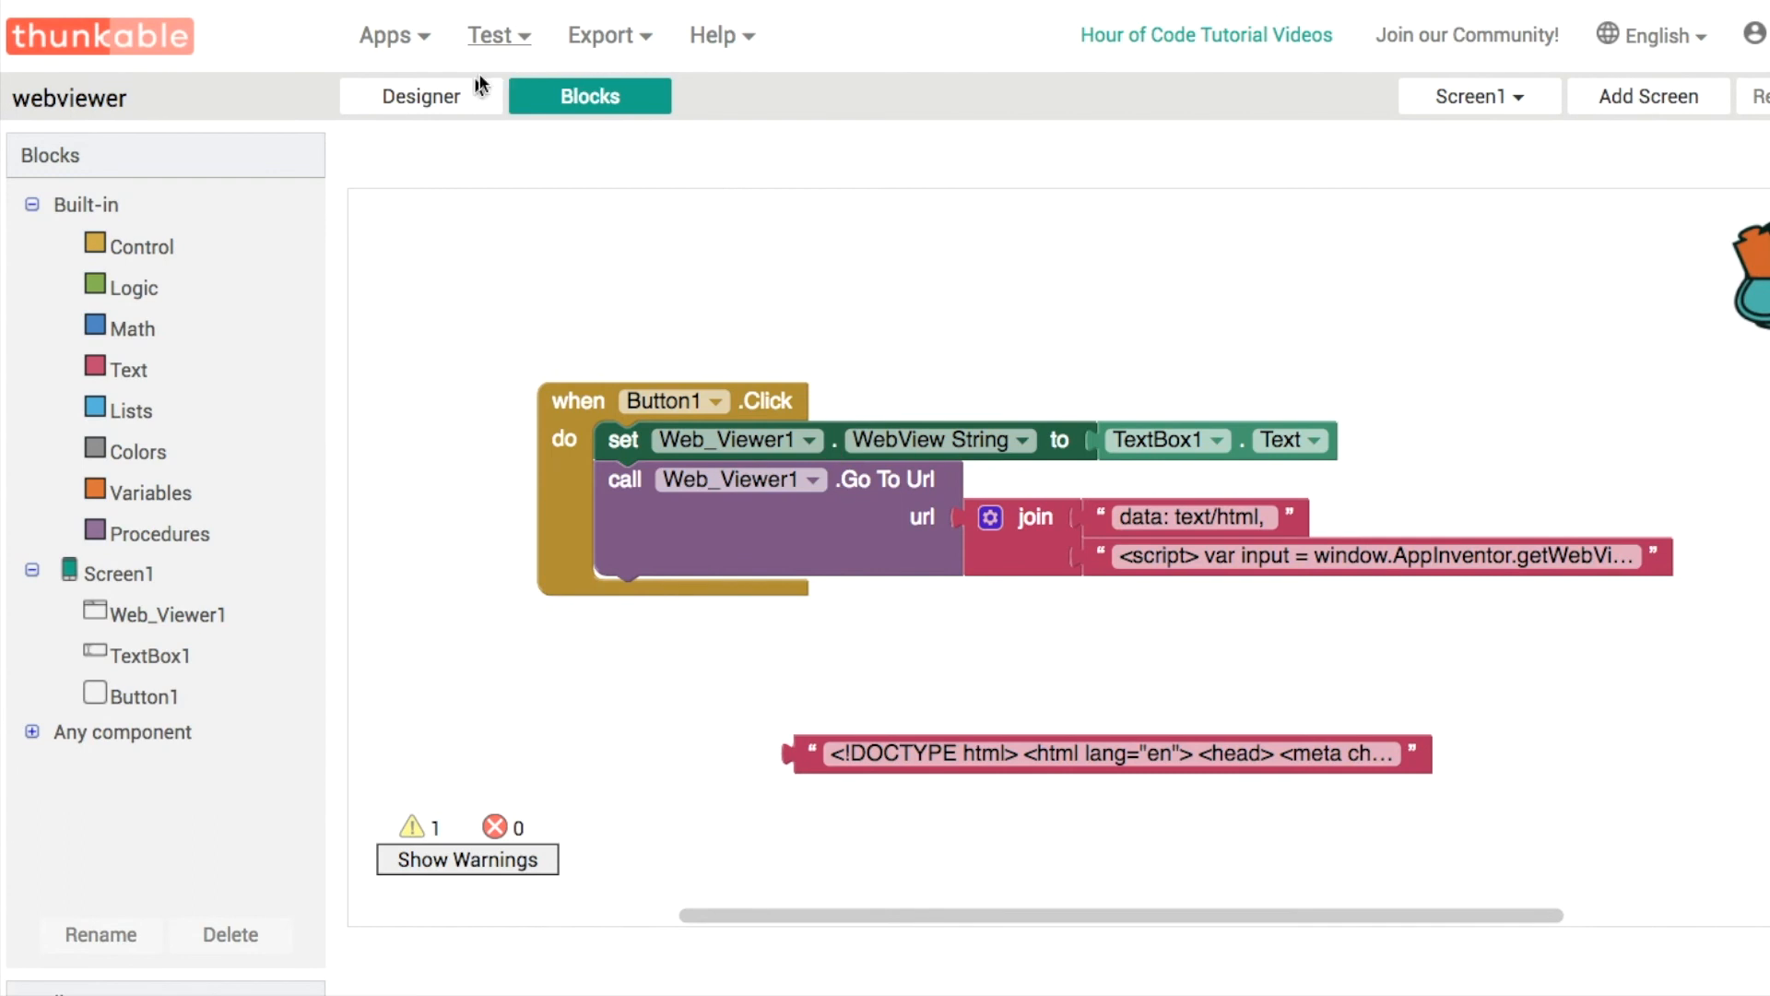
Step: In Designer, drop Button2 below the web viewer, then return to Blocks
{"action": "left_click", "coordinate": [421, 96]}
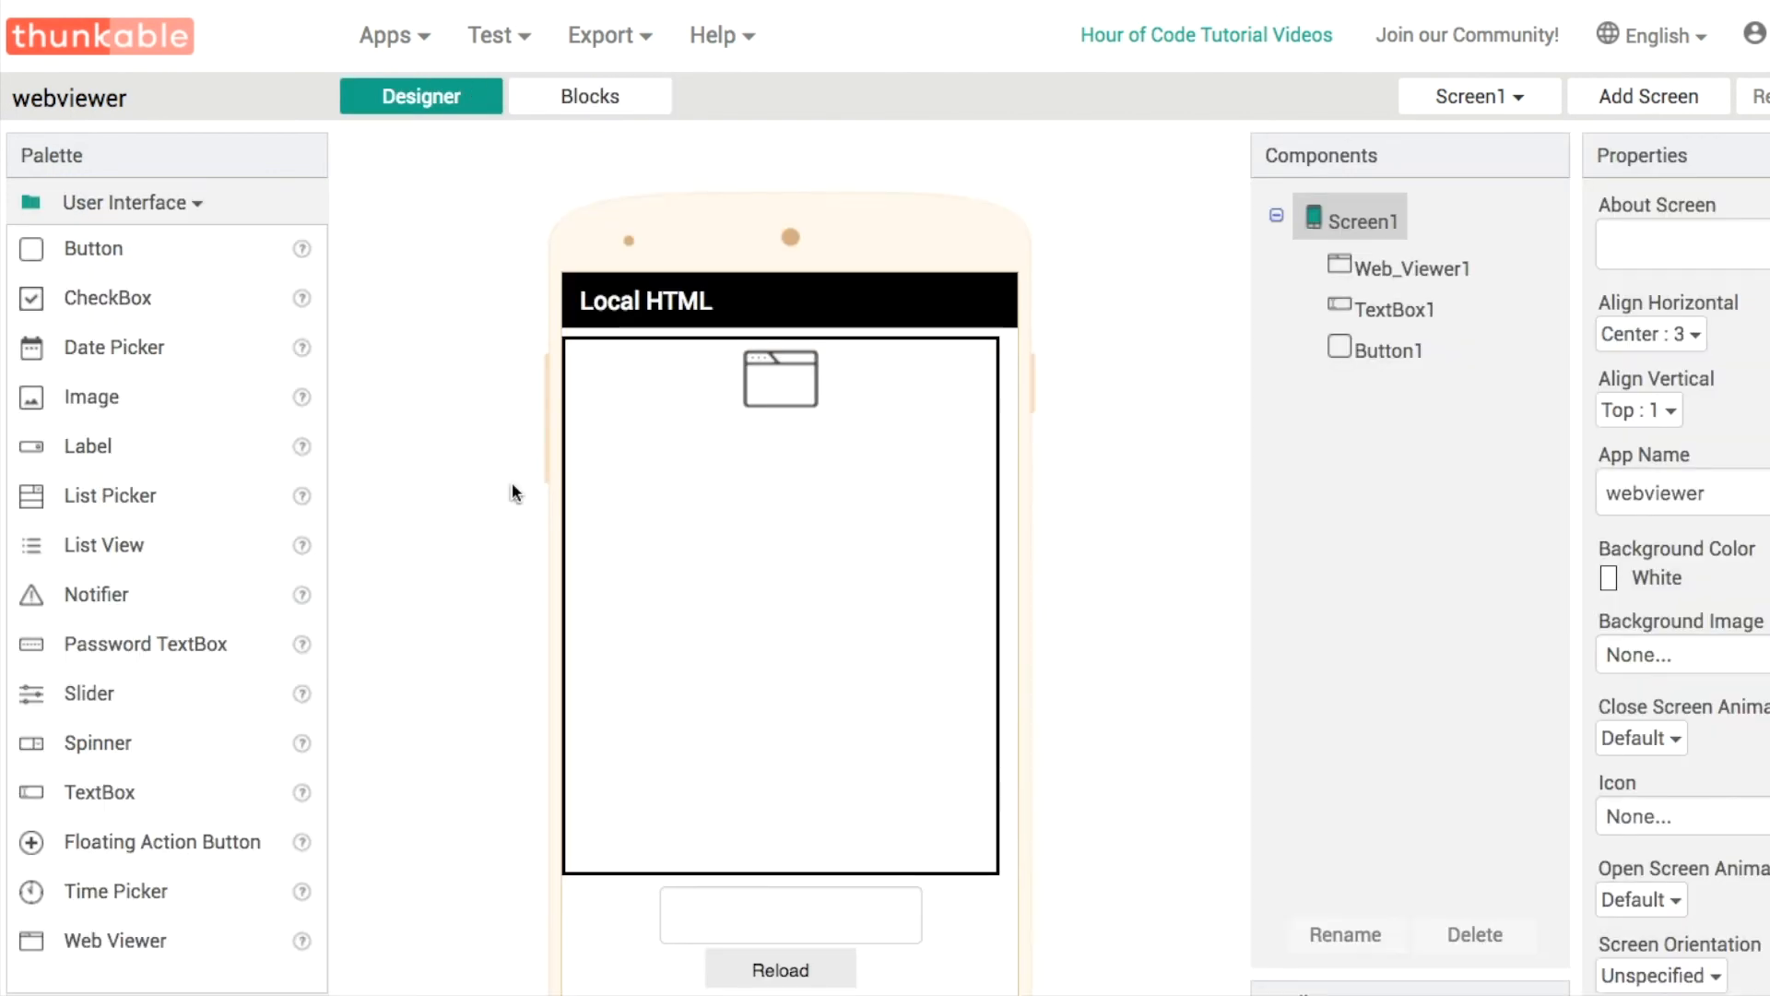
{"action": "scroll", "scroll_direction": "down", "scroll_amount": 3}
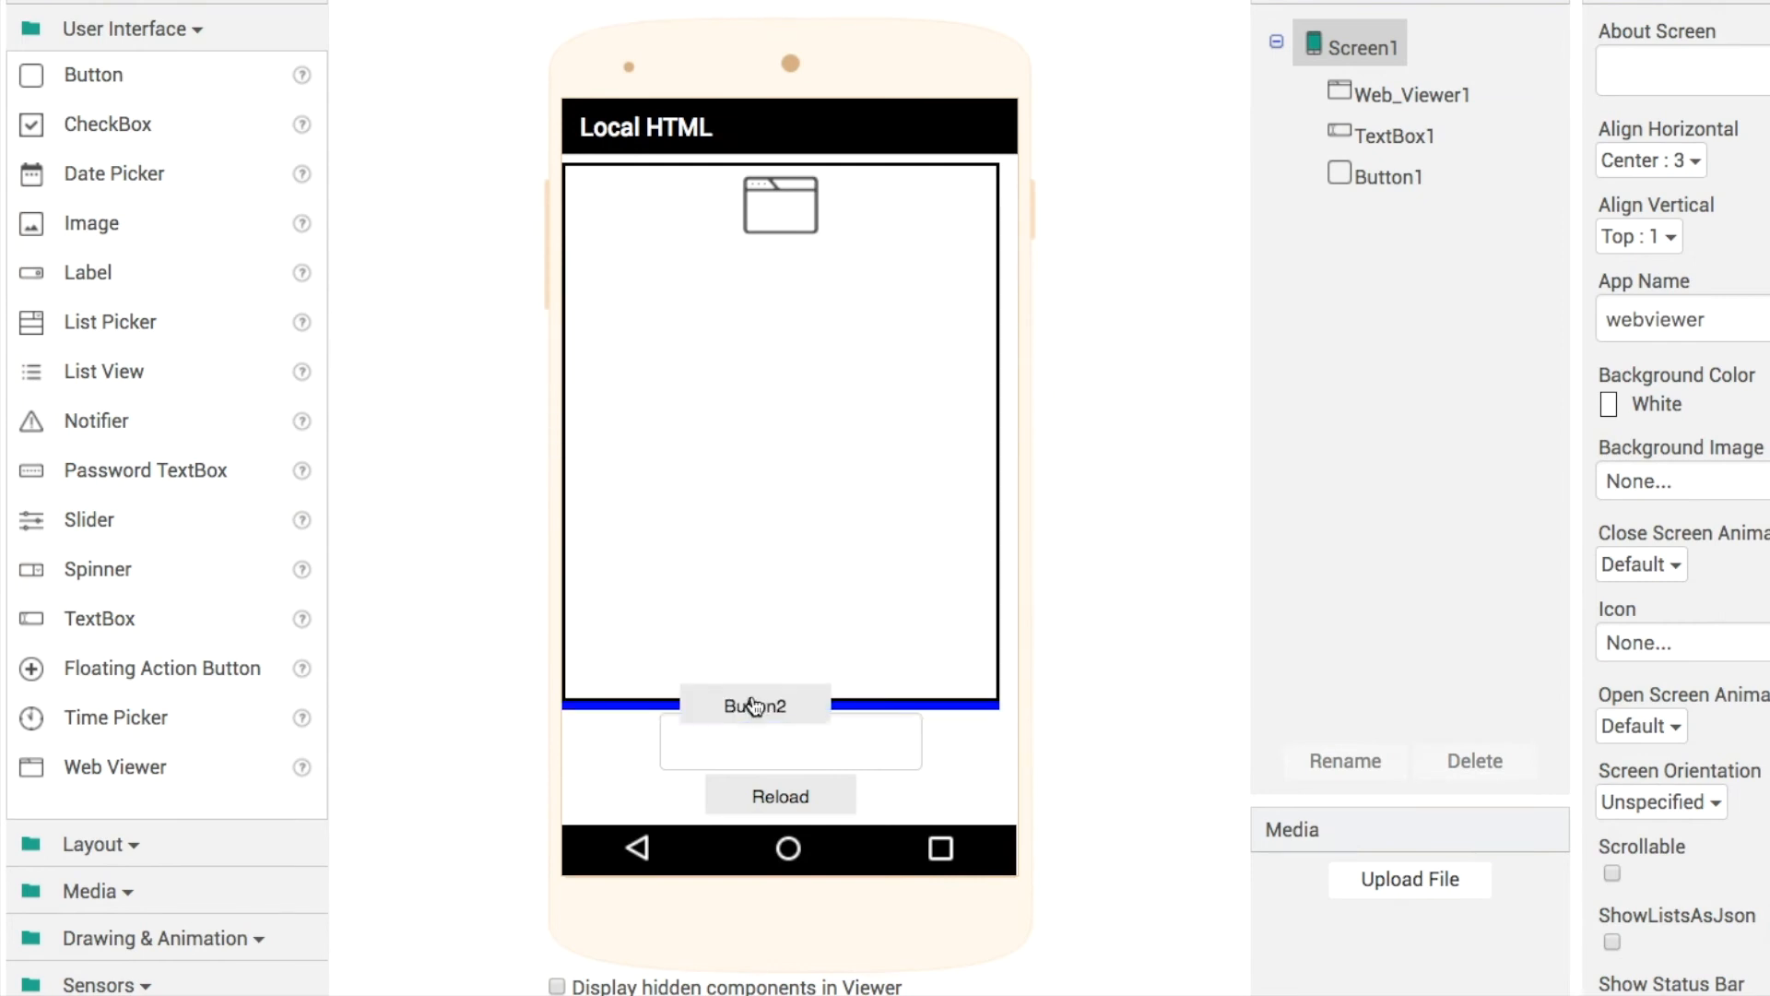
{"action": "left_click", "coordinate": [754, 704]}
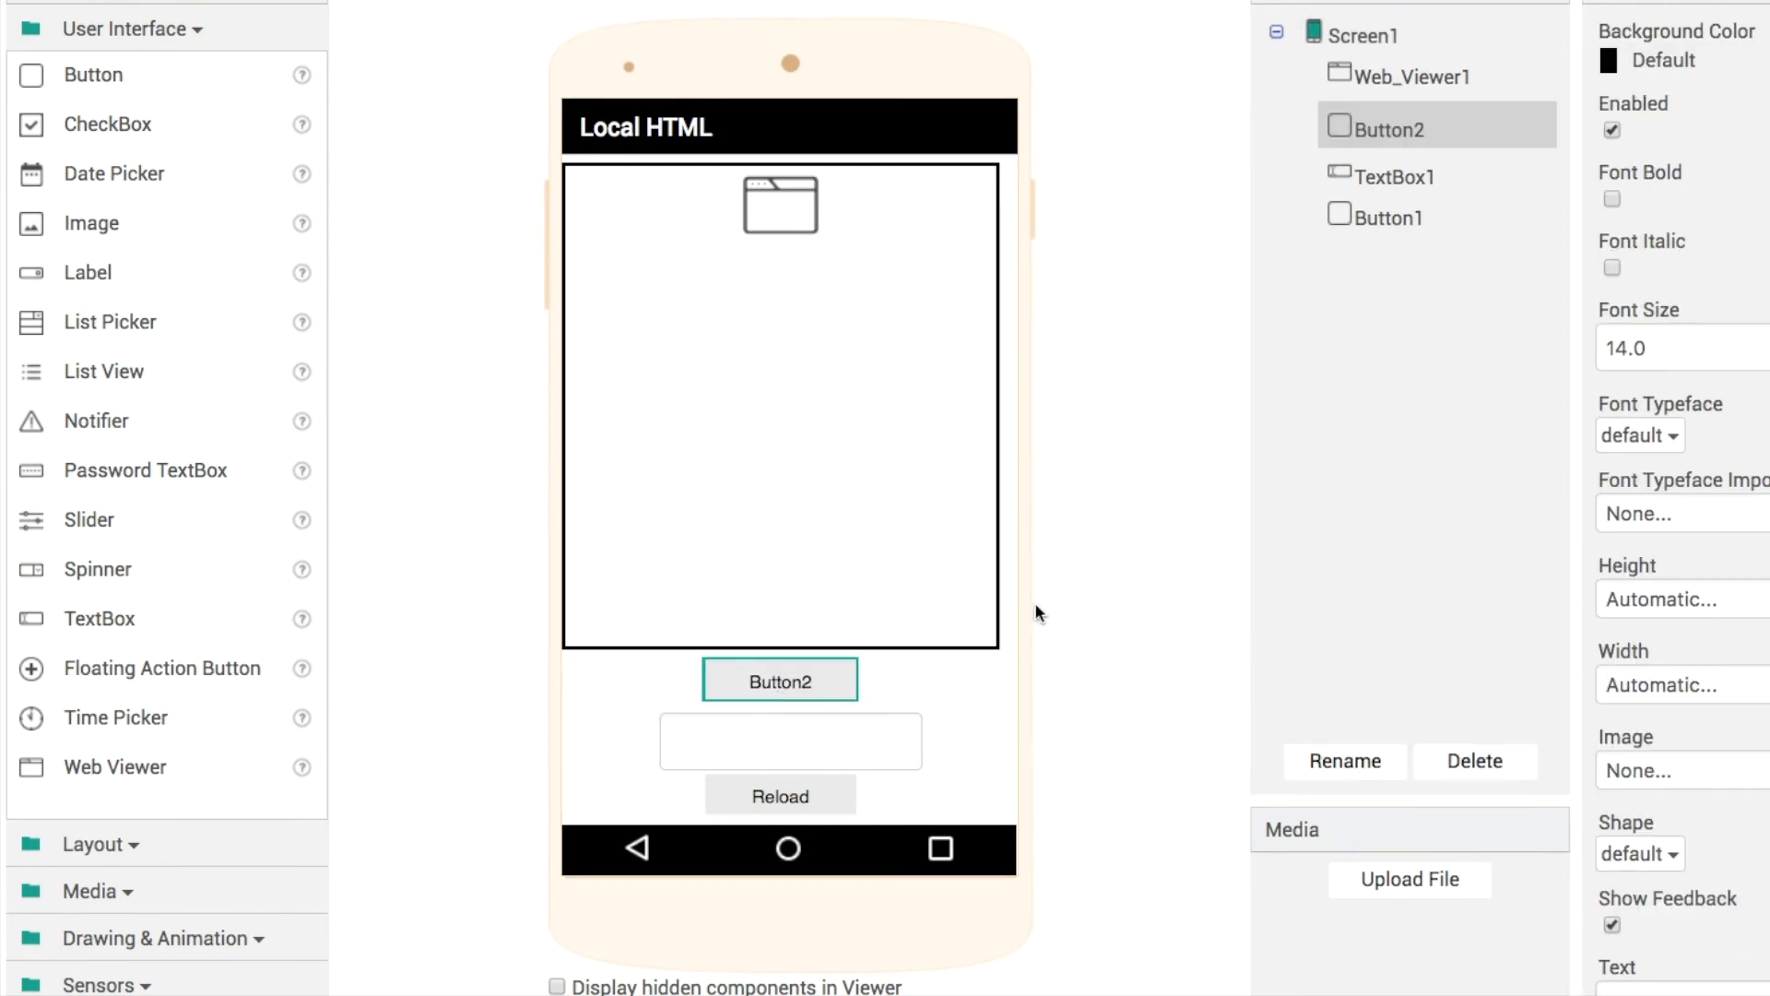
{"action": "left_click", "coordinate": [590, 96]}
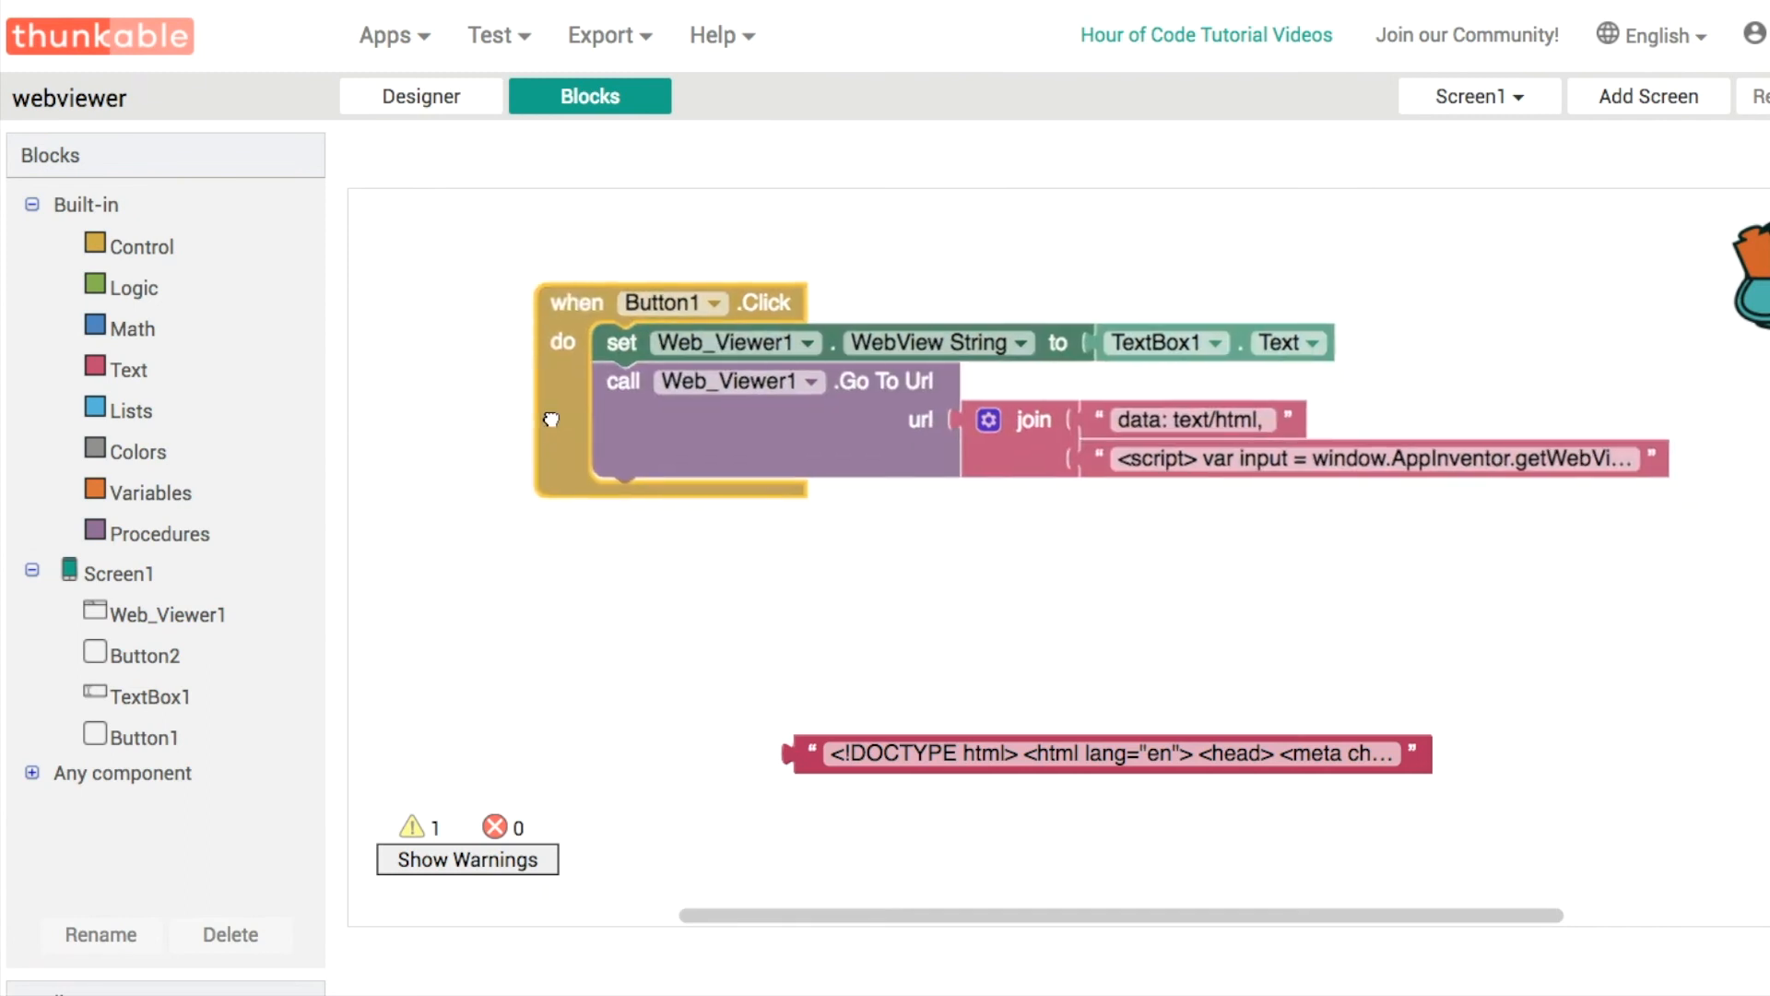
{"action": "mouse_move", "coordinate": [111, 622]}
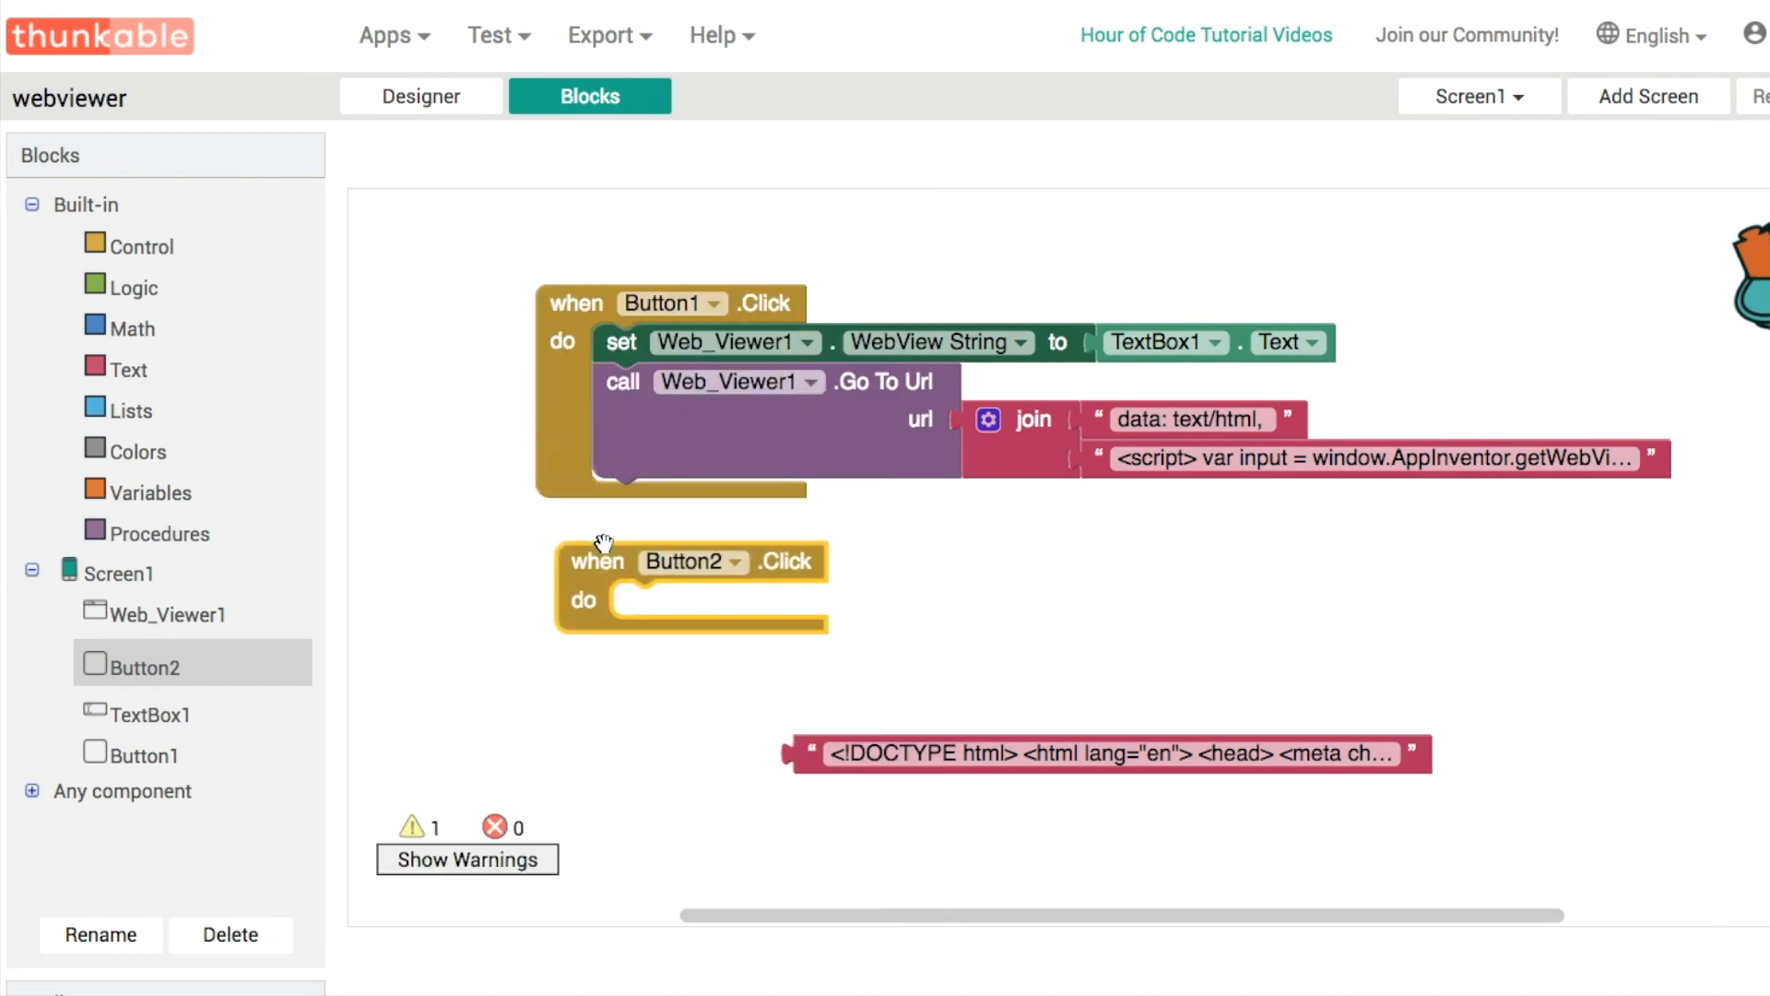
Step: Give Button2's click a set Screen1.Title block using Web_Viewer1's WebView String
{"action": "left_click", "coordinate": [116, 572]}
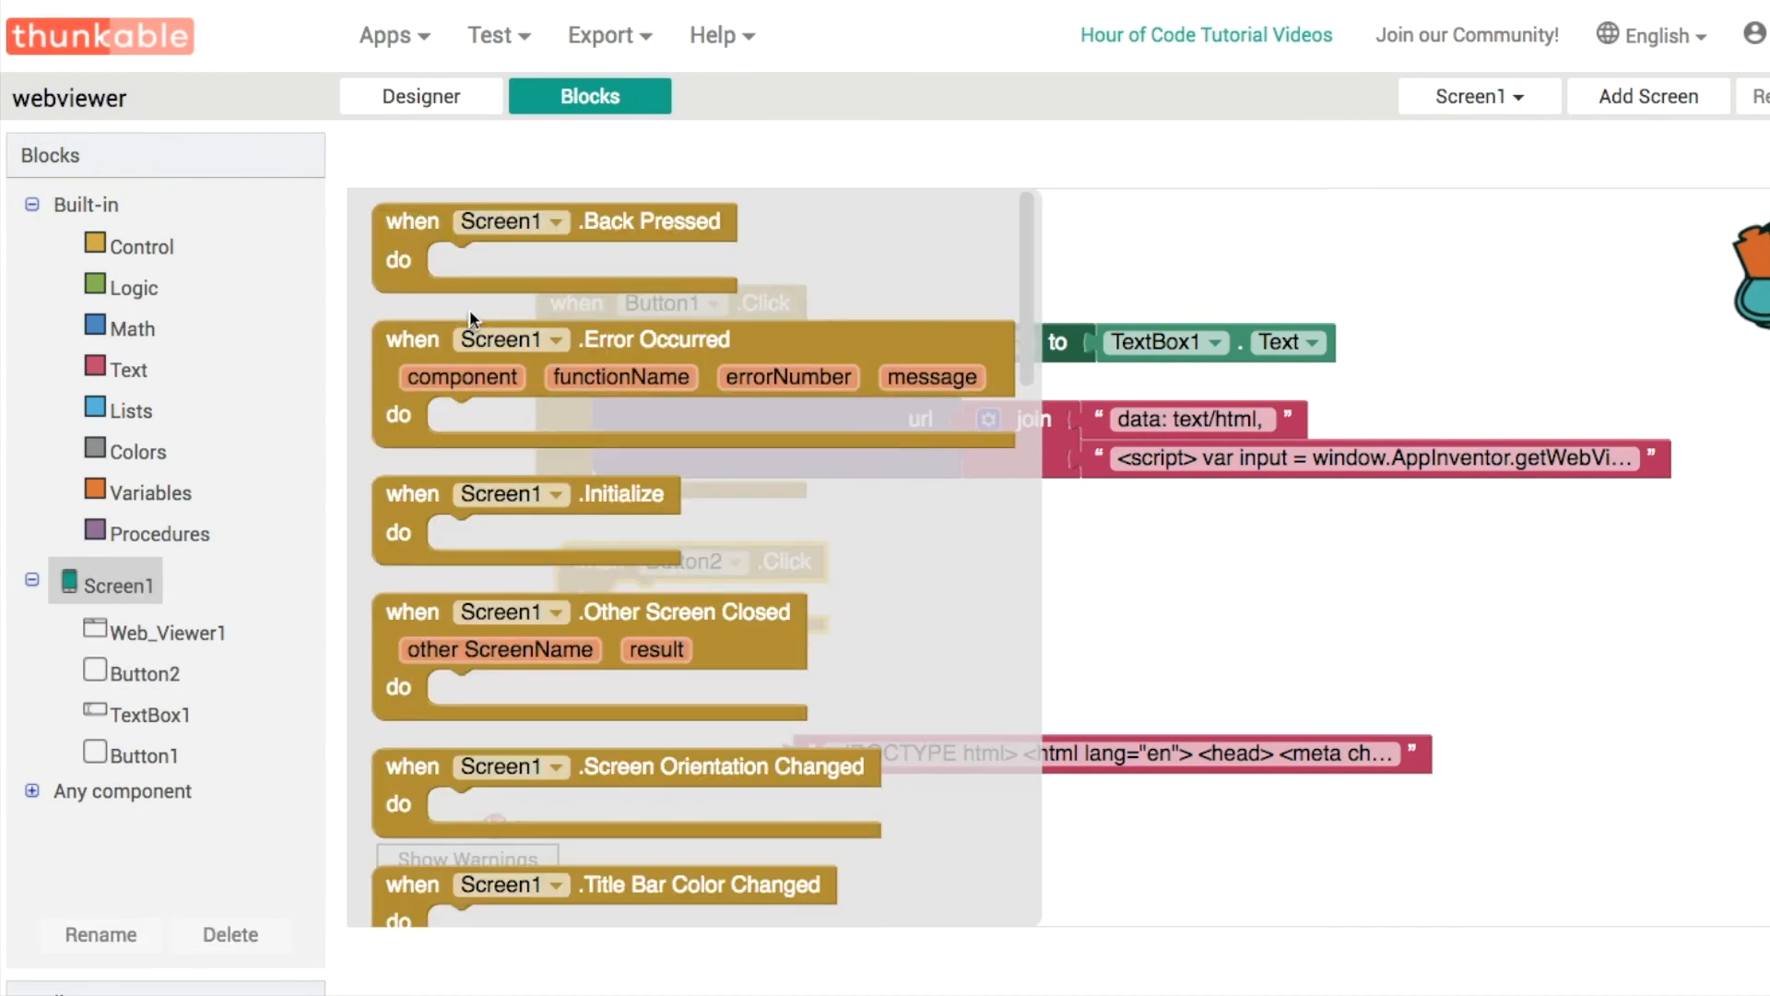
{"action": "scroll", "scroll_direction": "down", "scroll_amount": 3}
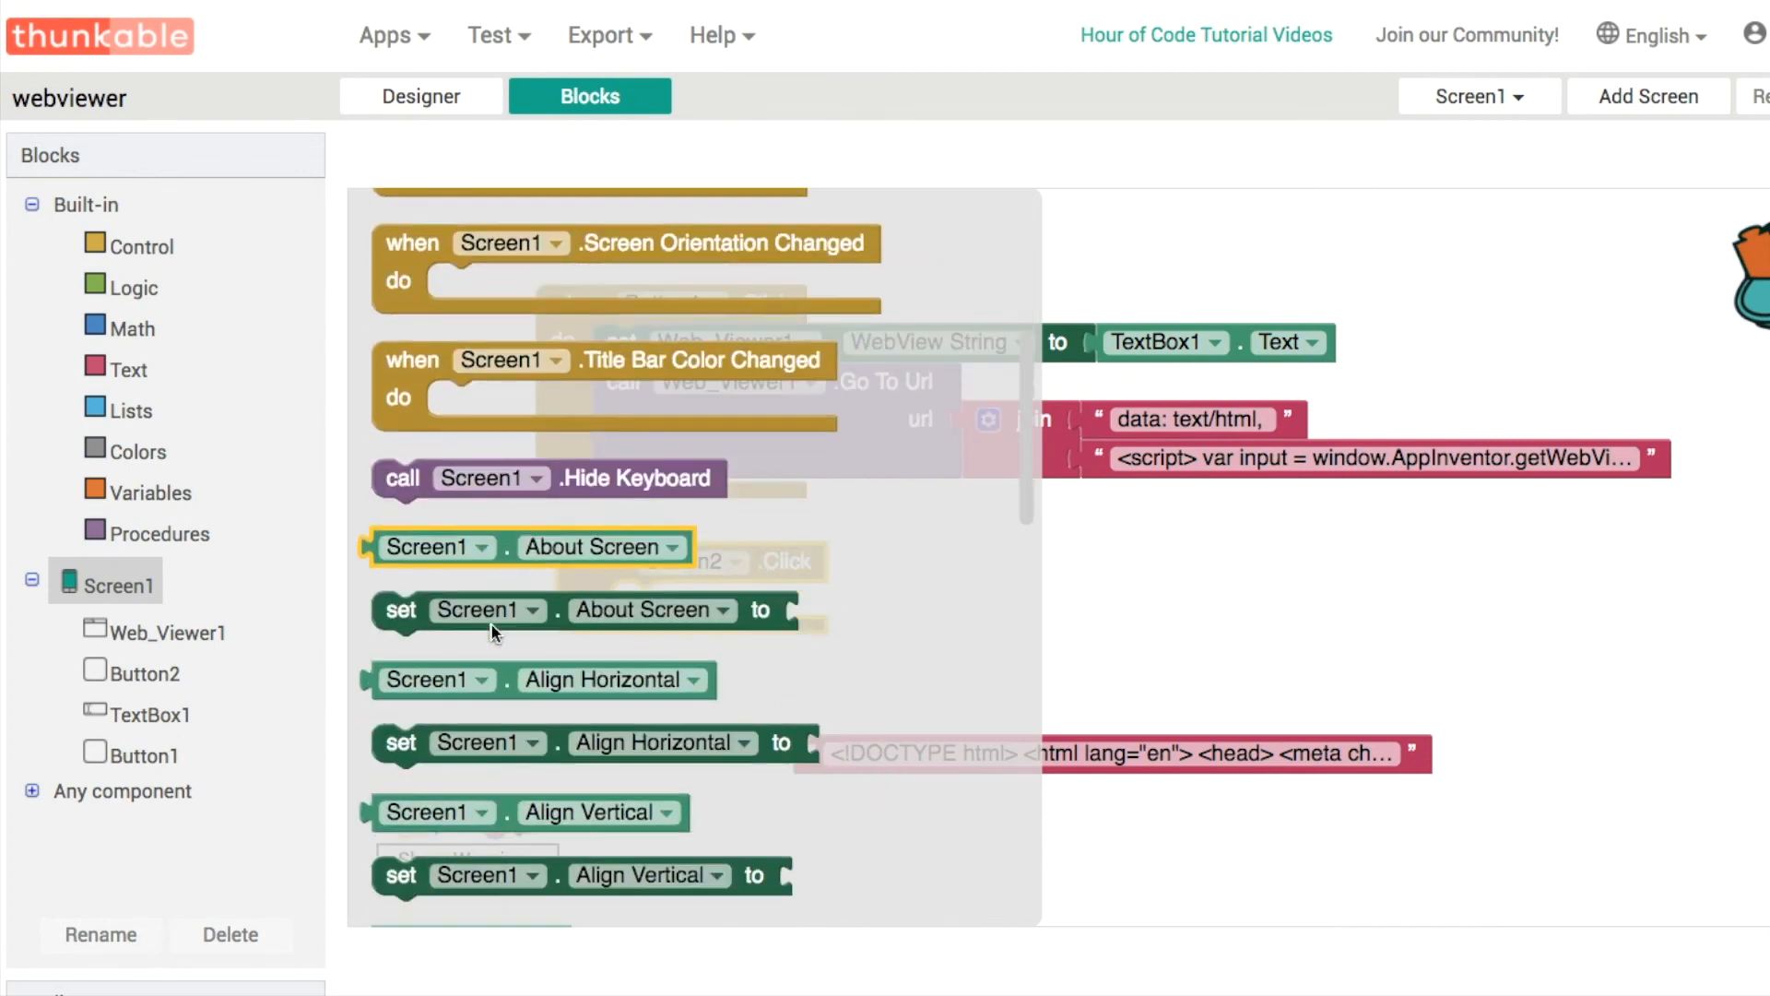
{"action": "scroll", "scroll_direction": "down", "scroll_amount": 3}
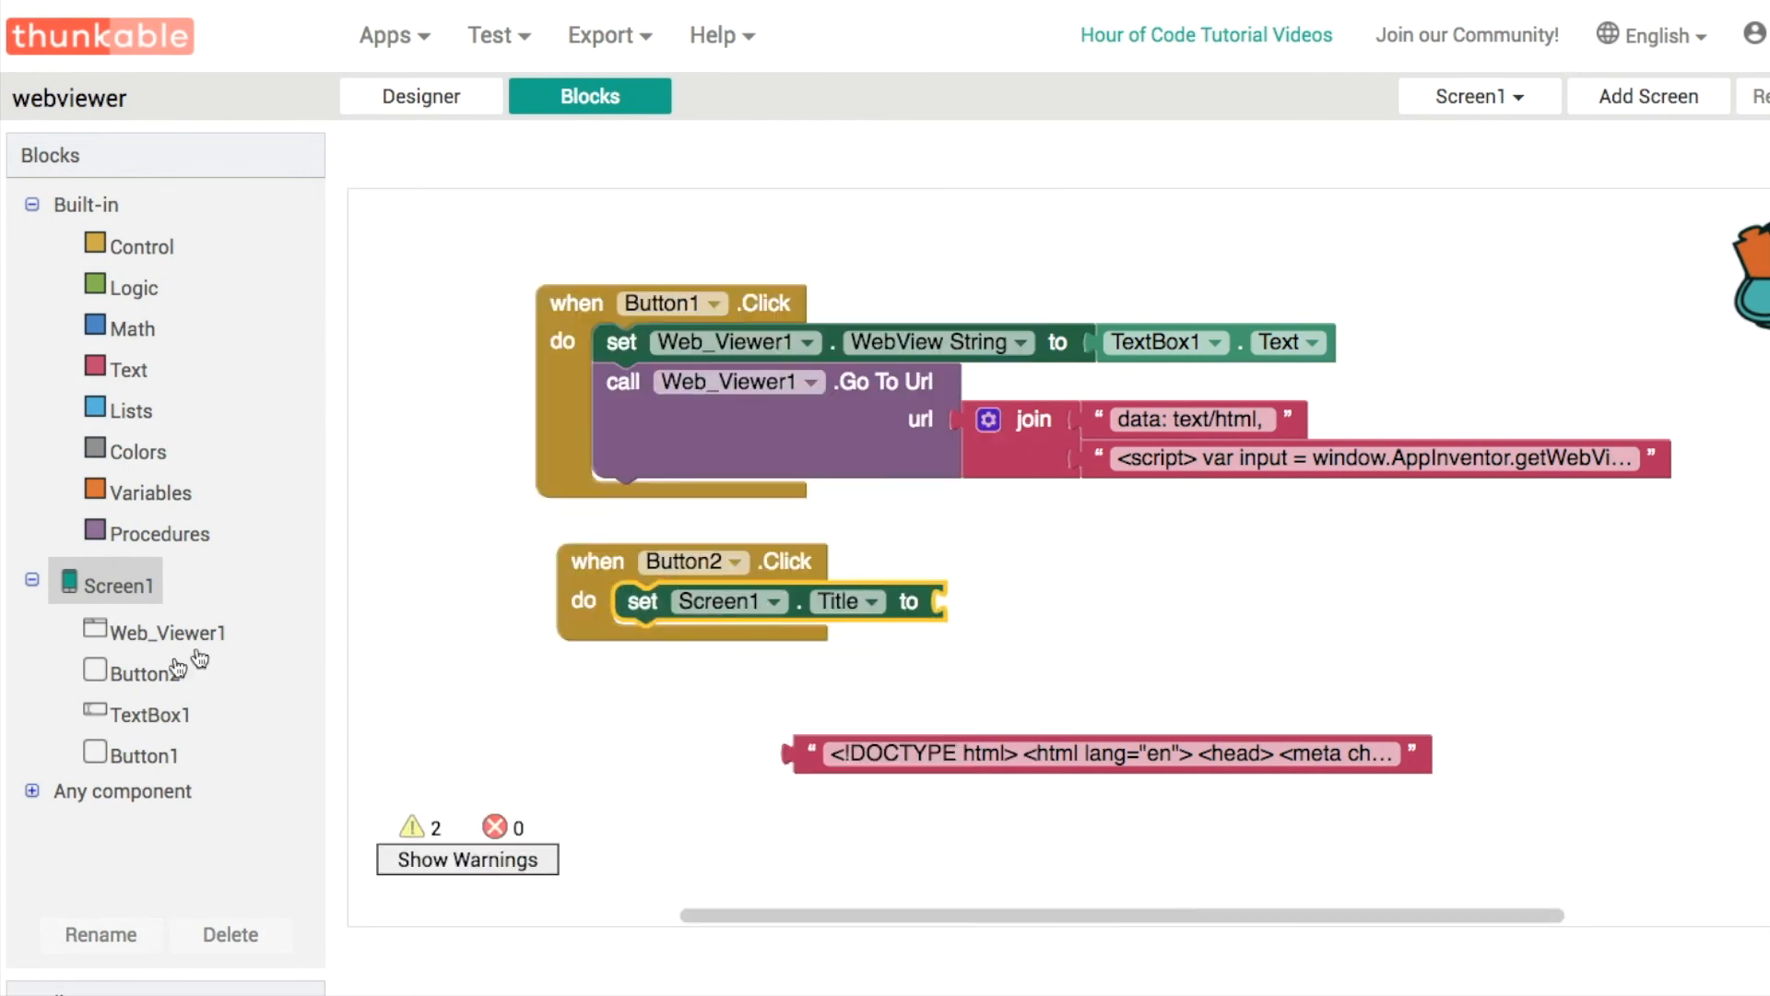
{"action": "left_click", "coordinate": [166, 632]}
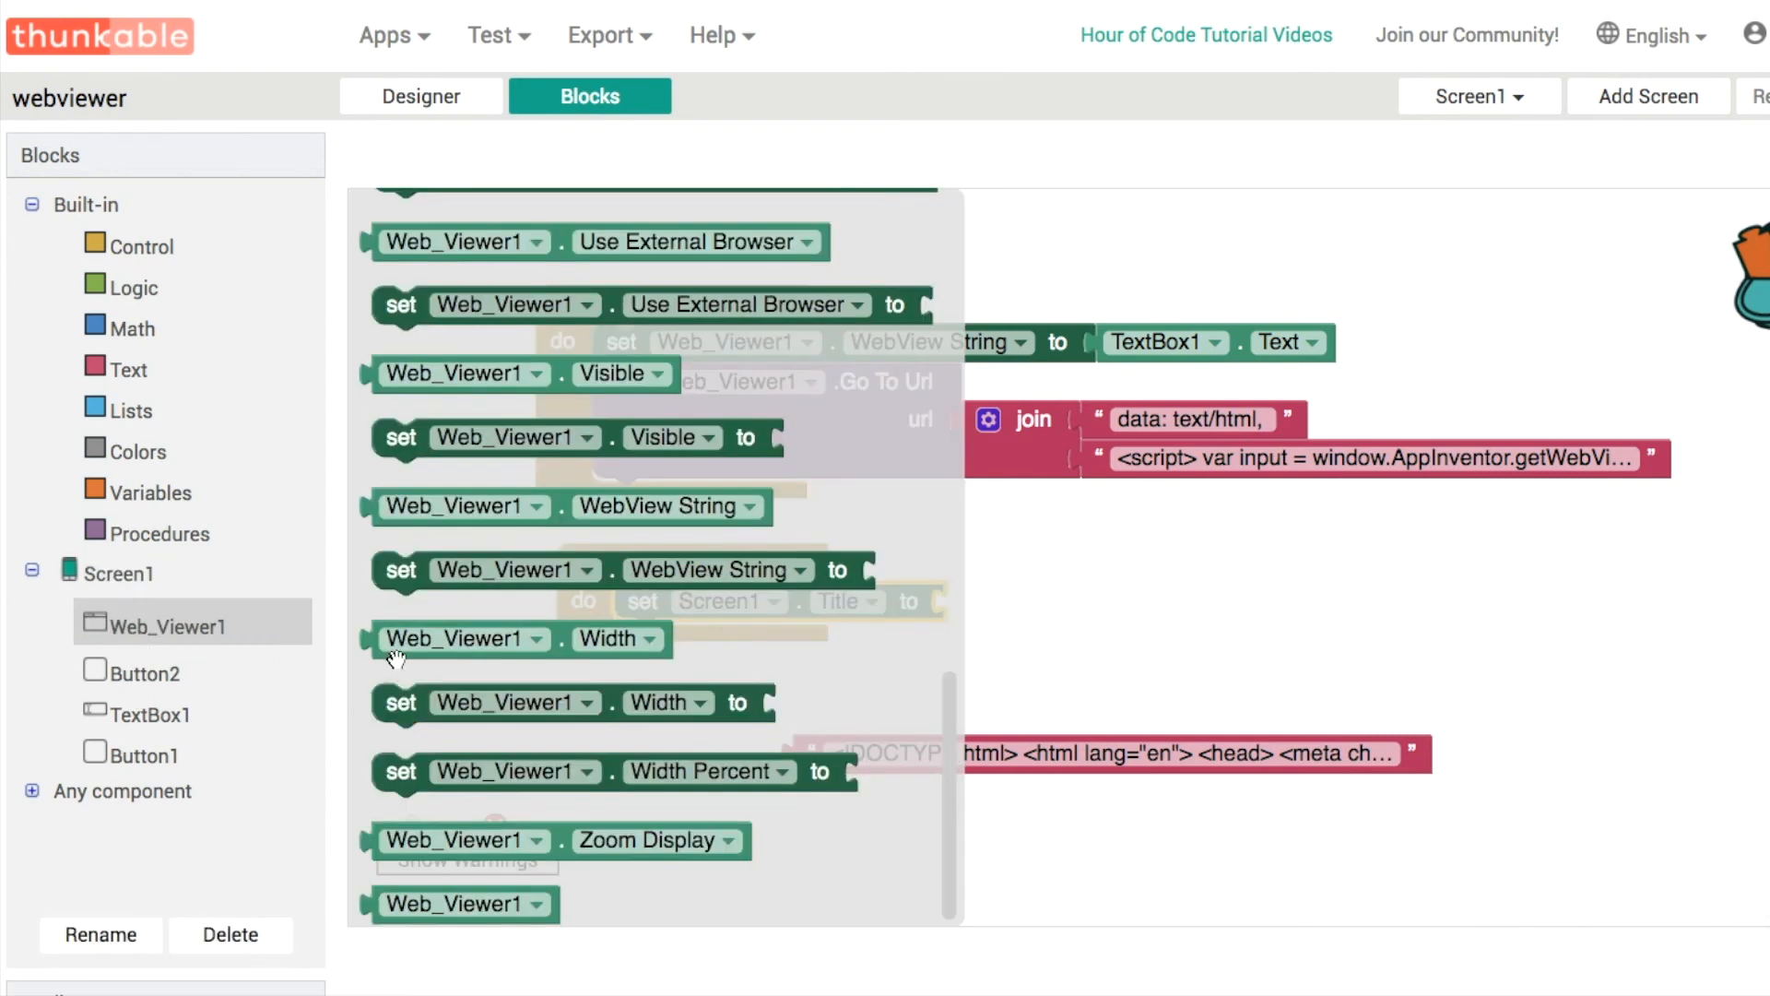
{"action": "left_click", "coordinate": [454, 507]}
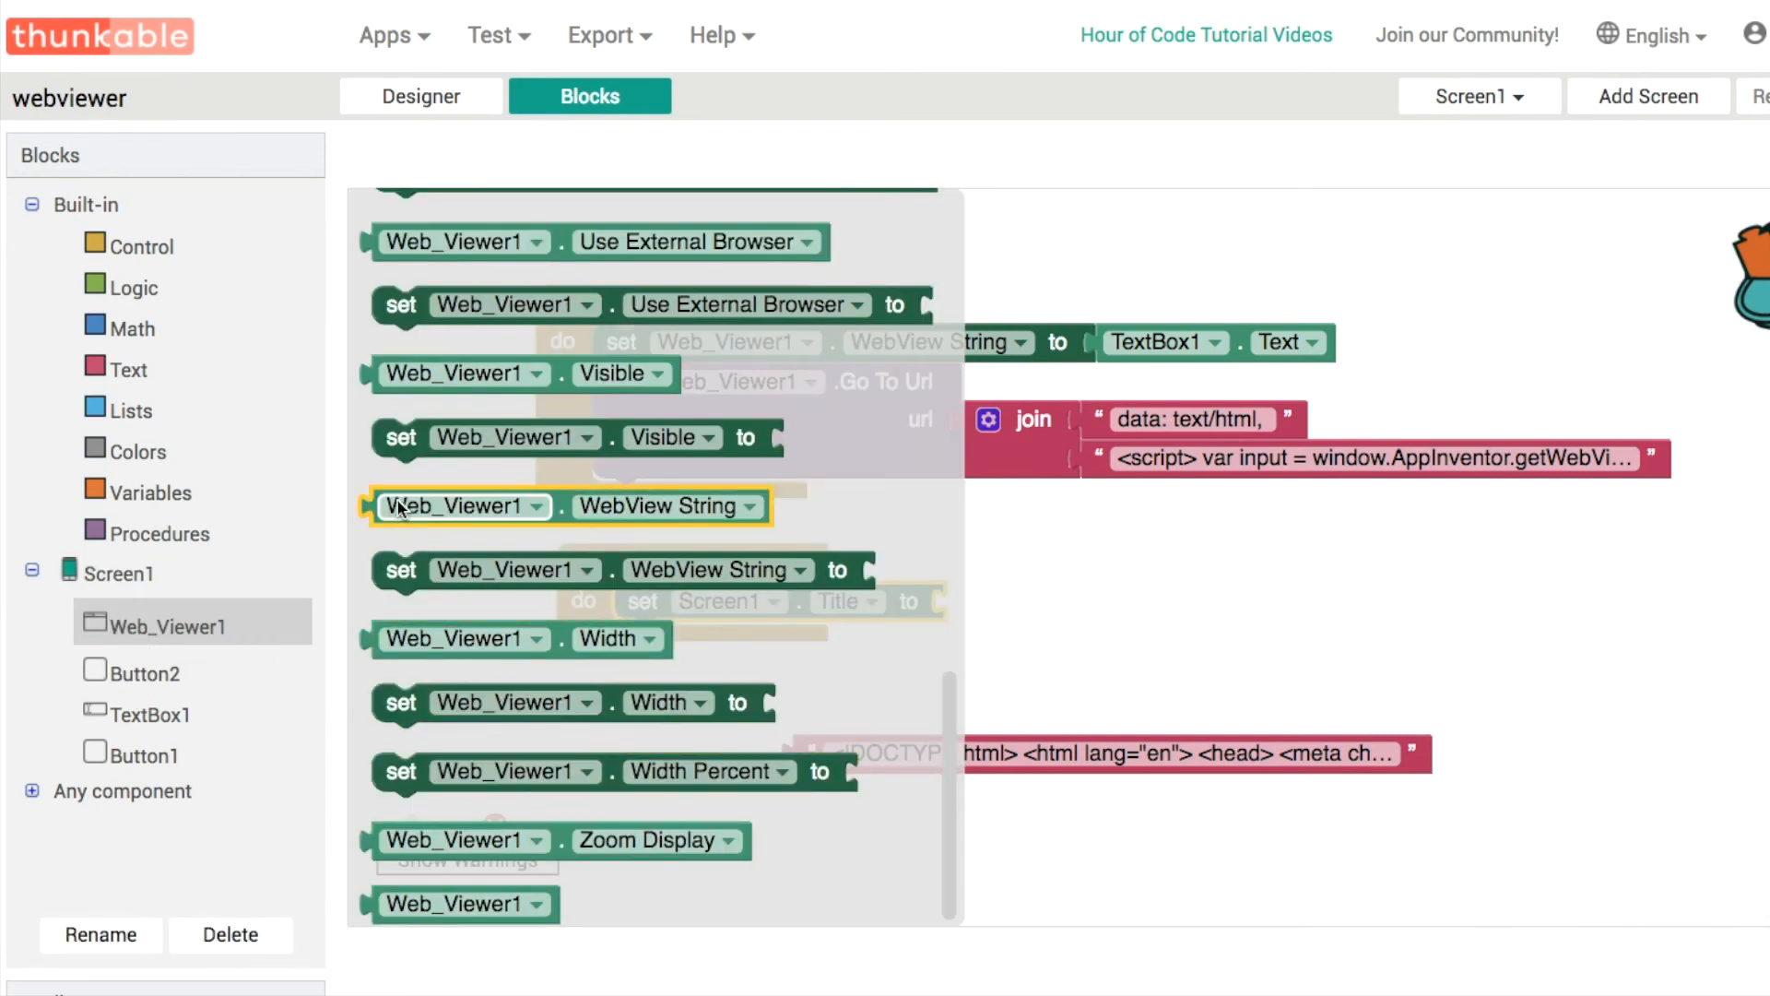
{"action": "mouse_move", "coordinate": [557, 504]}
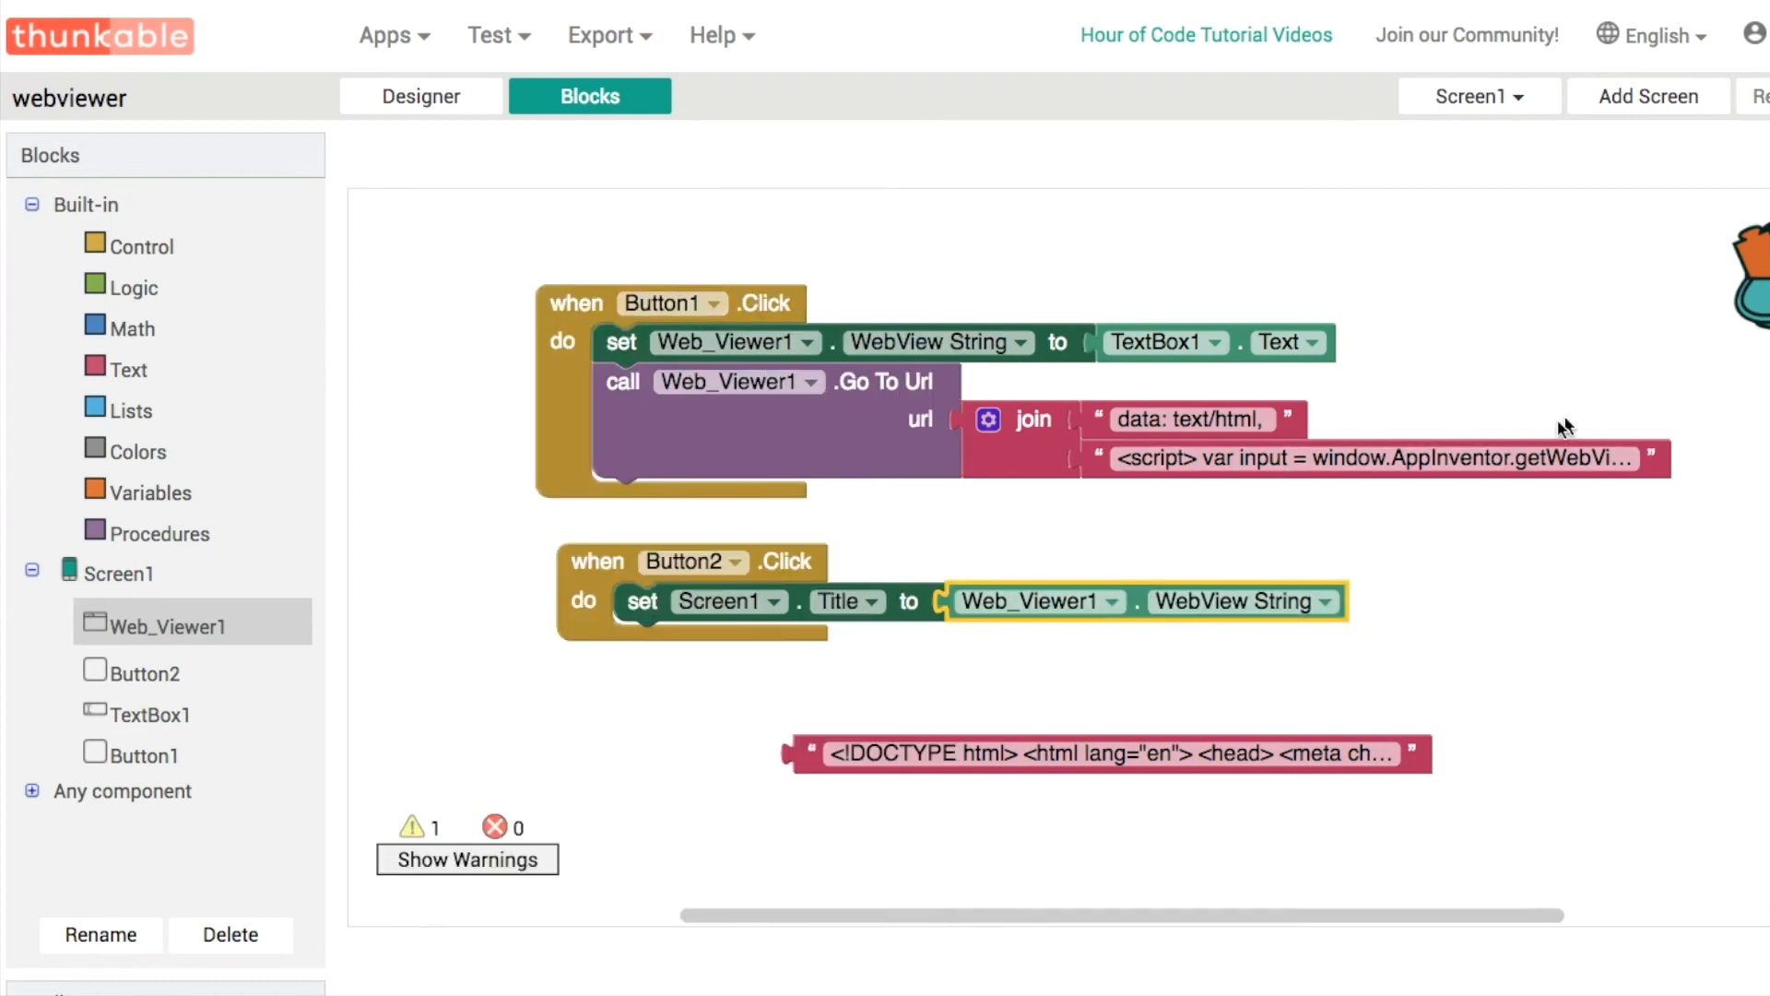
{"action": "mouse_move", "coordinate": [845, 738]}
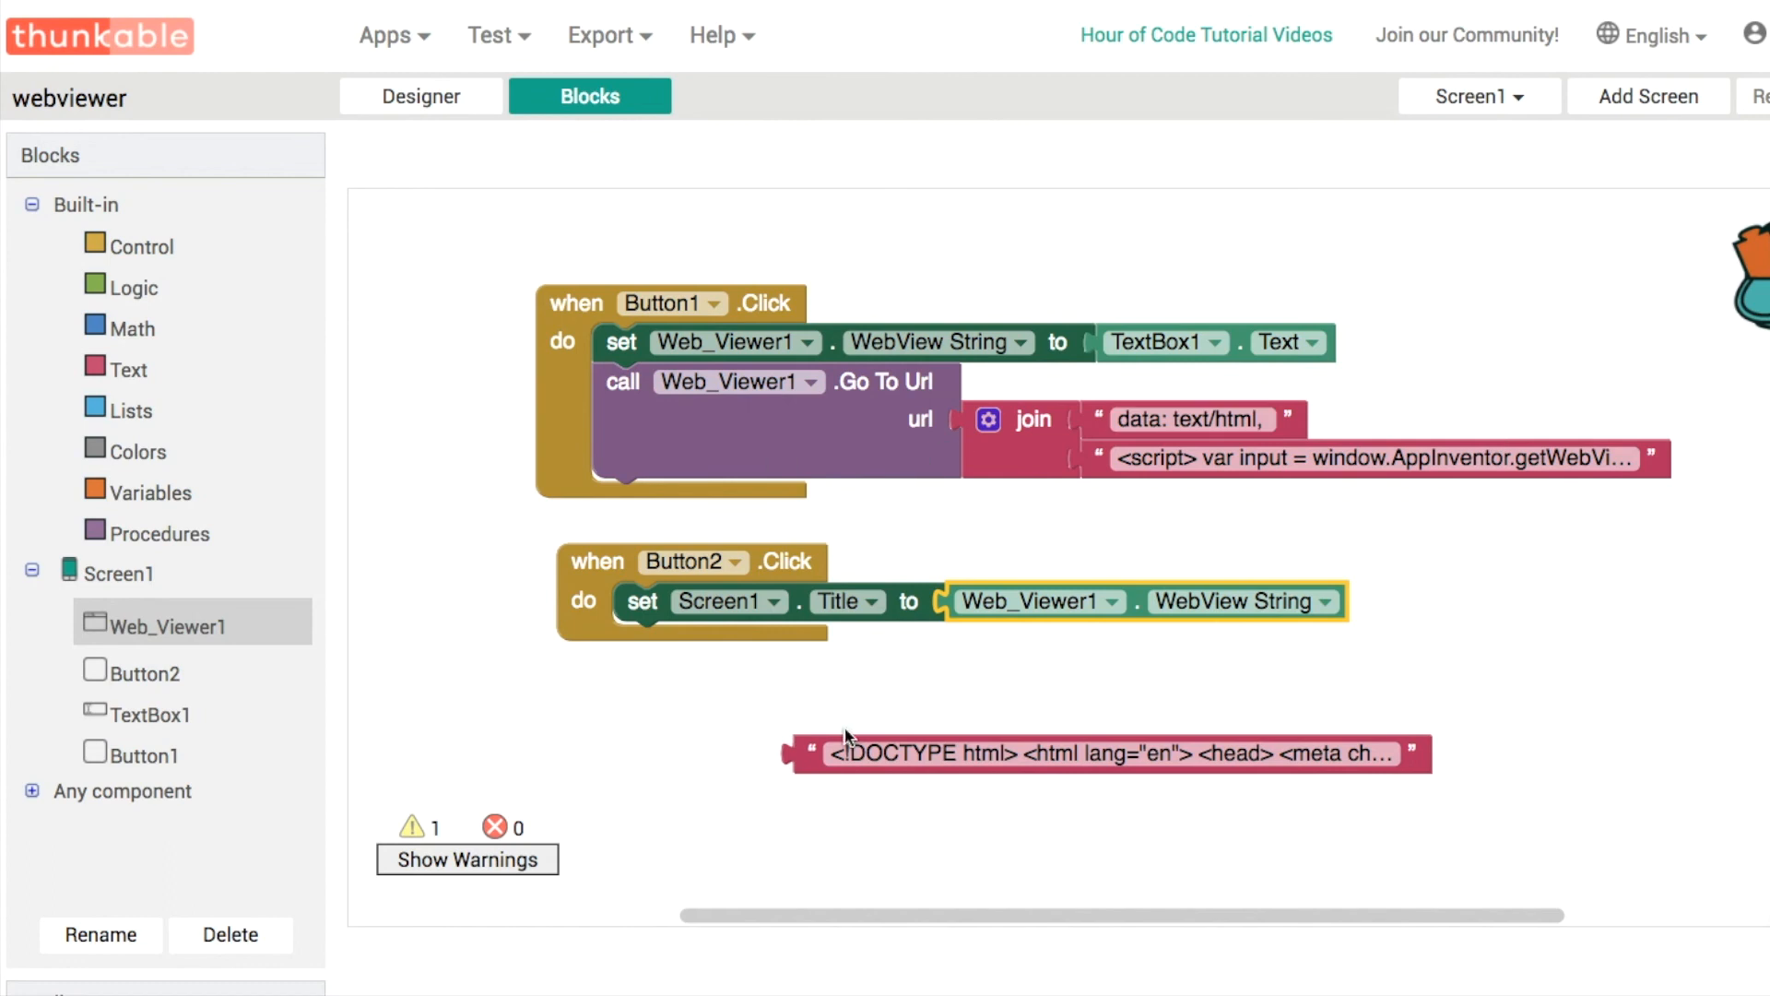
{"action": "mouse_move", "coordinate": [722, 387]}
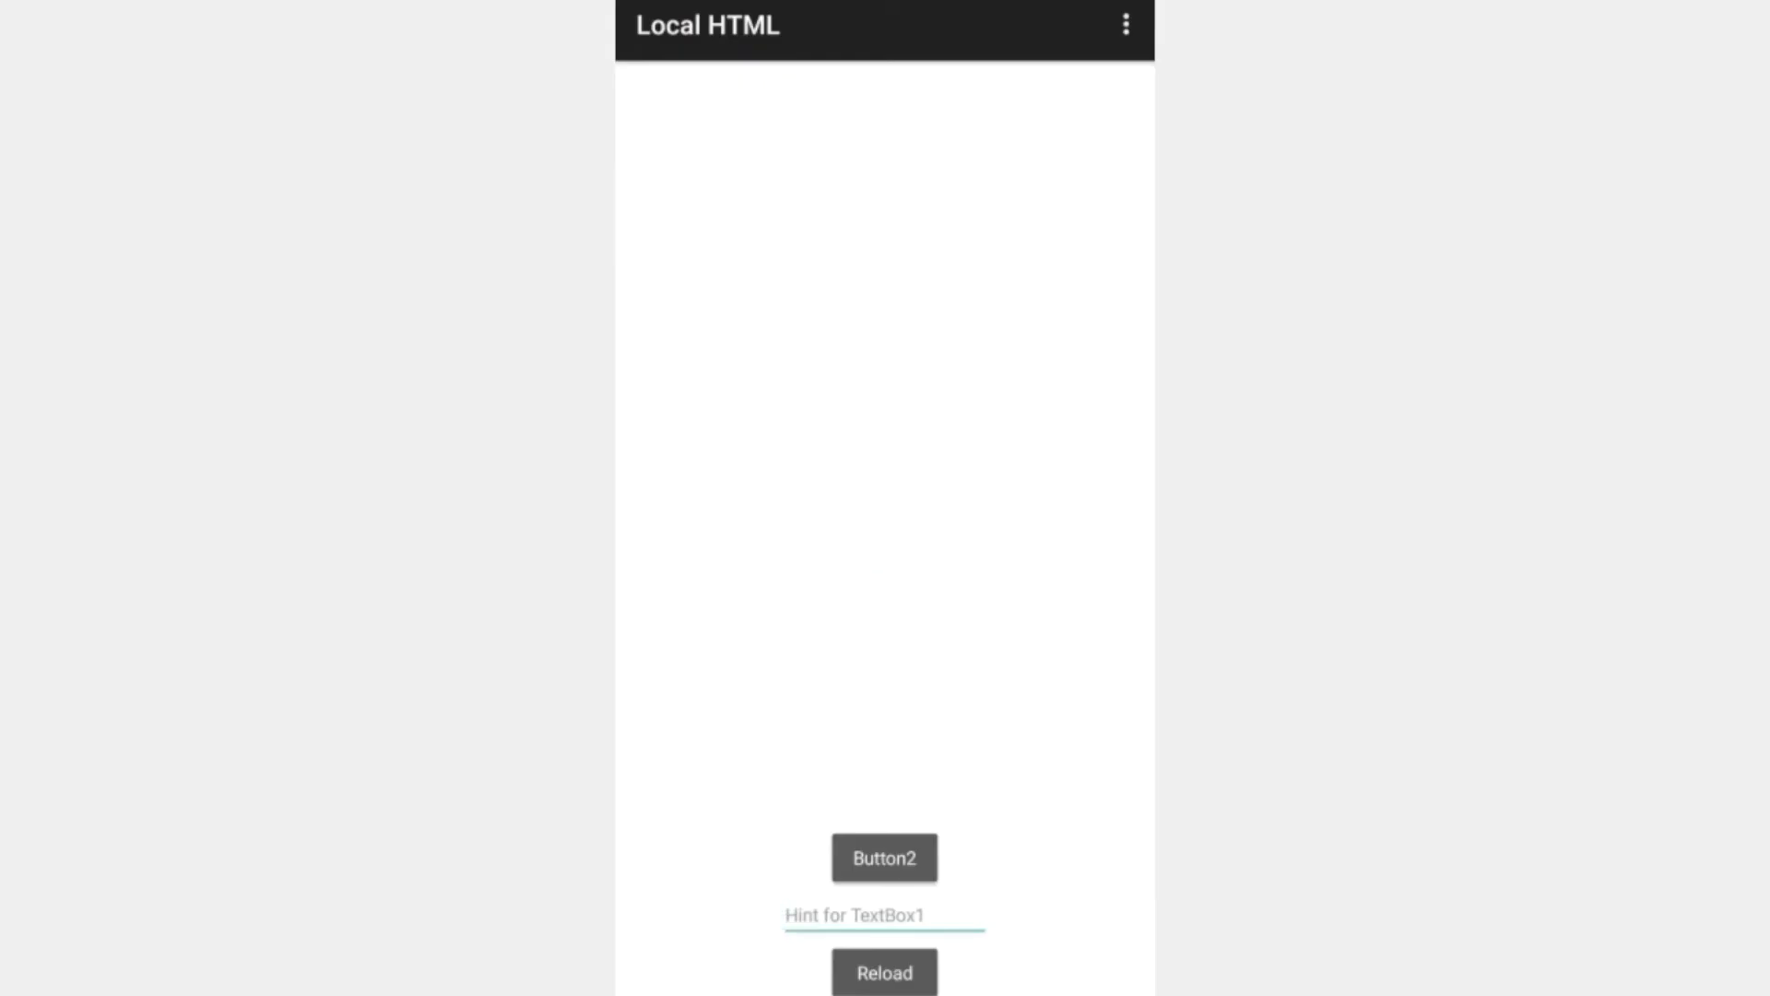
Step: Type 'my input', send it to the web viewer, and dismiss the JavaScript alert
{"action": "left_click", "coordinate": [882, 914]}
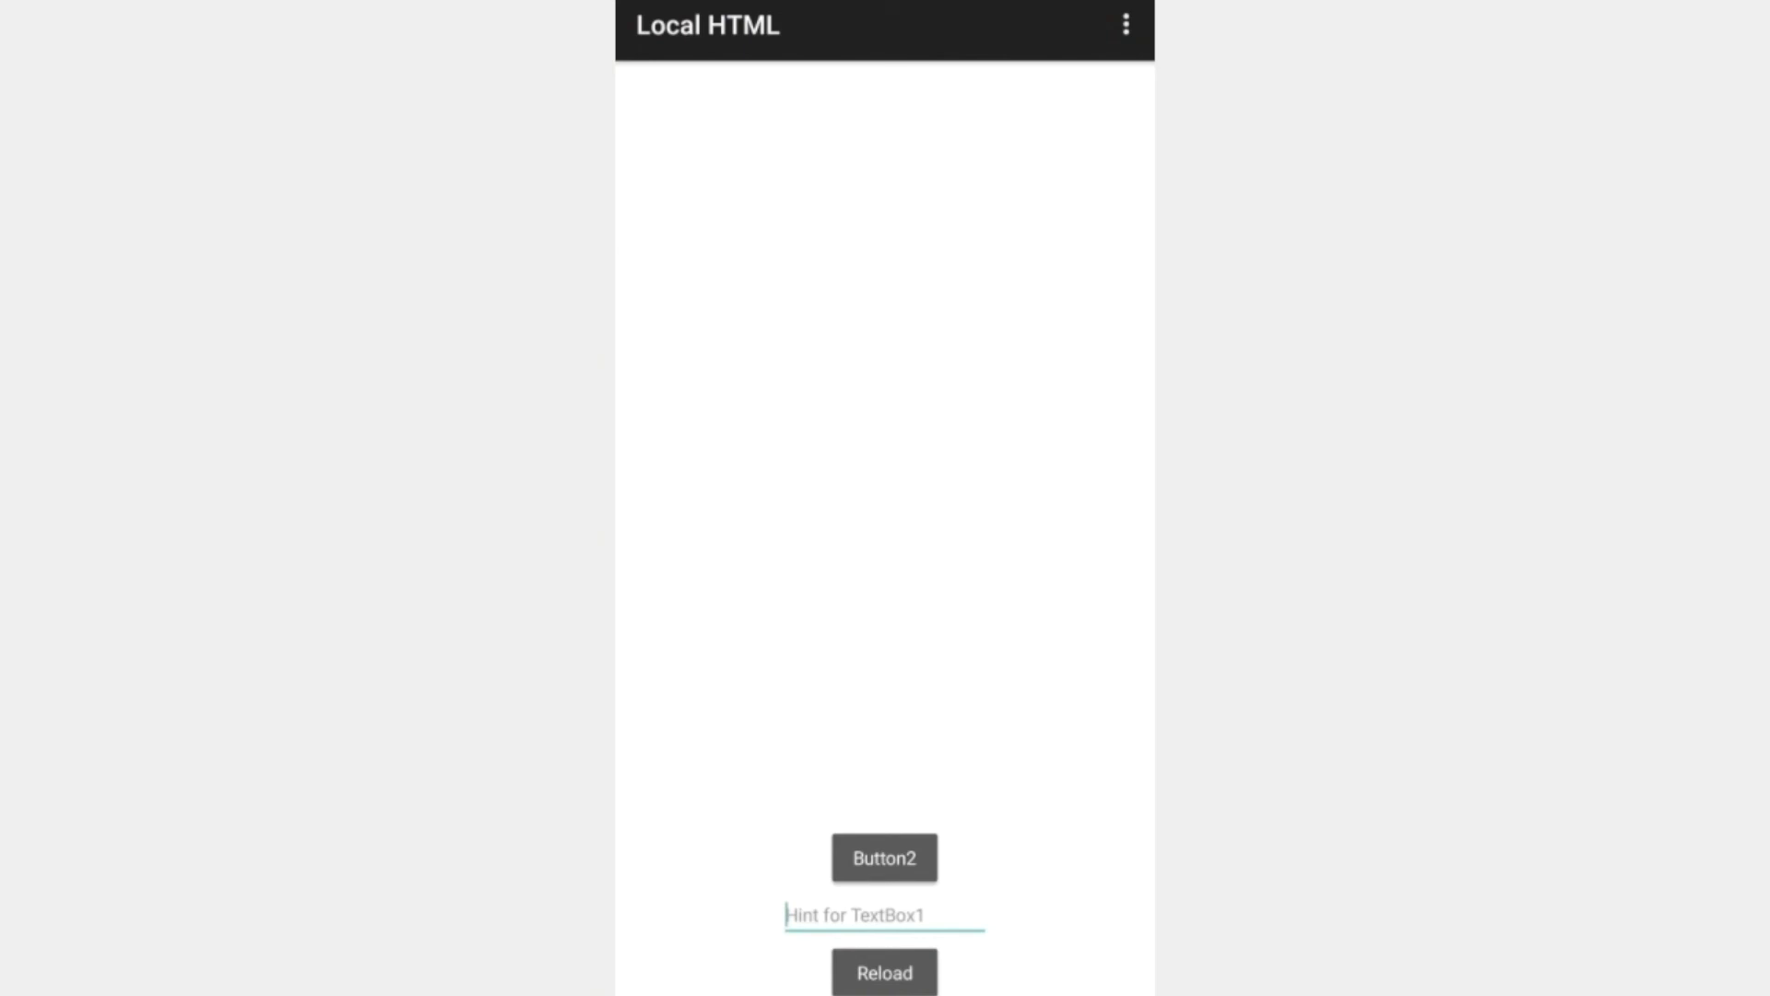
{"action": "left_click", "coordinate": [883, 912]}
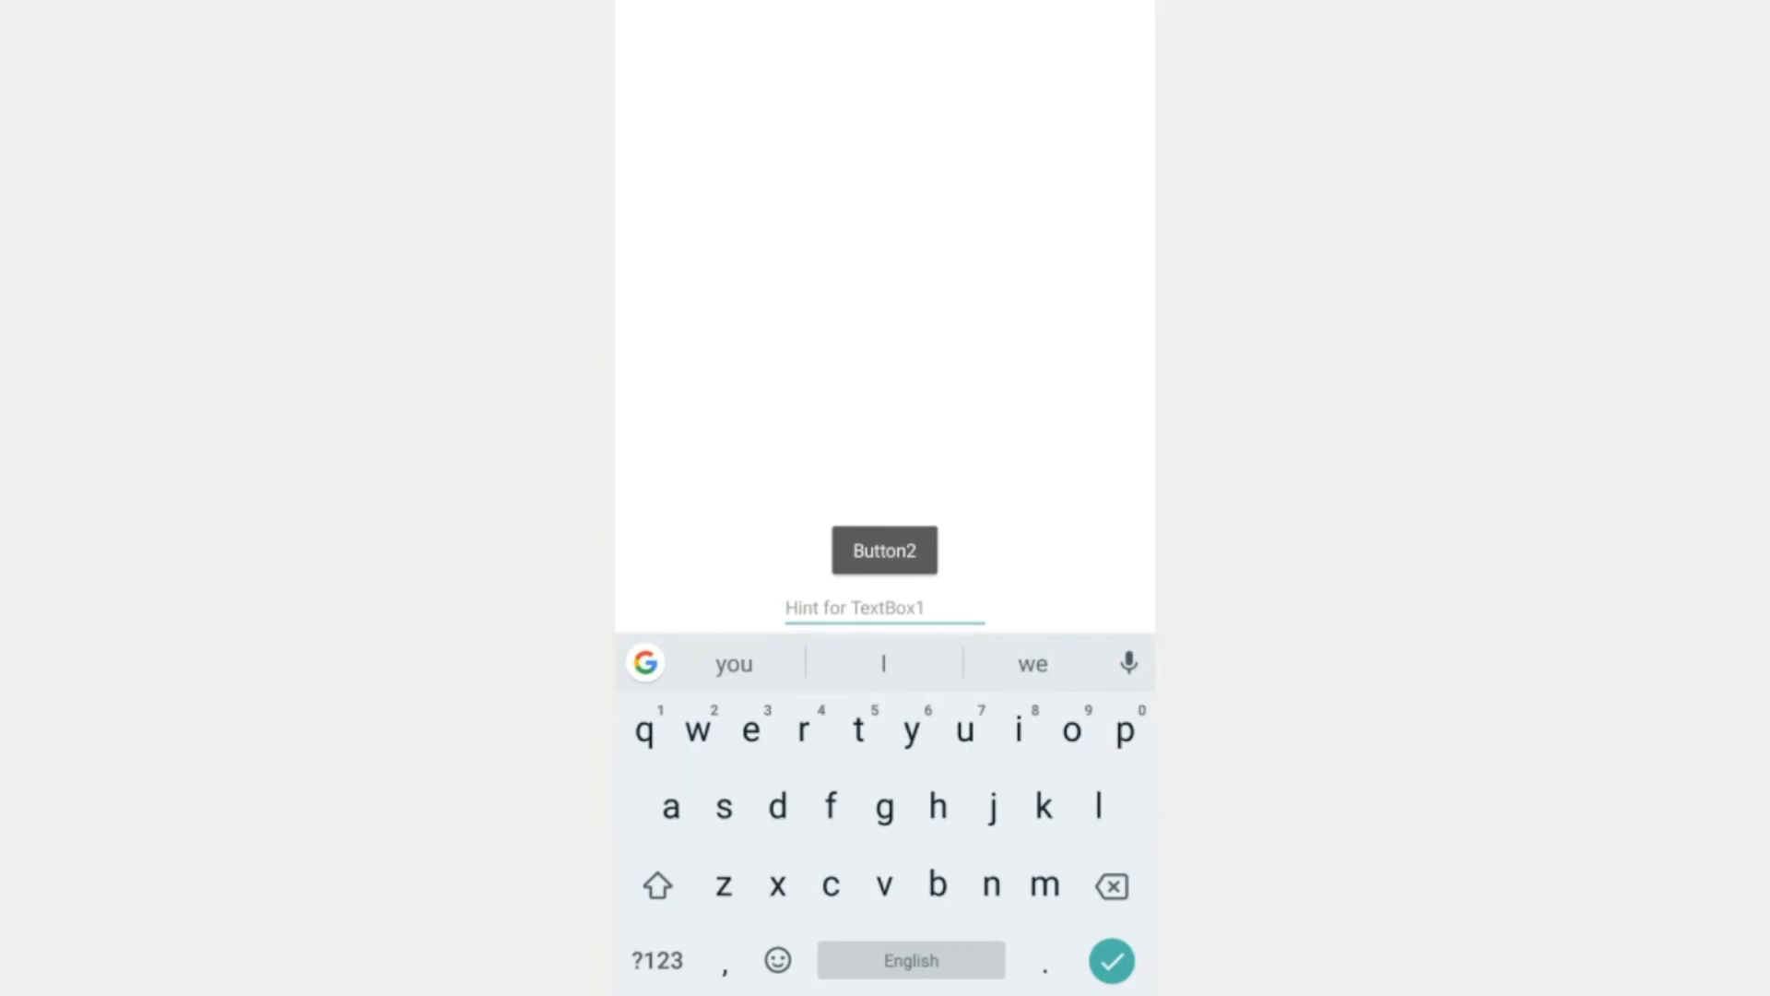
{"action": "type", "text": "my input"}
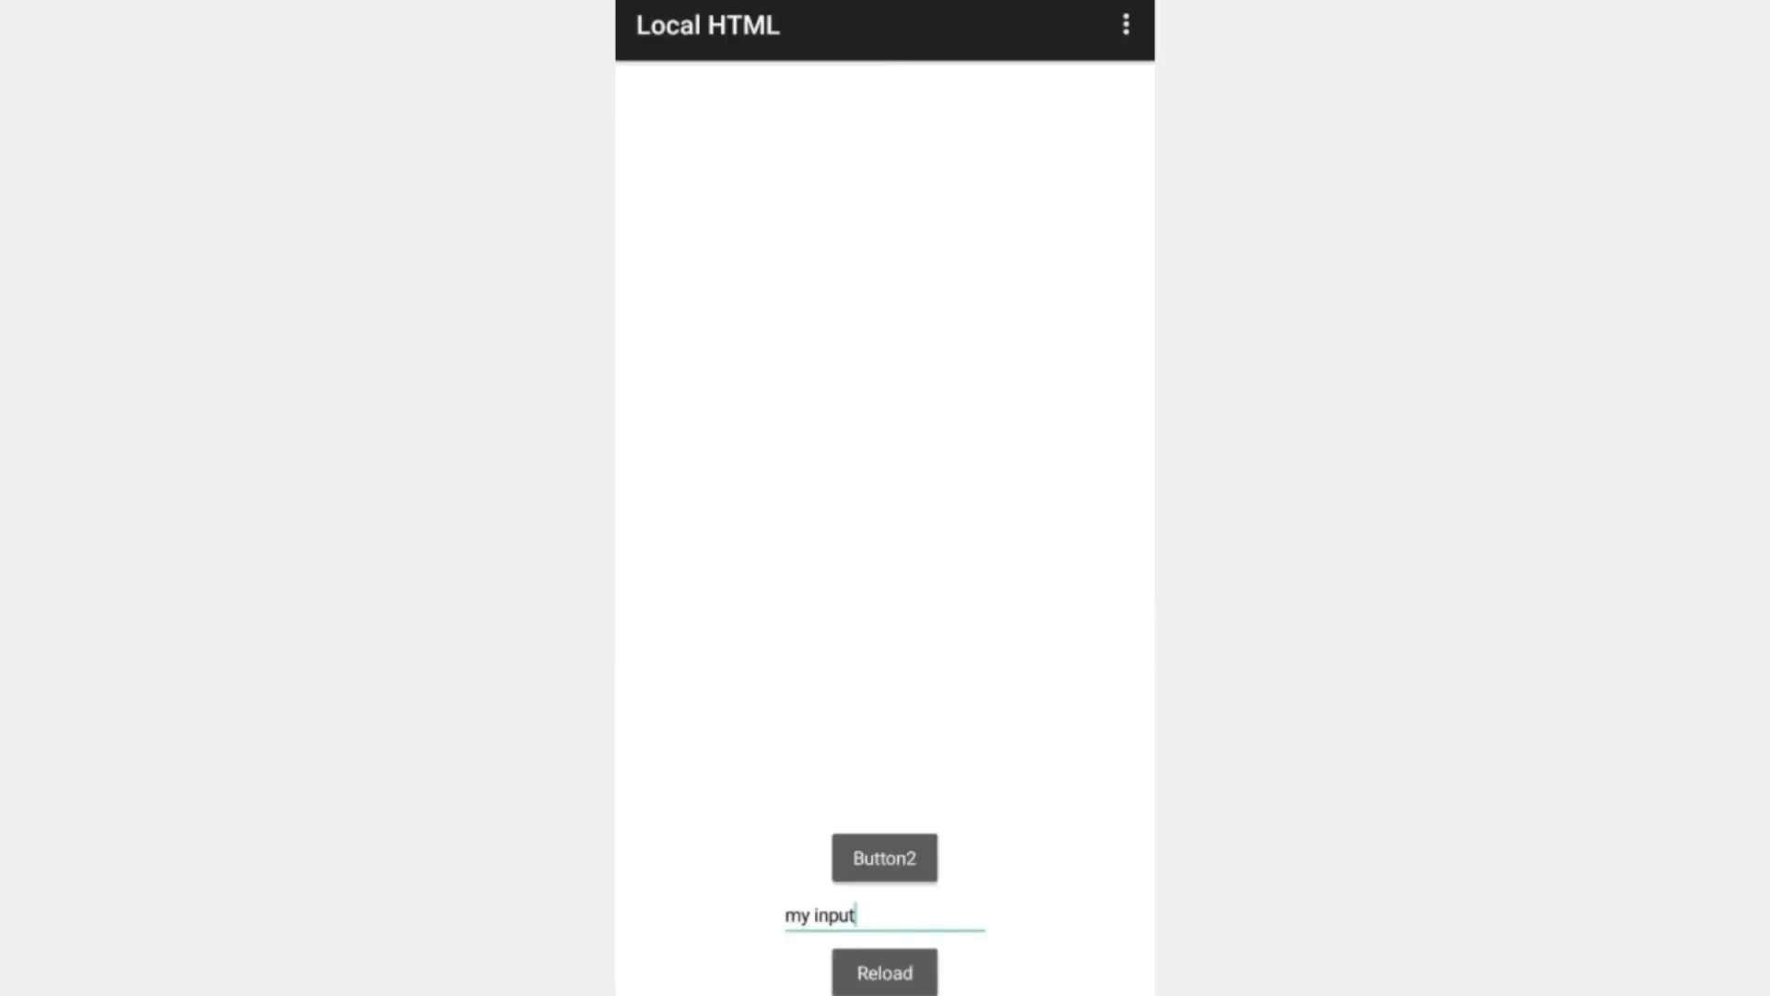
{"action": "left_click", "coordinate": [884, 857]}
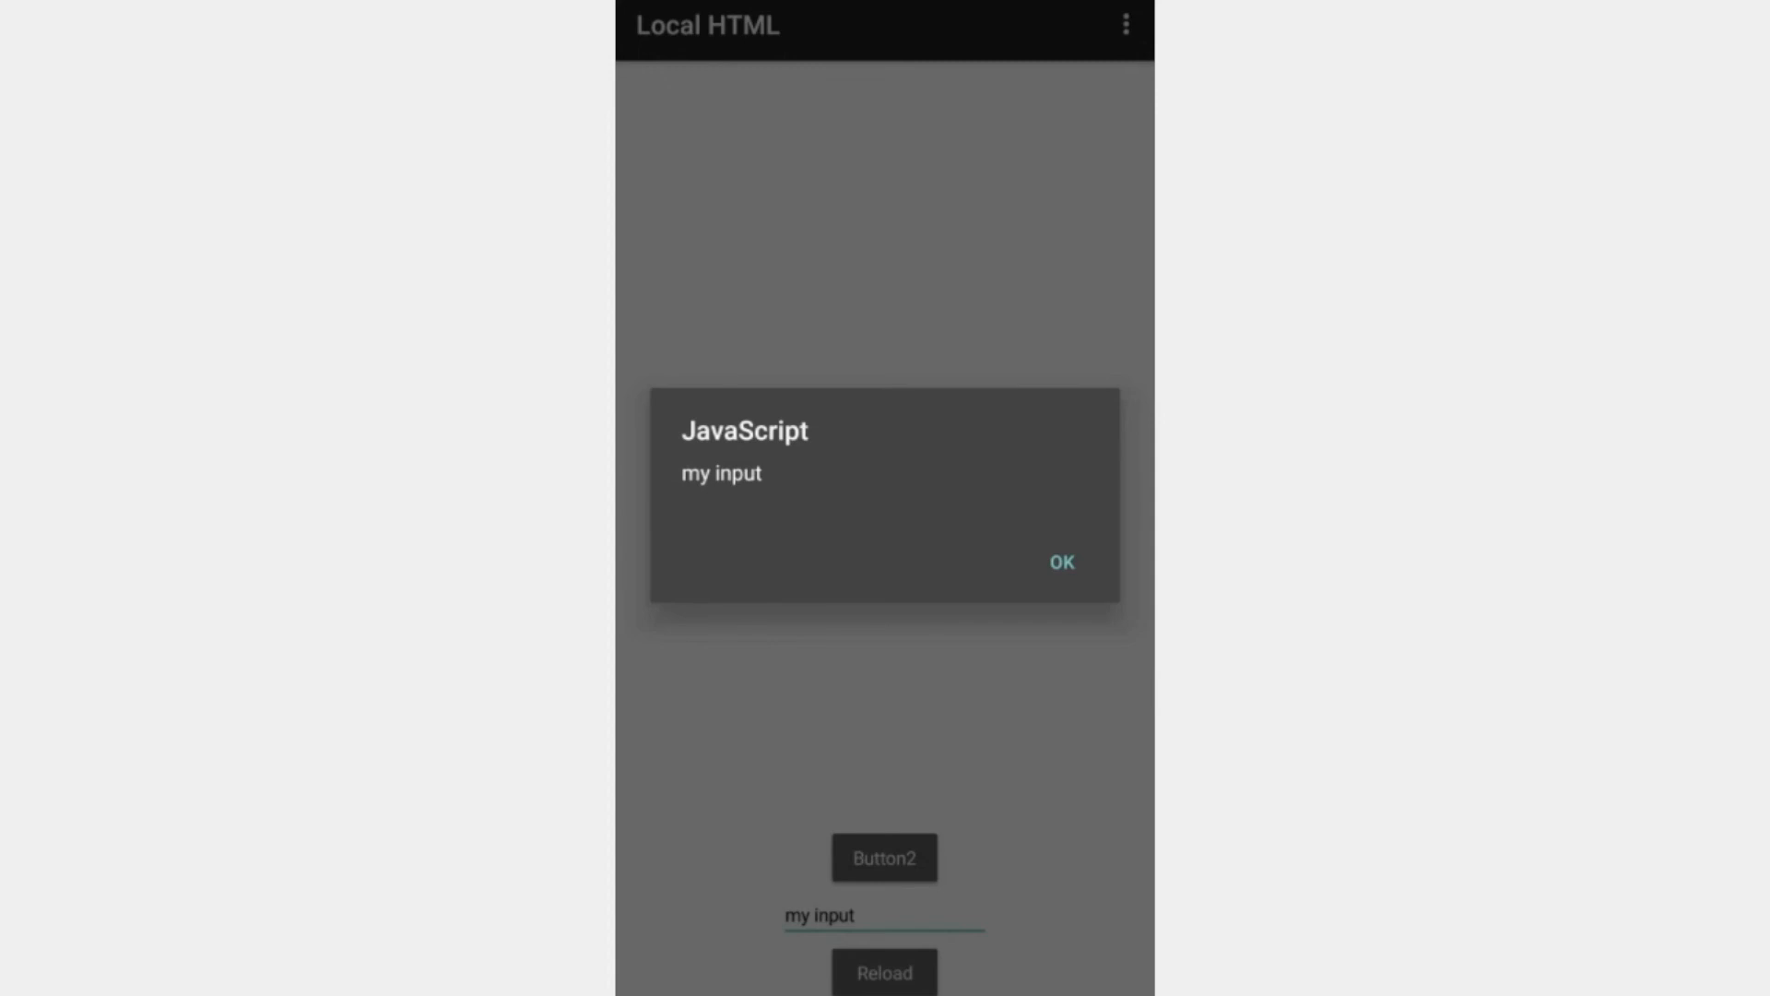
{"action": "left_click", "coordinate": [1062, 561]}
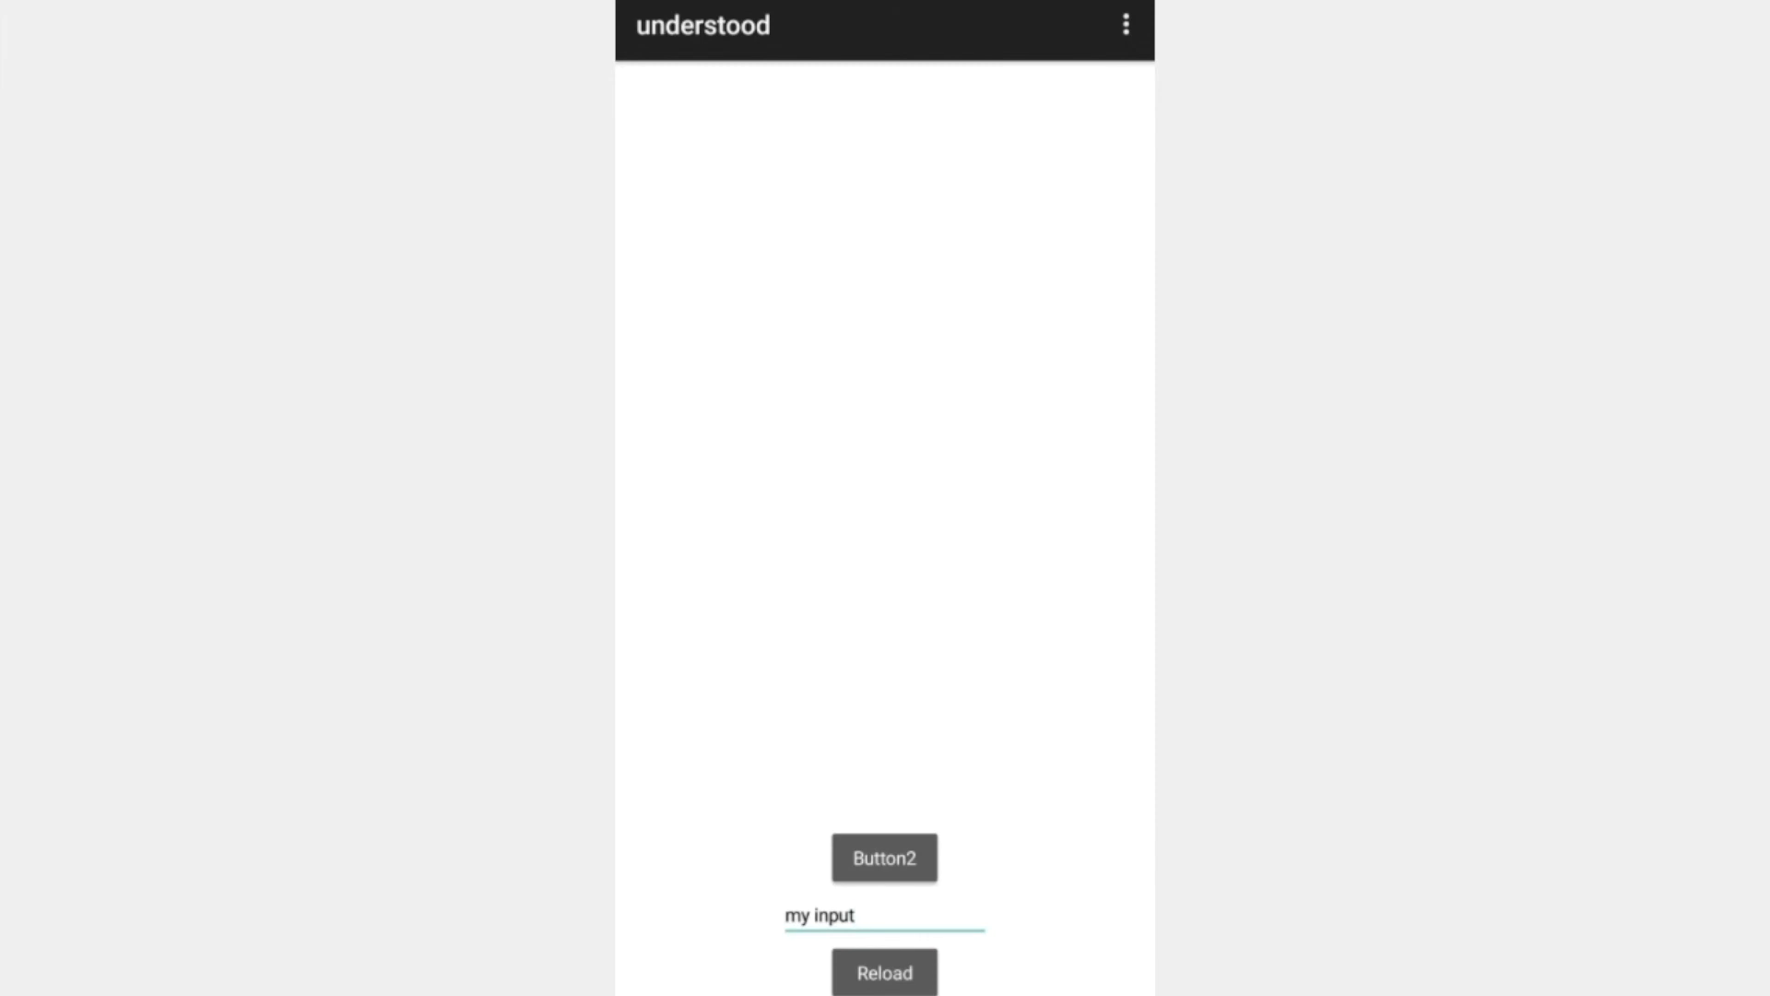
{"action": "left_click", "coordinate": [855, 914]}
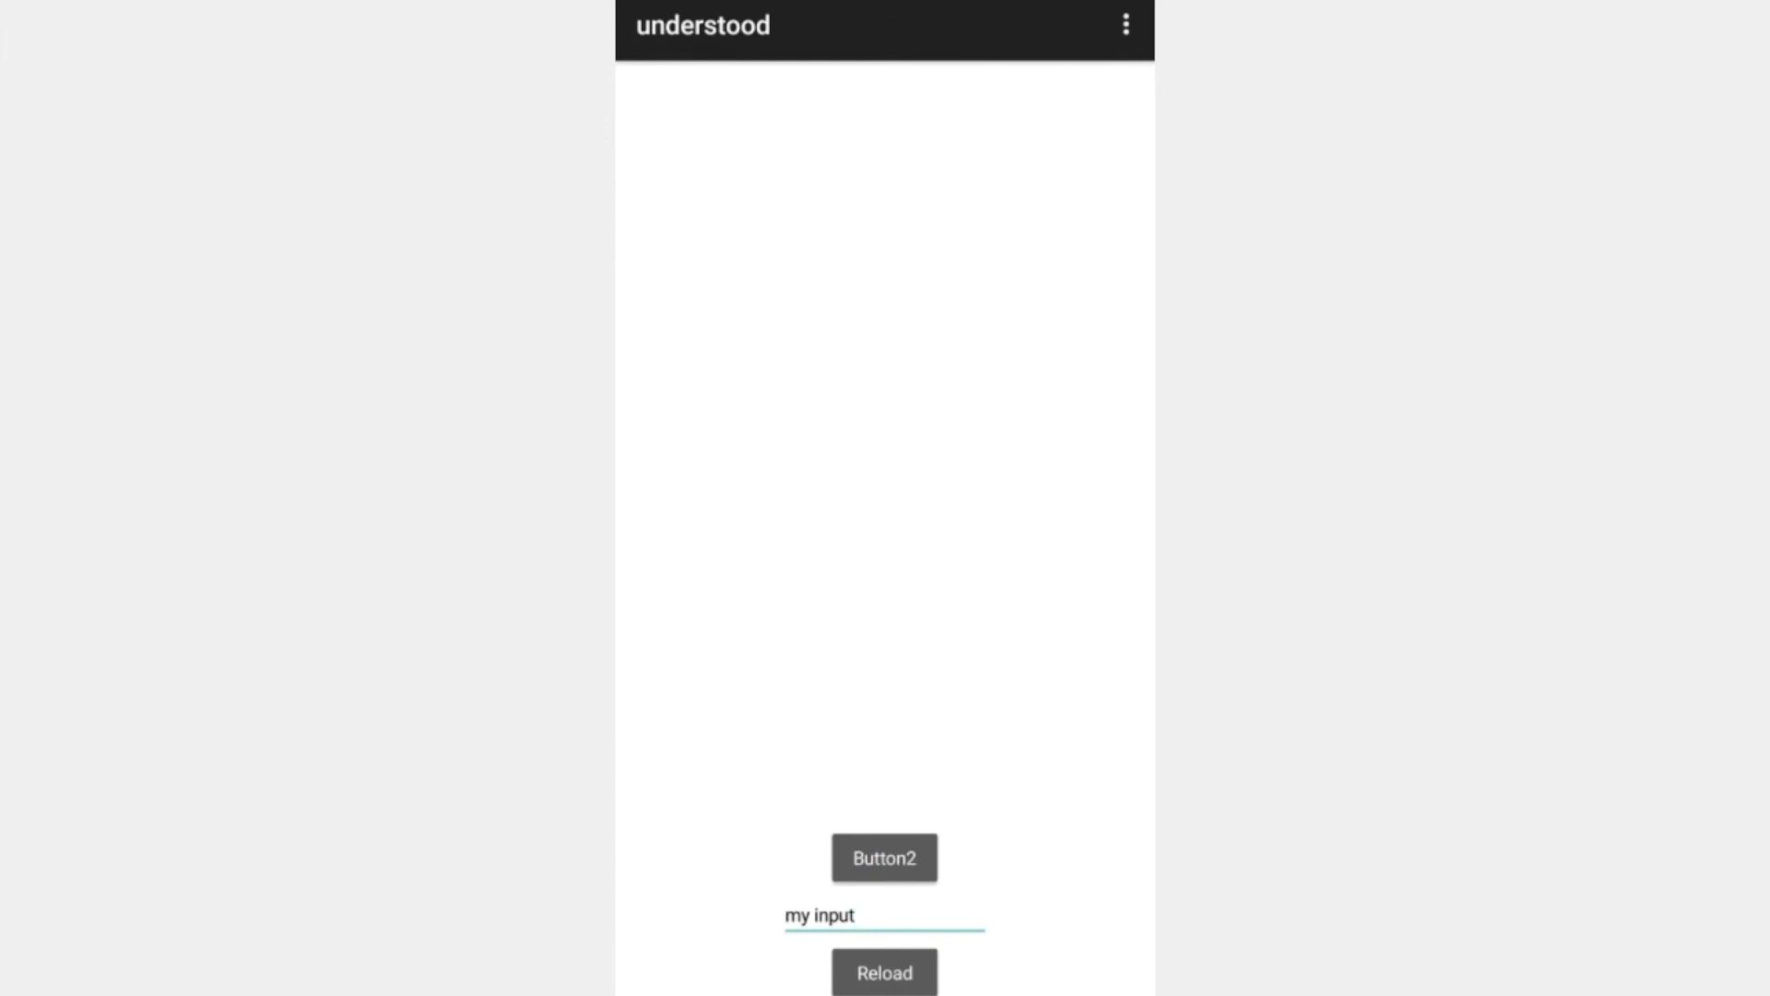
{"action": "left_click", "coordinate": [874, 914]}
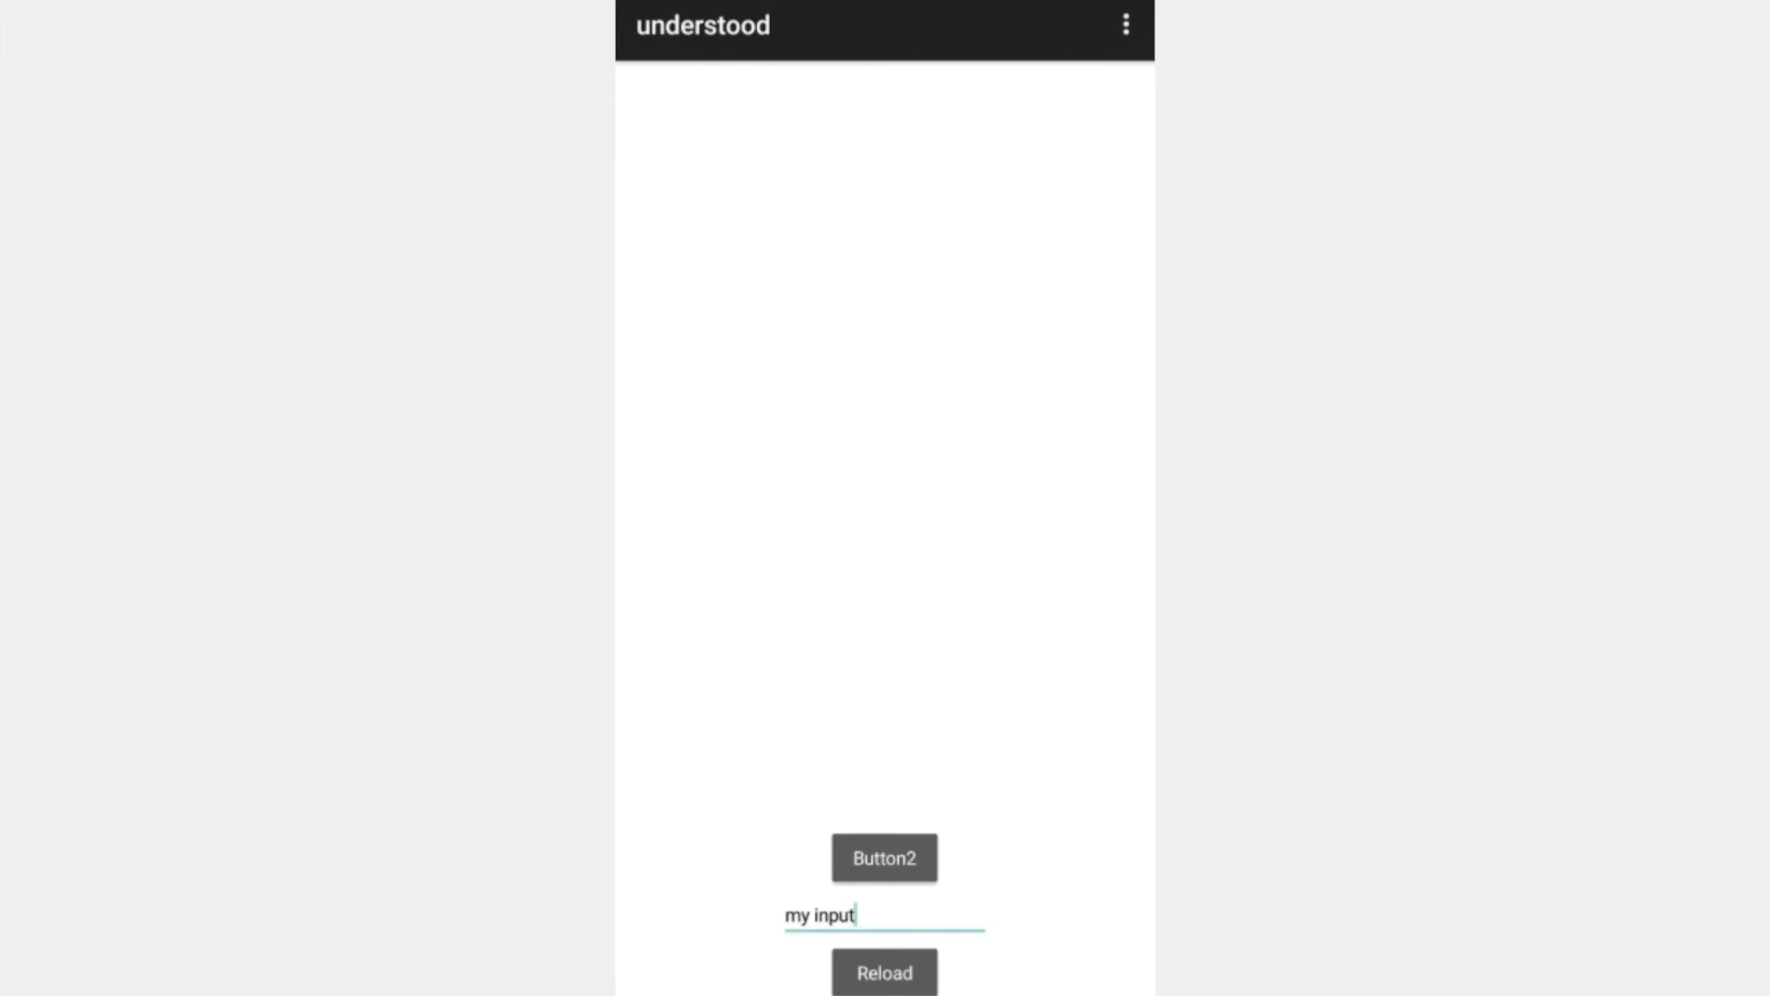